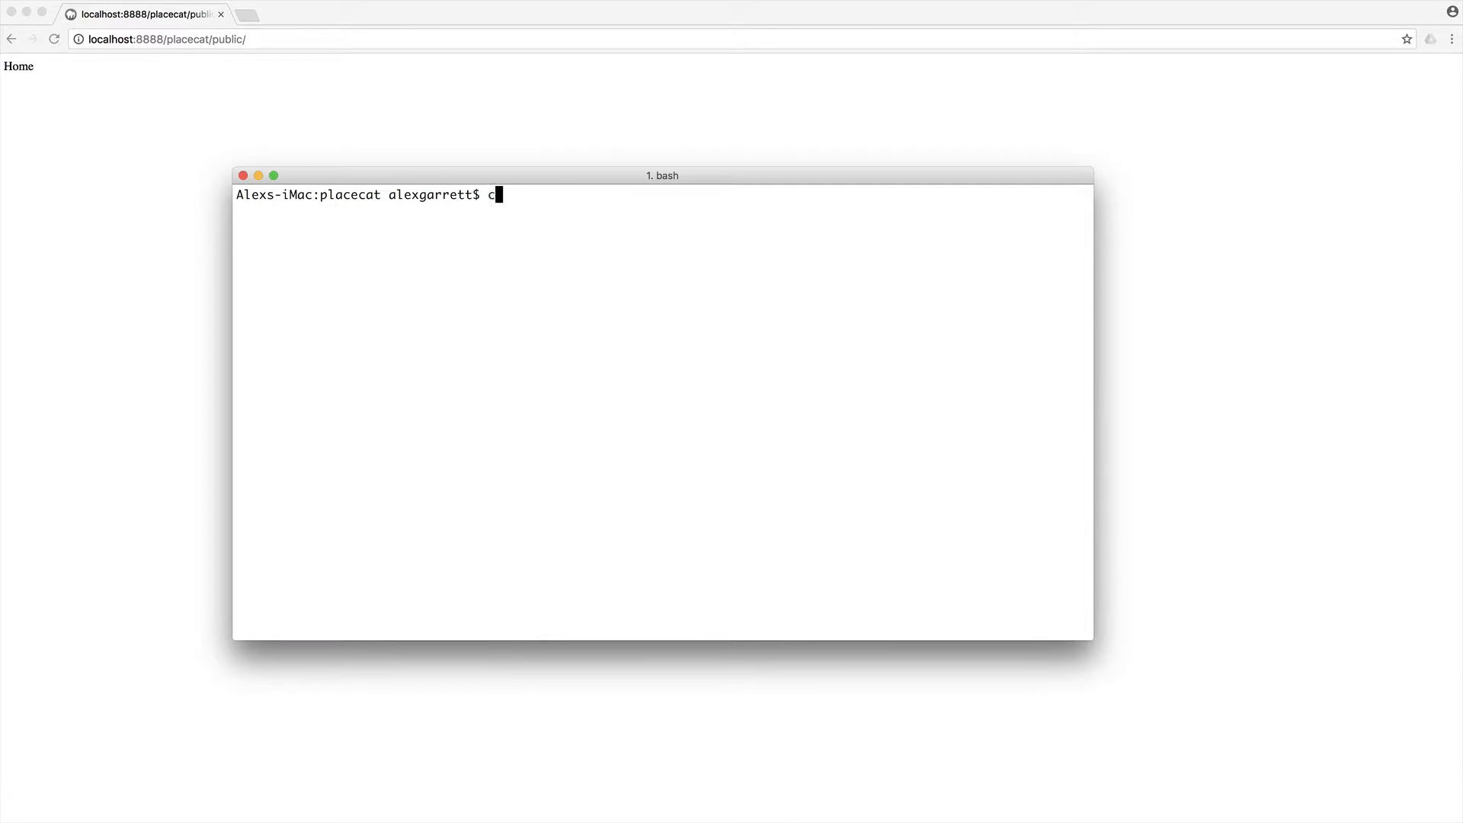
# Run 'composer require doctrine/dbal' in the placecat project terminal
pyautogui.write('omposer')
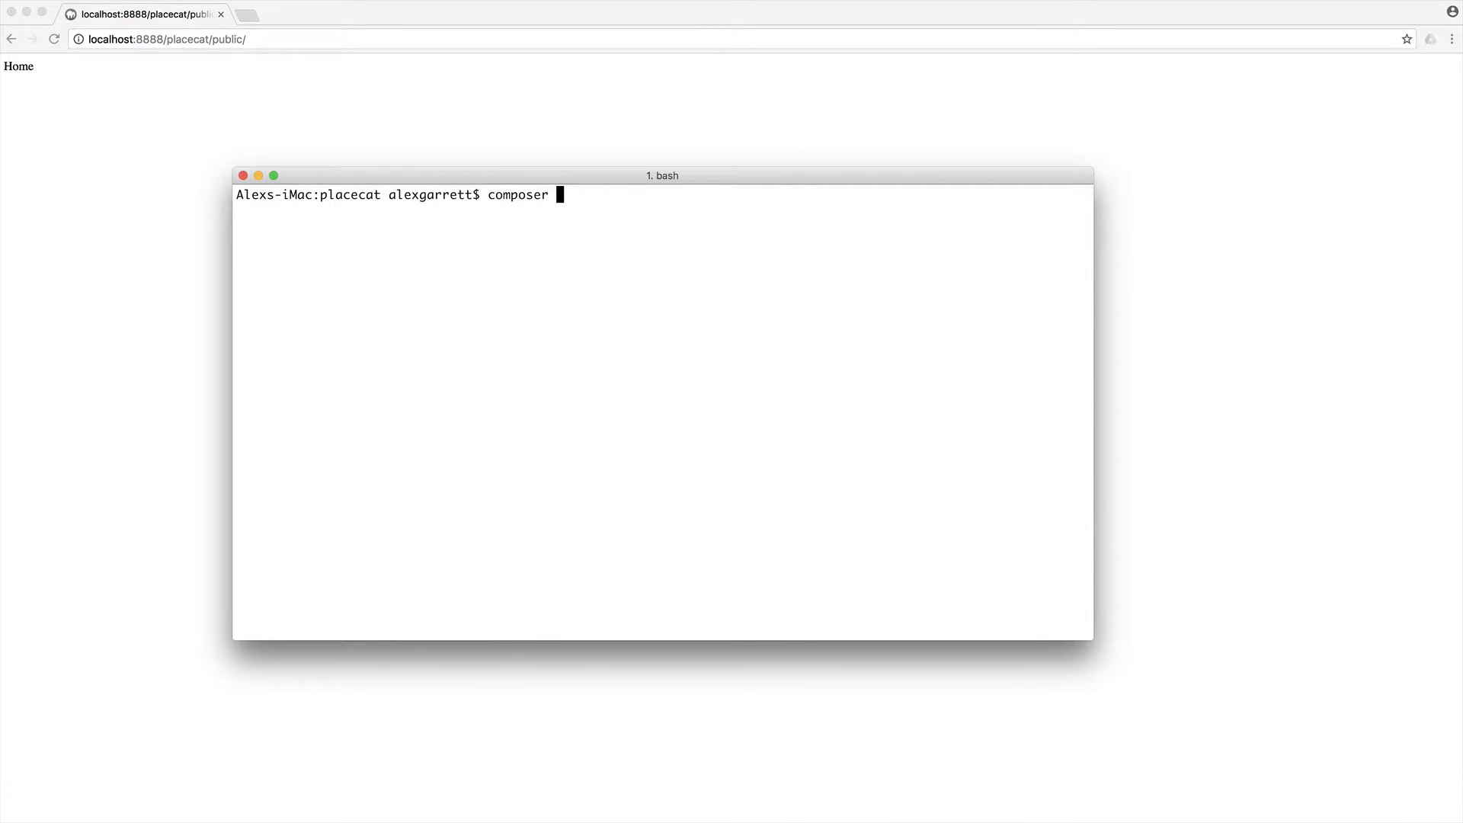
pyautogui.write('require')
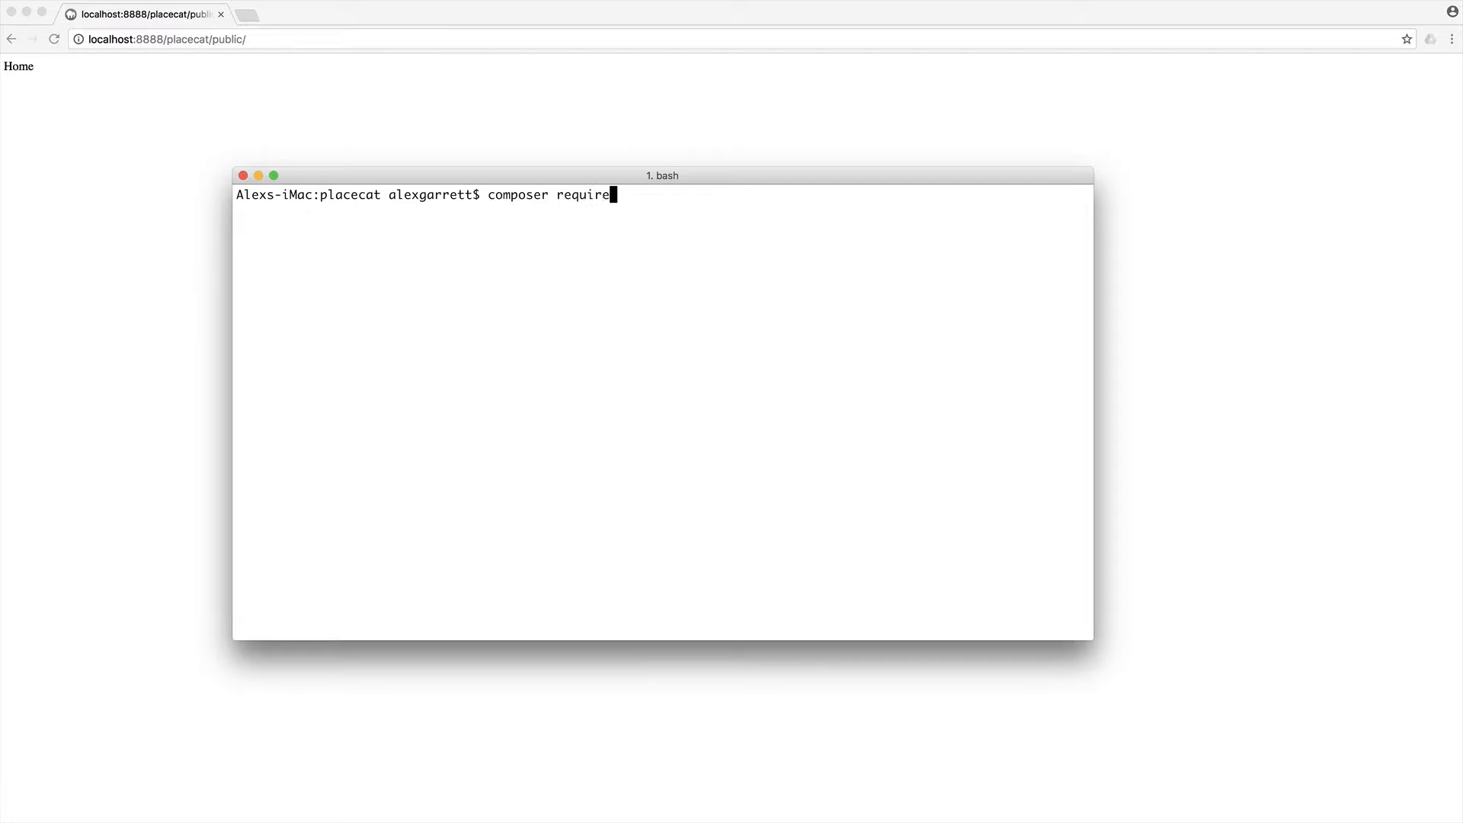
pyautogui.write('doctrine/dbal')
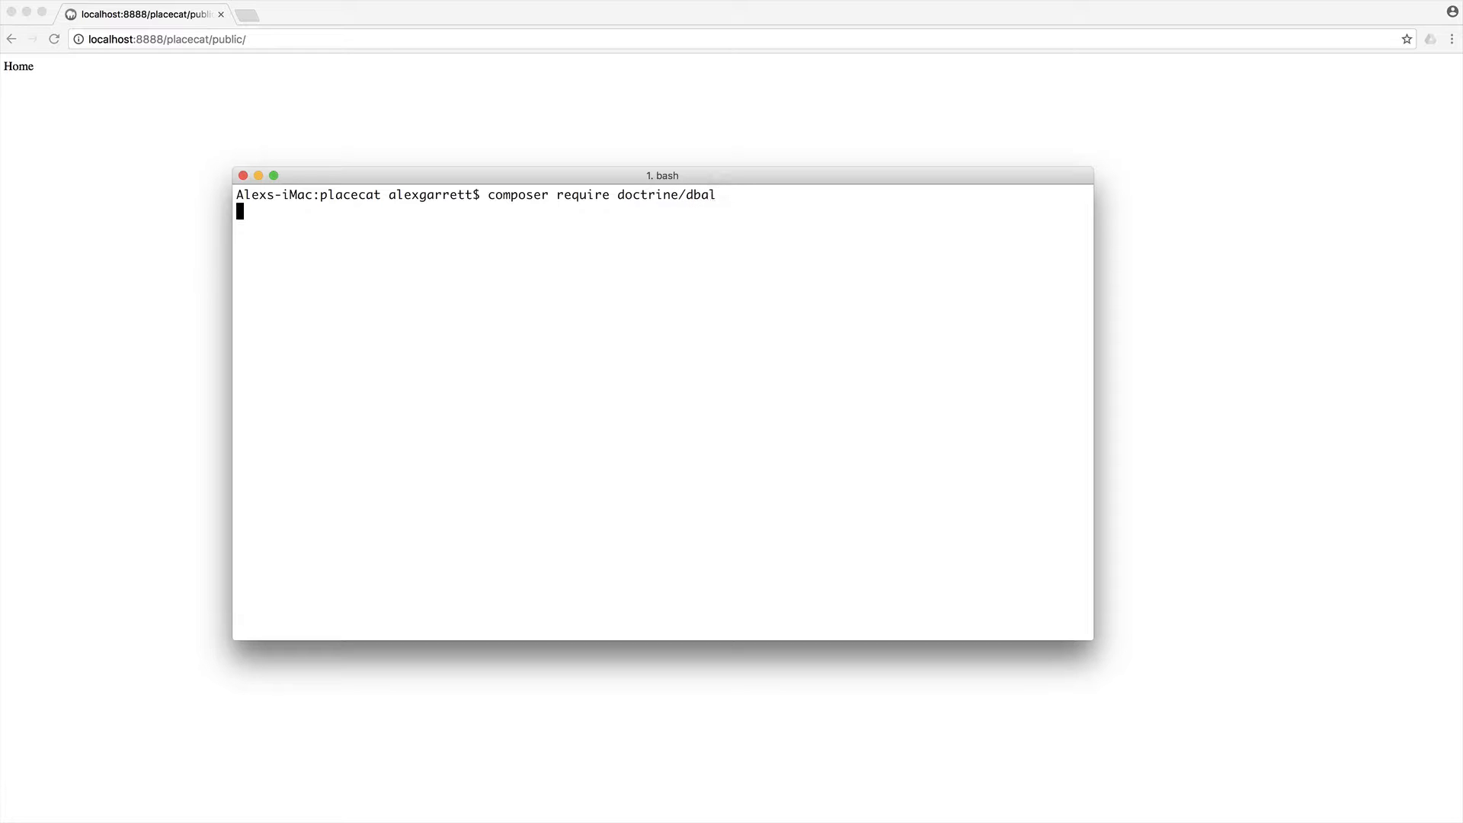
pyautogui.press('Return')
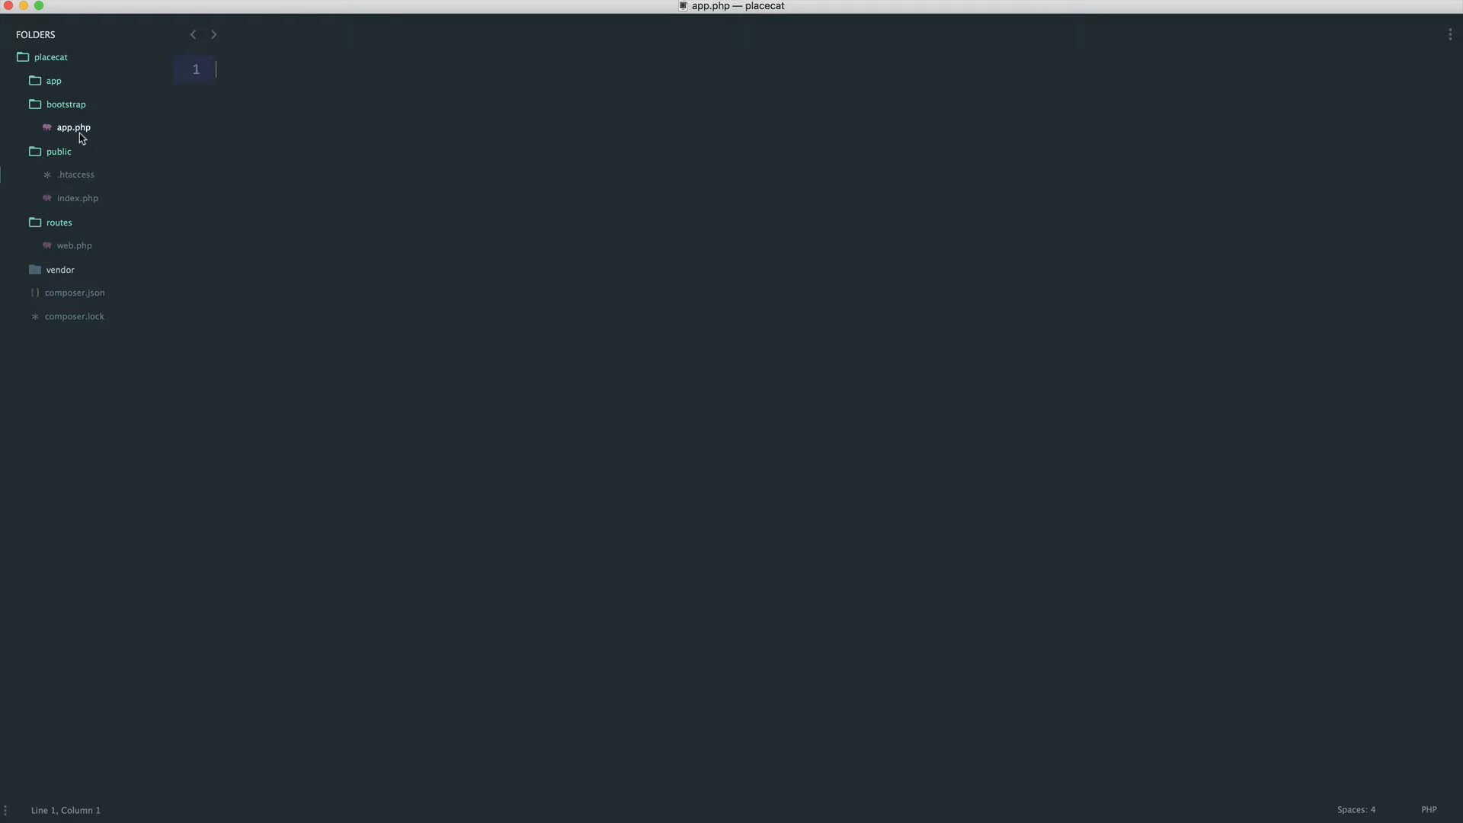
# In bootstrap/app.php, add $app->register(new Silex\Provider\DoctrineServiceProvider, []) before the routes require
pyautogui.click(74, 128)
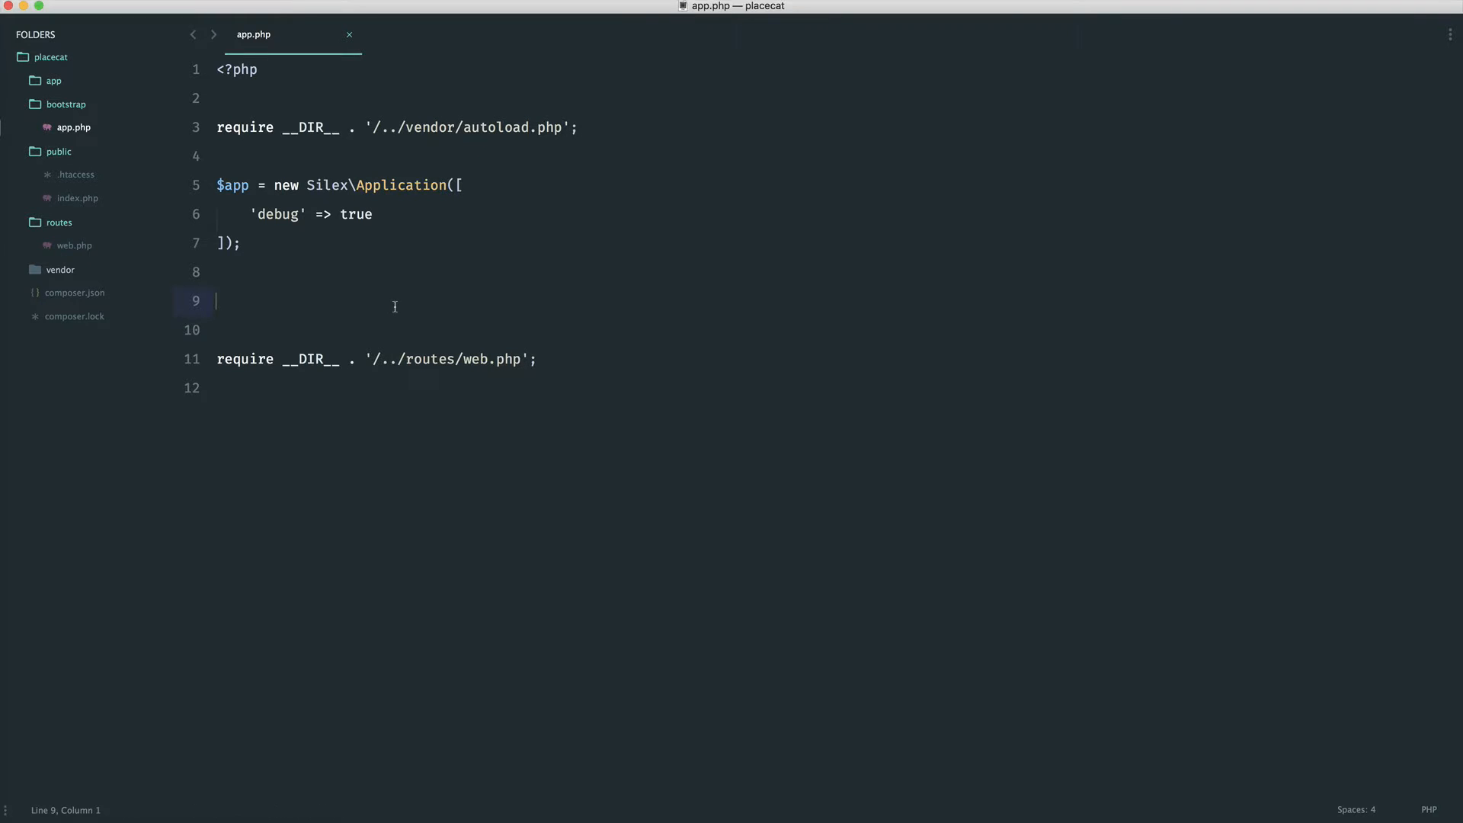
pyautogui.write('$app->register();')
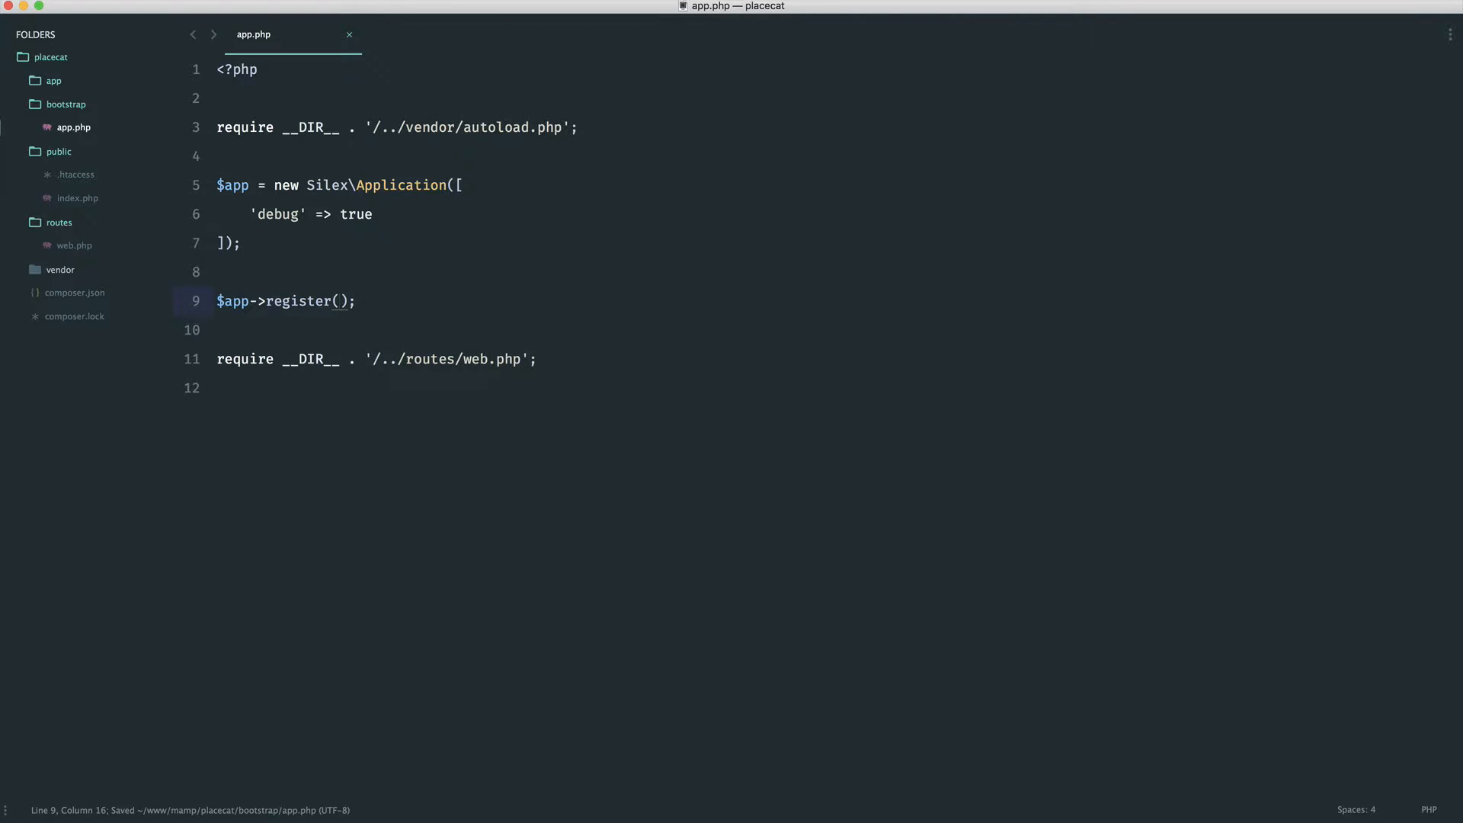
pyautogui.write('new Sile')
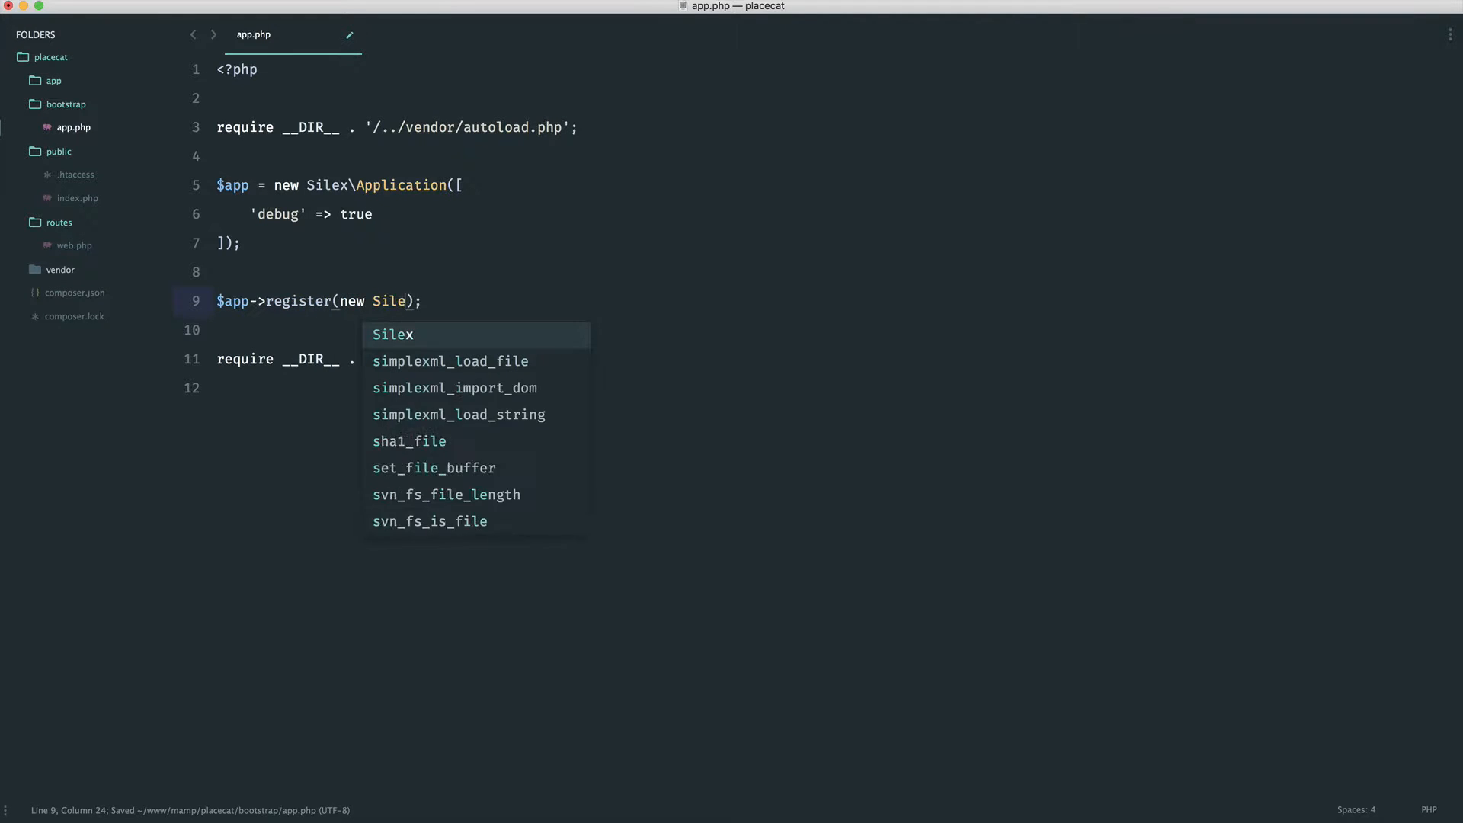
pyautogui.write('\\')
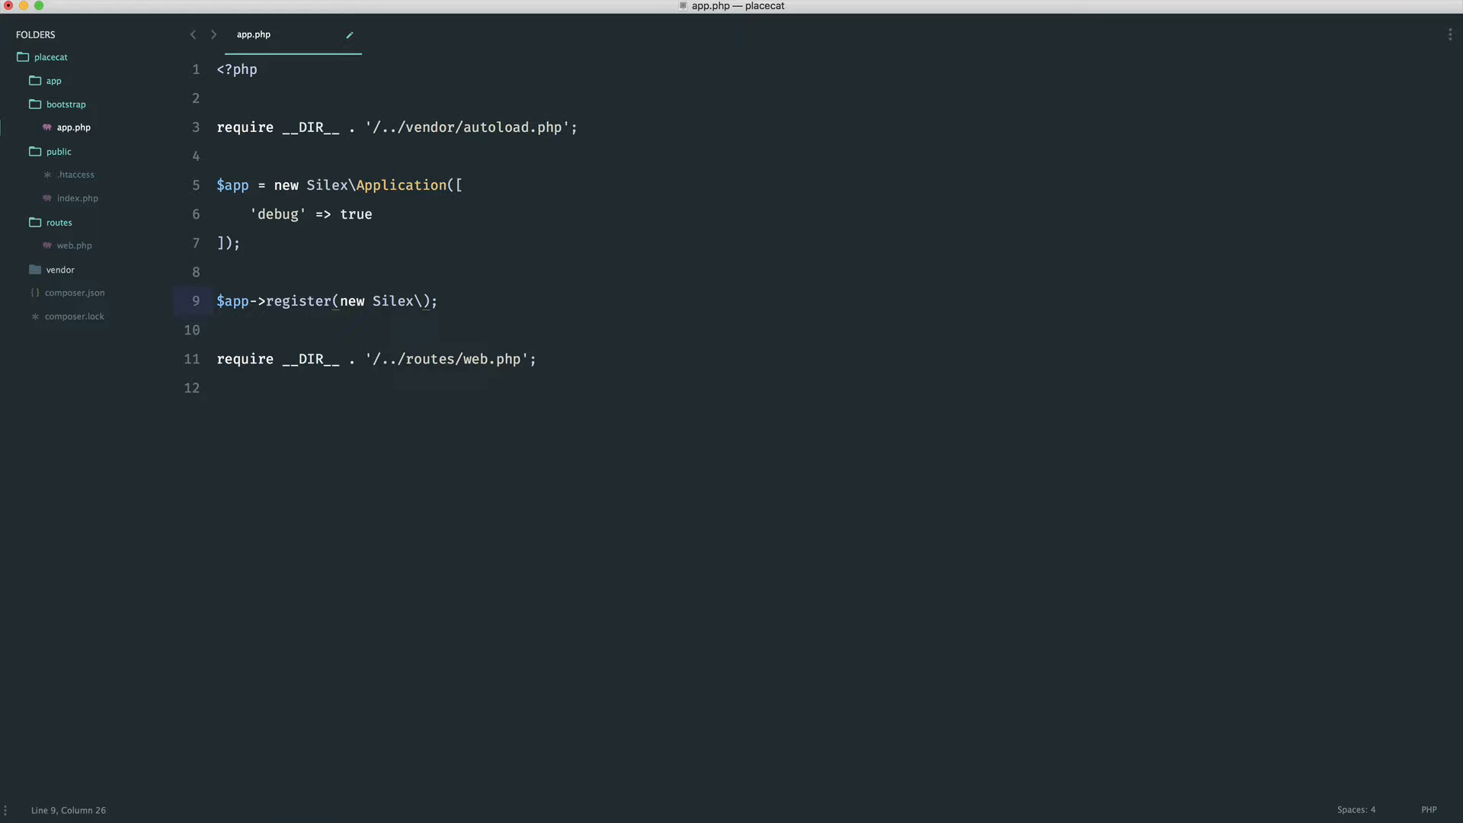
pyautogui.write('Provider\\')
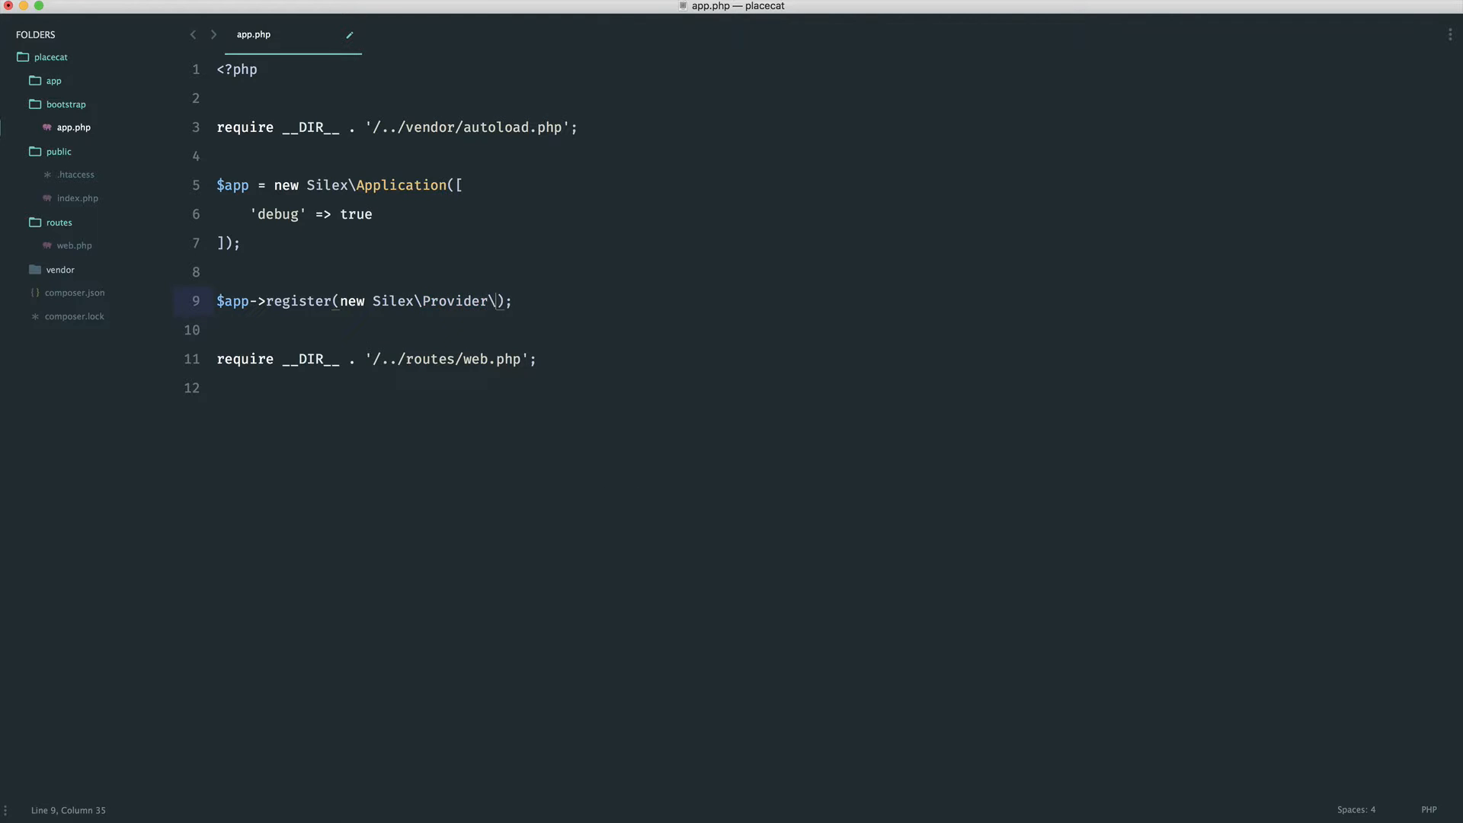
pyautogui.write('DoctrineServiceProvider, [')
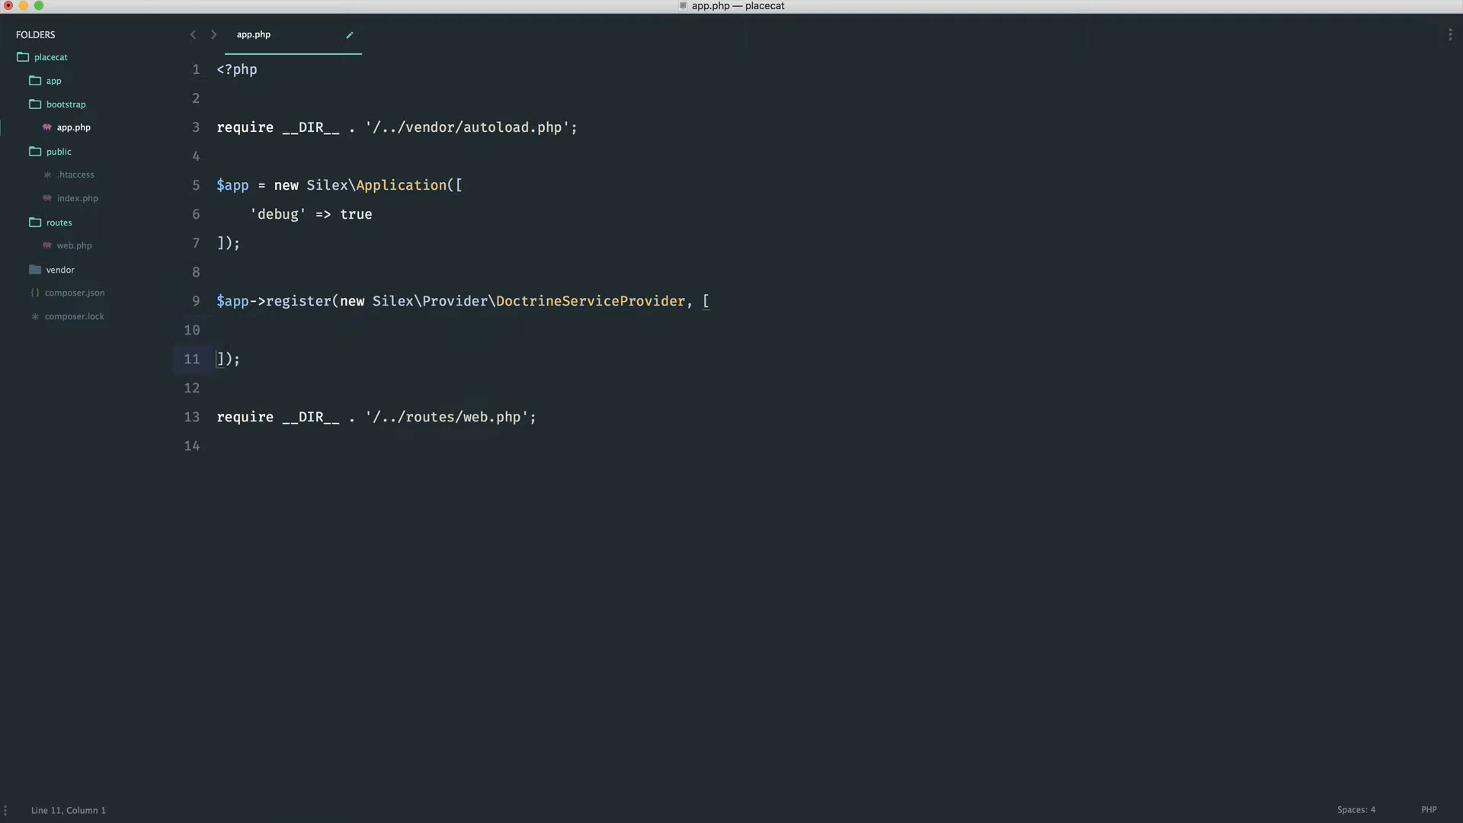
# Add 'db.options' with driver pdo_mysql and host localhost
pyautogui.write("'db'")
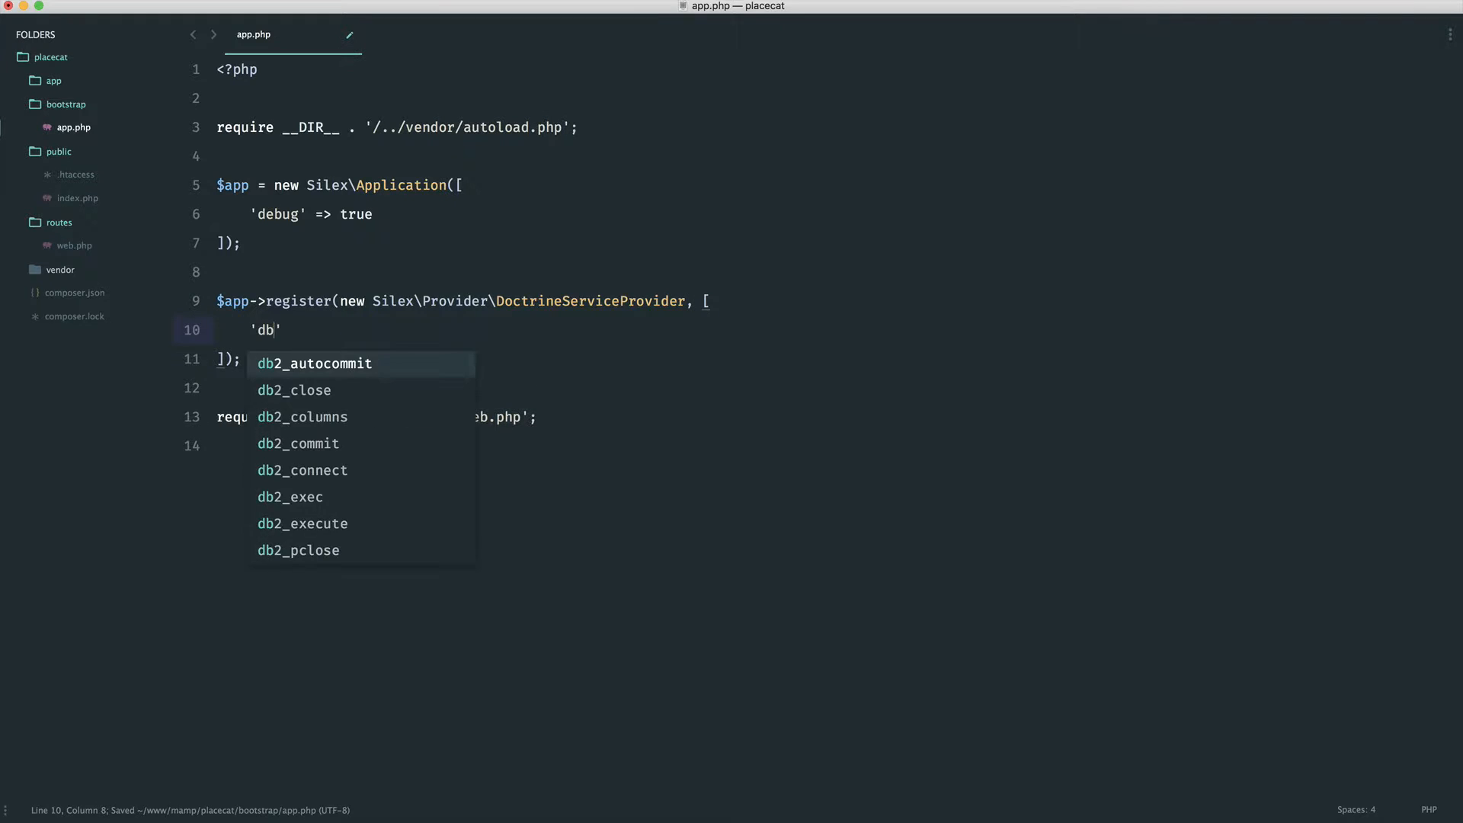
pyautogui.write('.options')
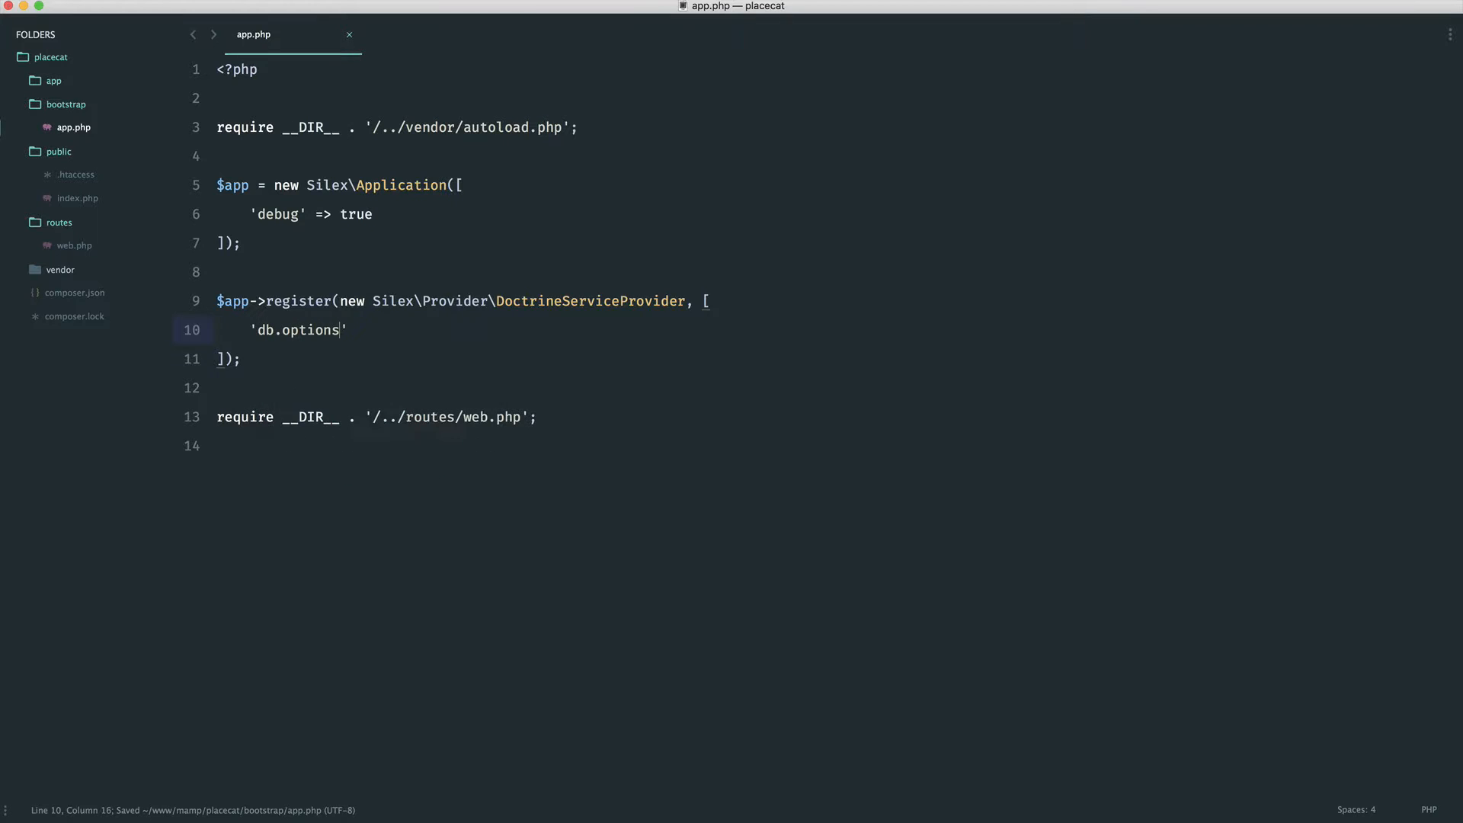
pyautogui.write('=> [')
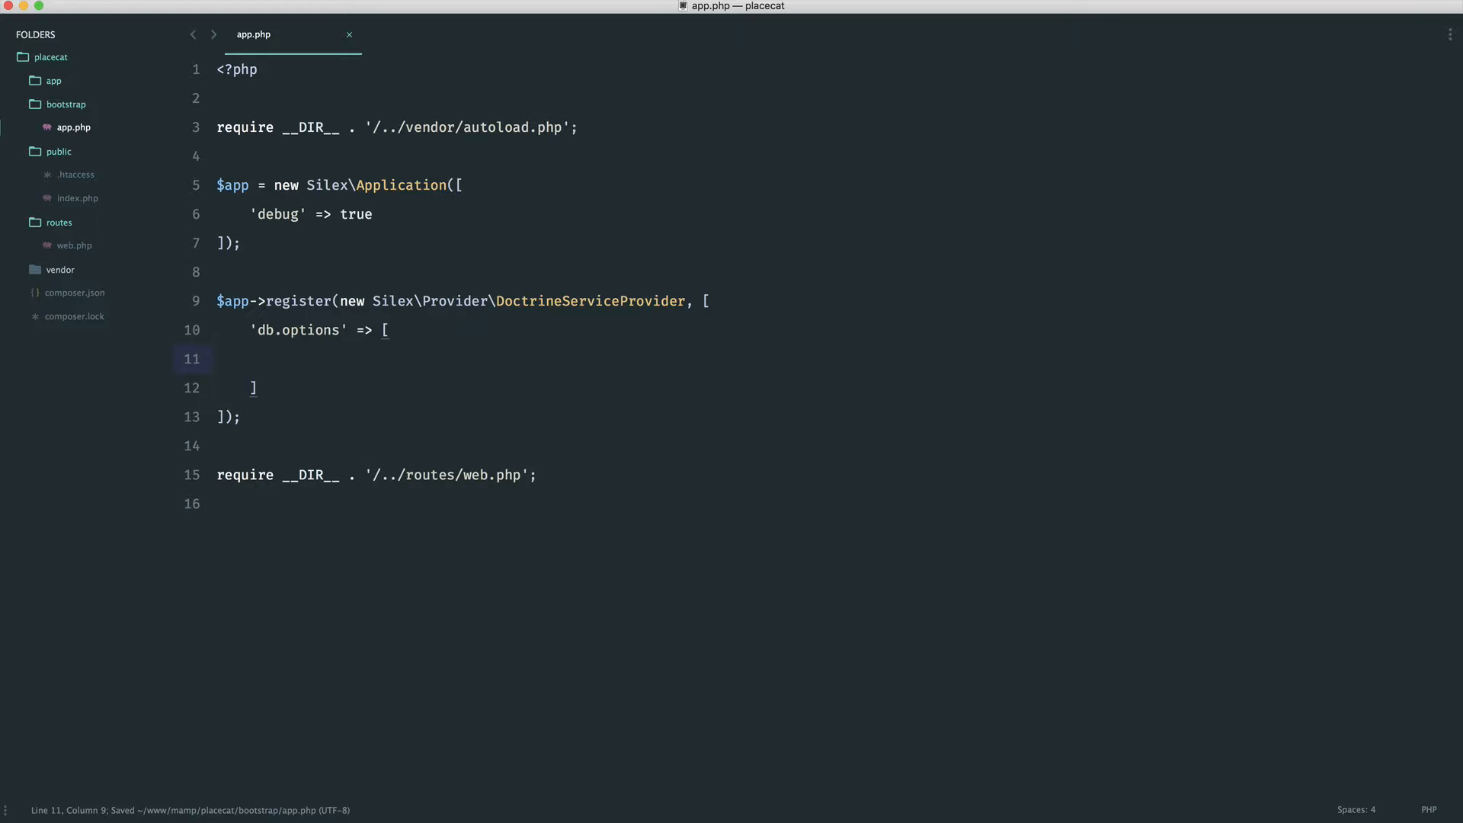
pyautogui.write("''")
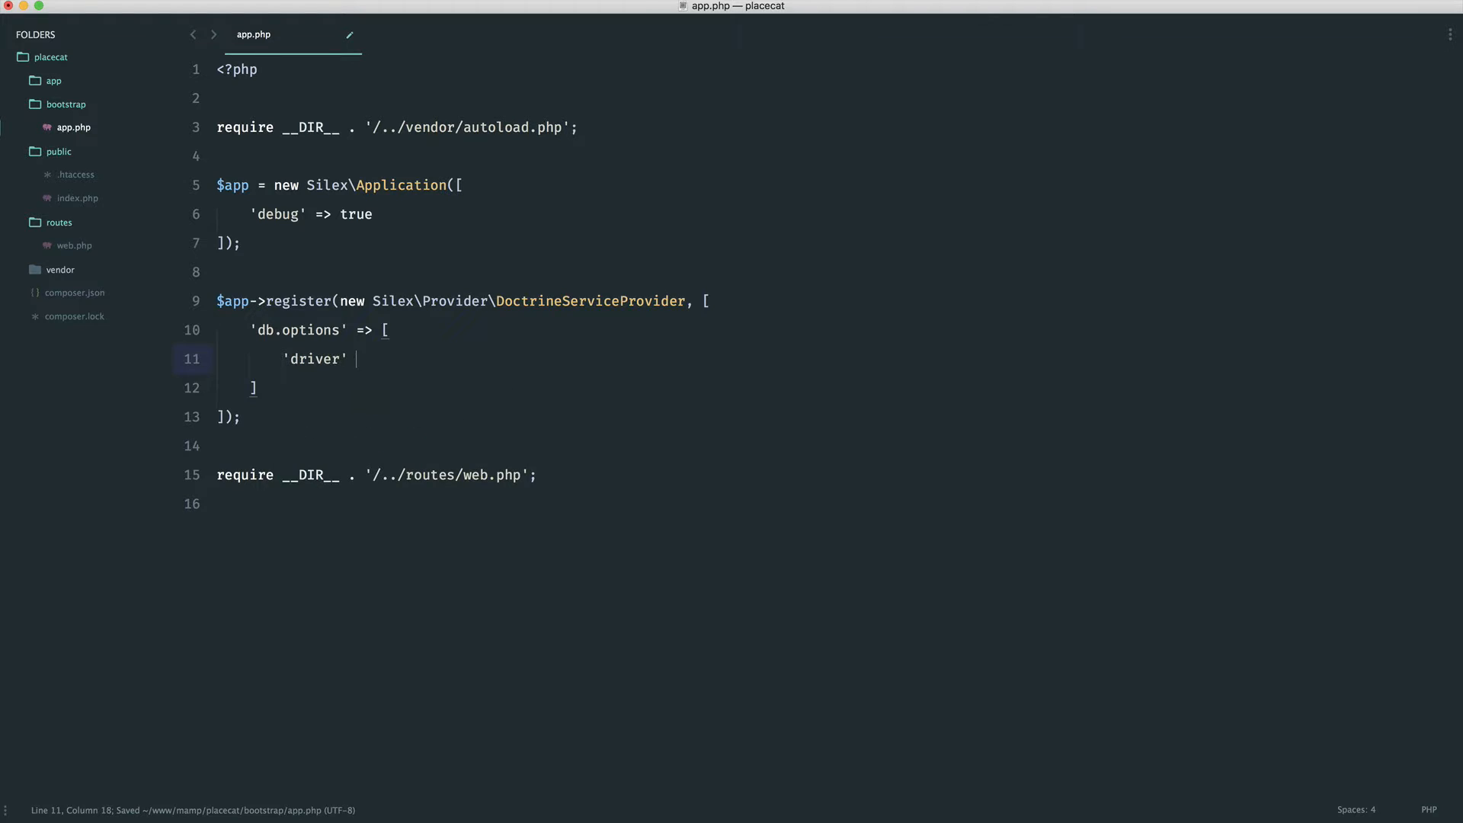
pyautogui.write("=> ''")
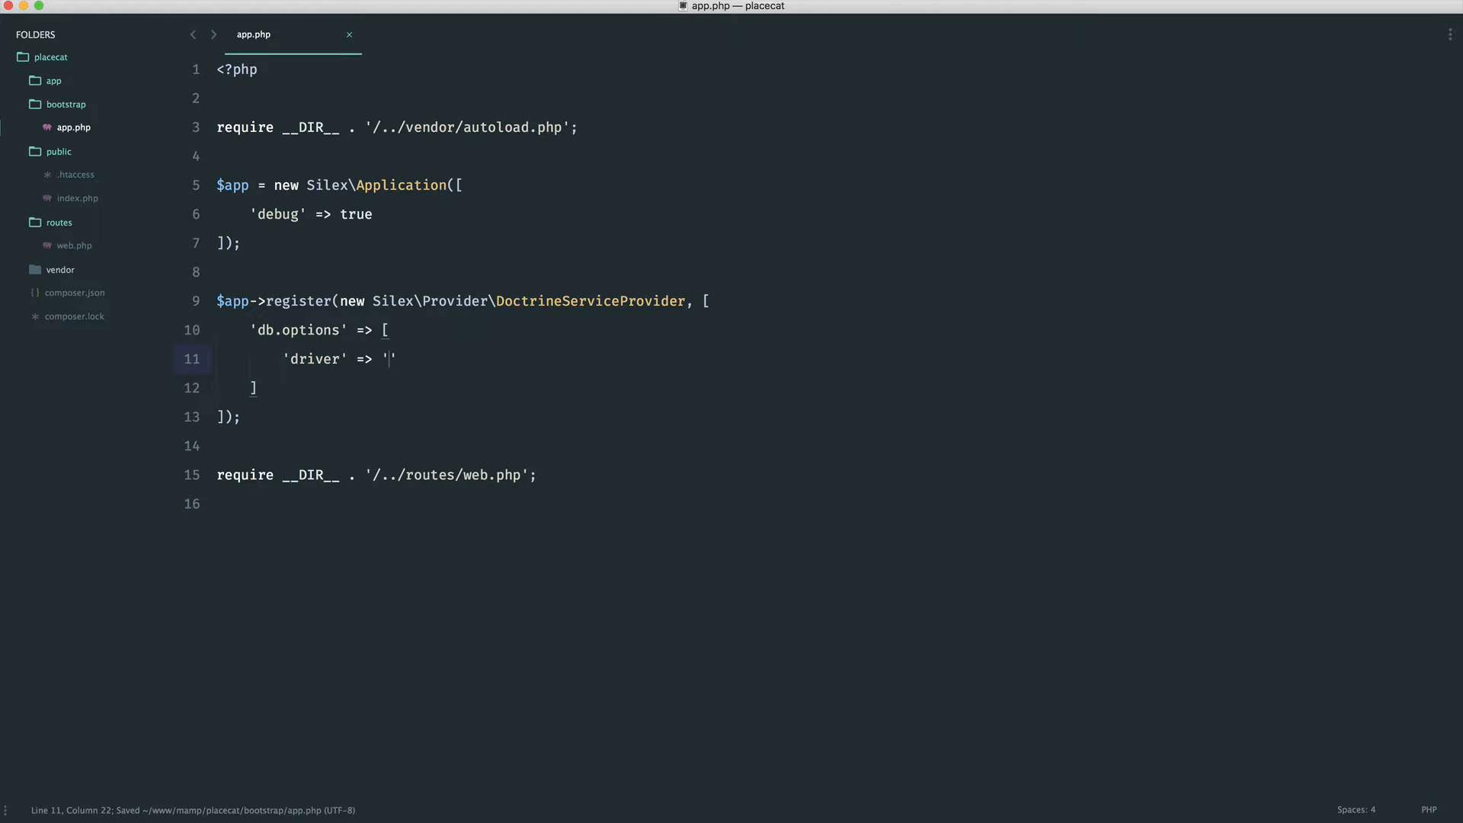
pyautogui.write('pdo_mysql')
pyautogui.write("'host")
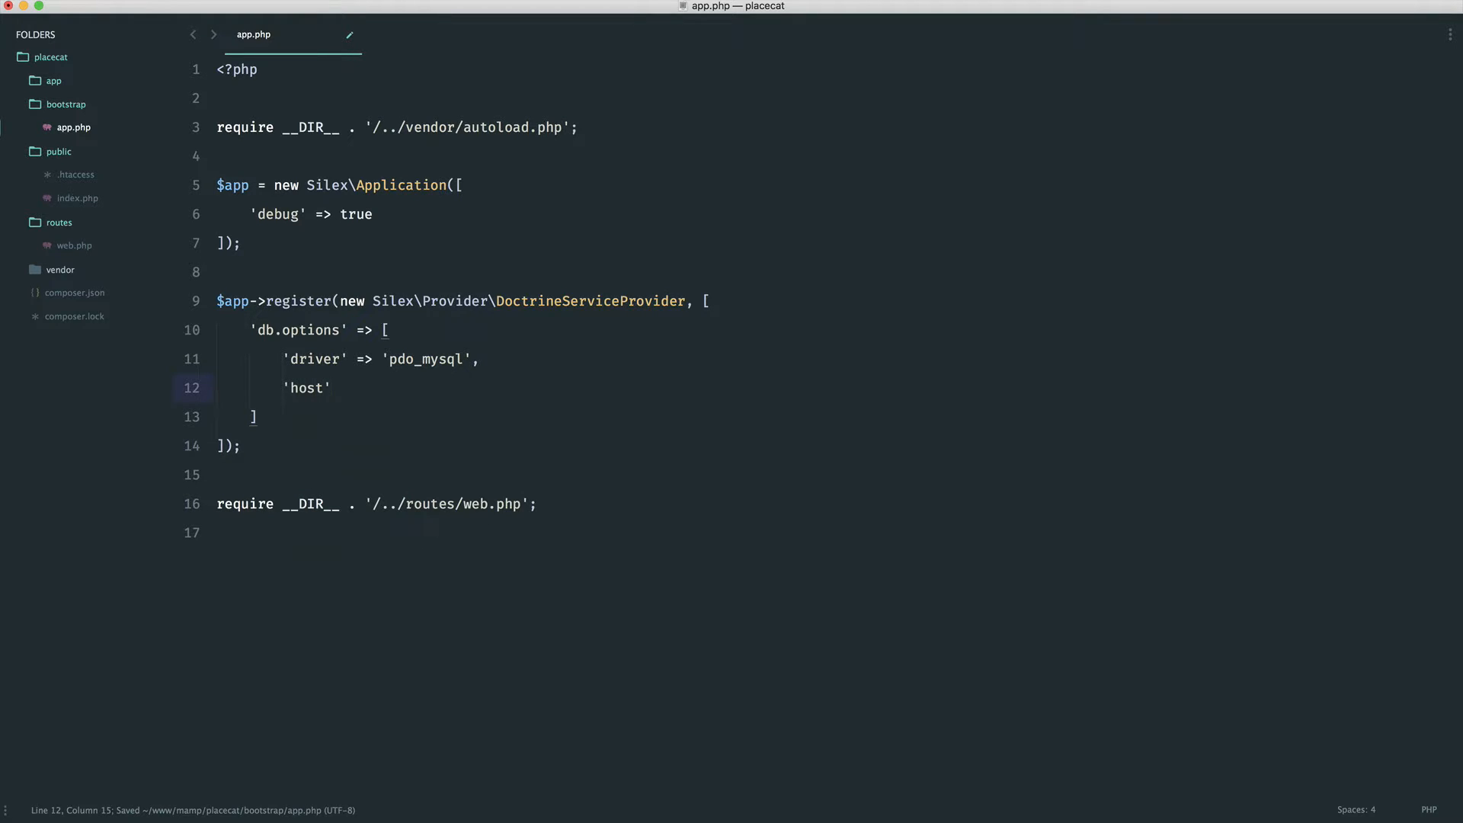
pyautogui.write("=> ''")
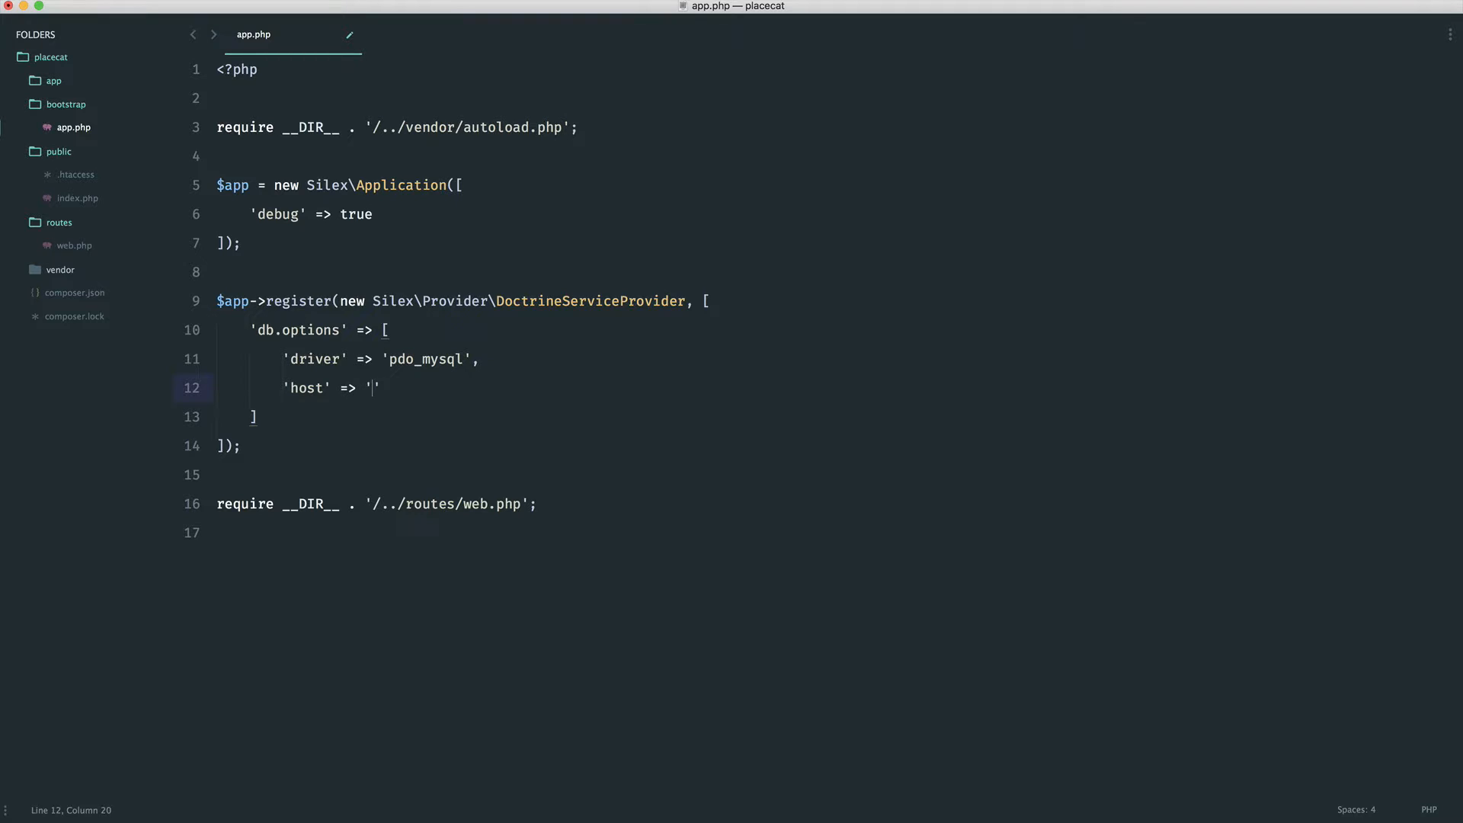
pyautogui.write("localhost',")
pyautogui.write("'dbname")
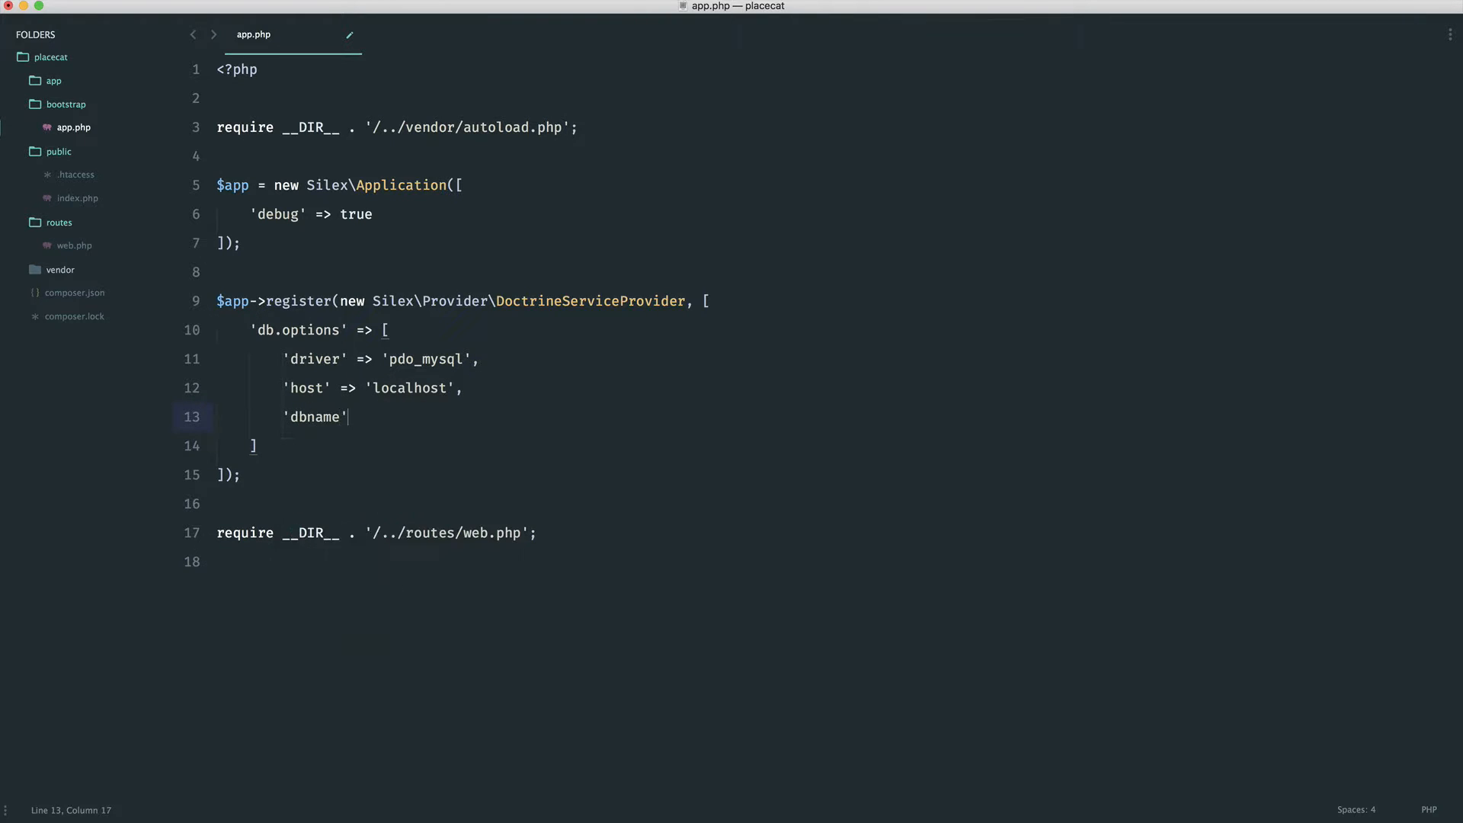
# Set dbname placecat, user and password root, and charset utf8mb4
pyautogui.write("=> 'placecat',")
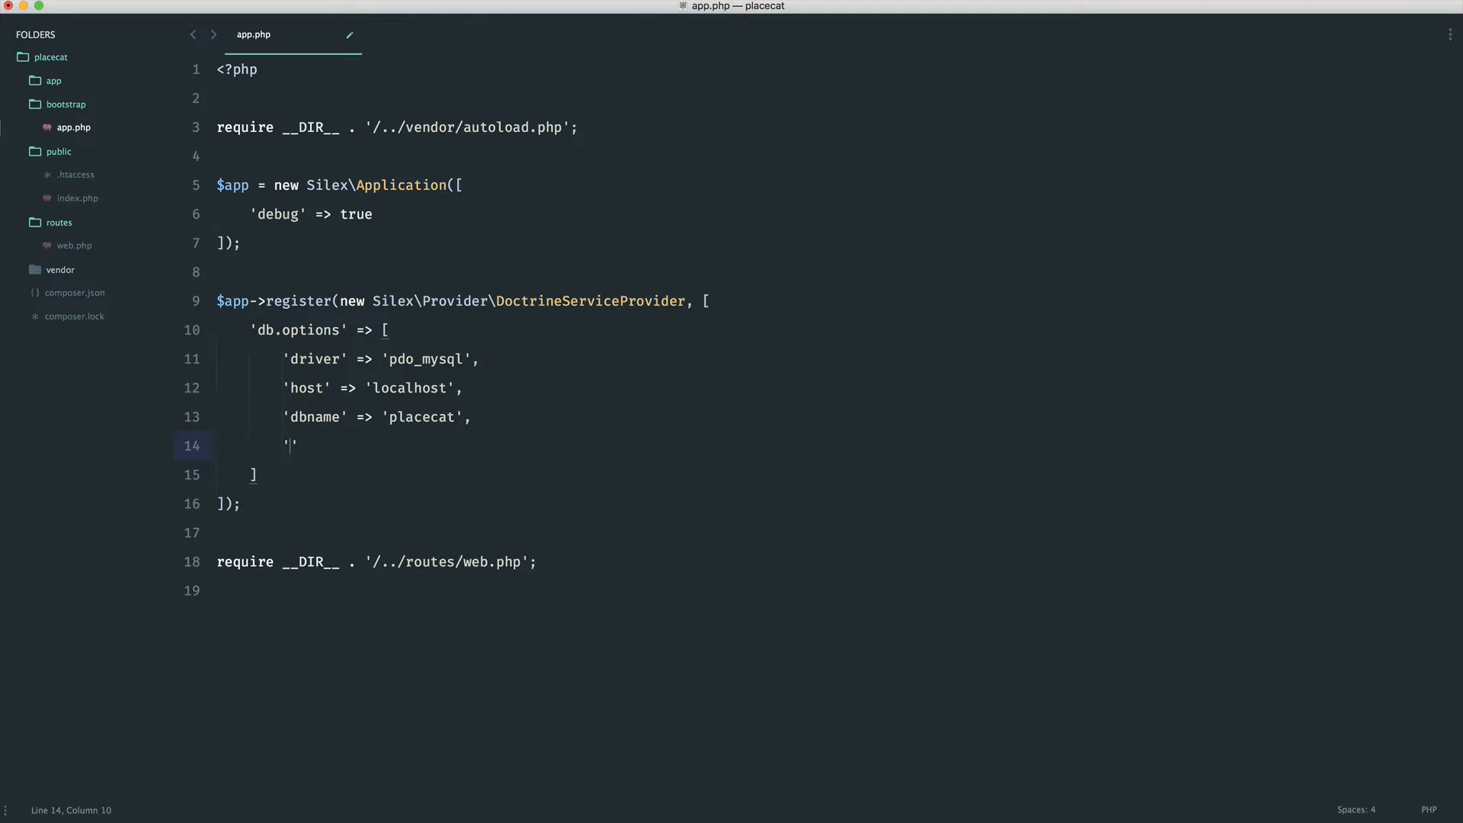
pyautogui.write("user'")
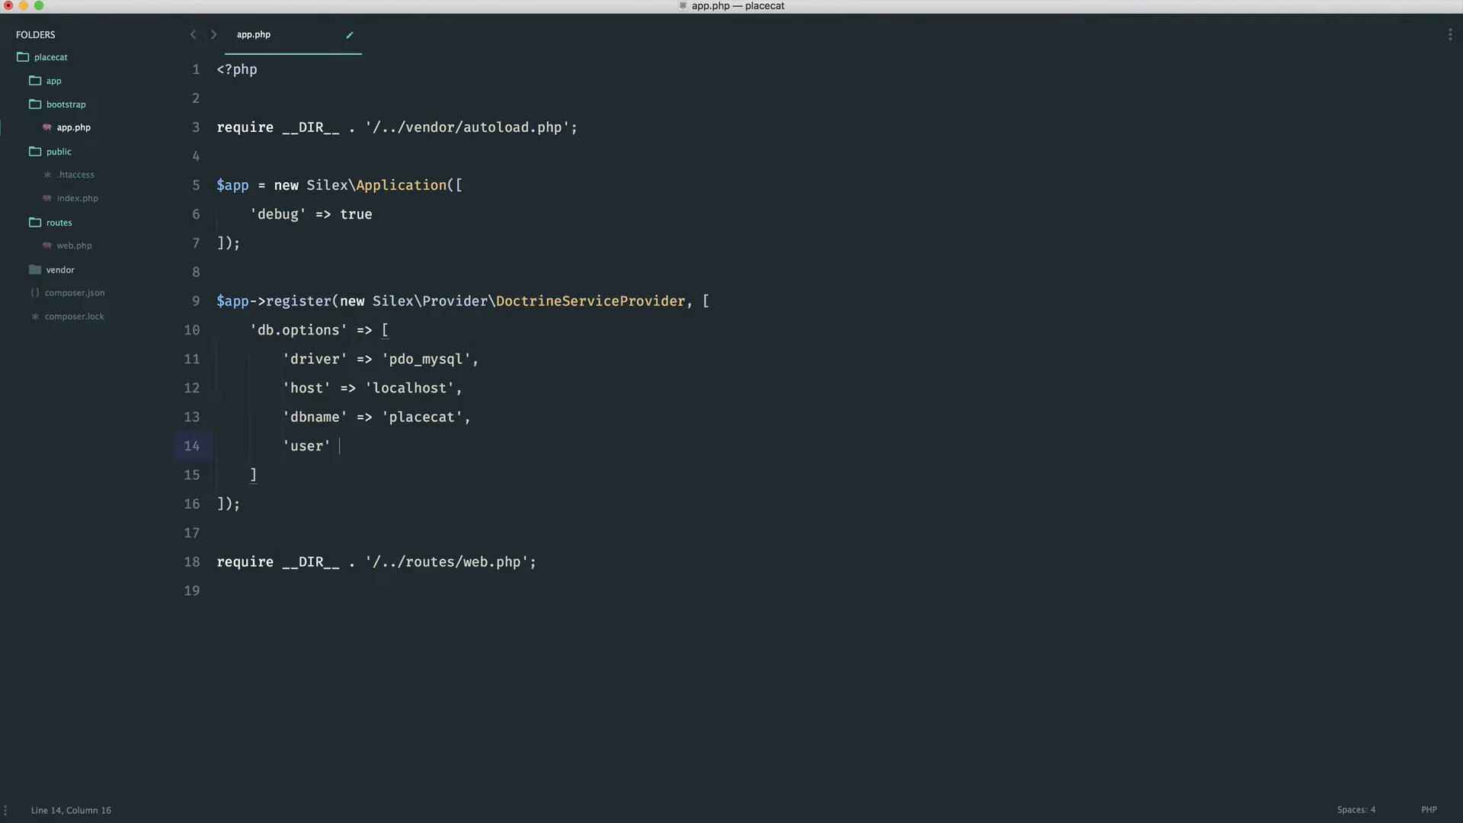
pyautogui.write("=> 'root',")
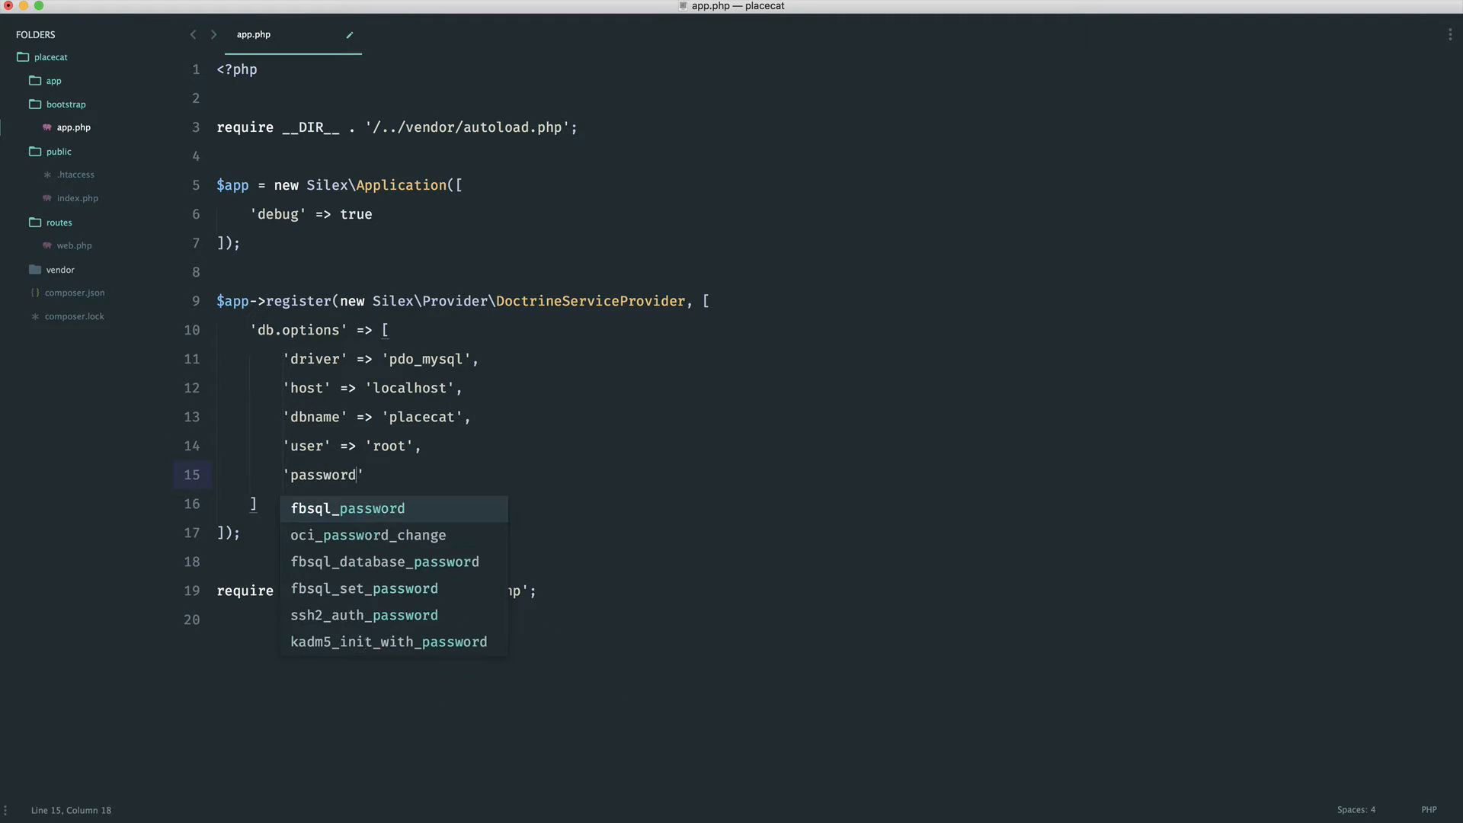
pyautogui.write("=> 'root'")
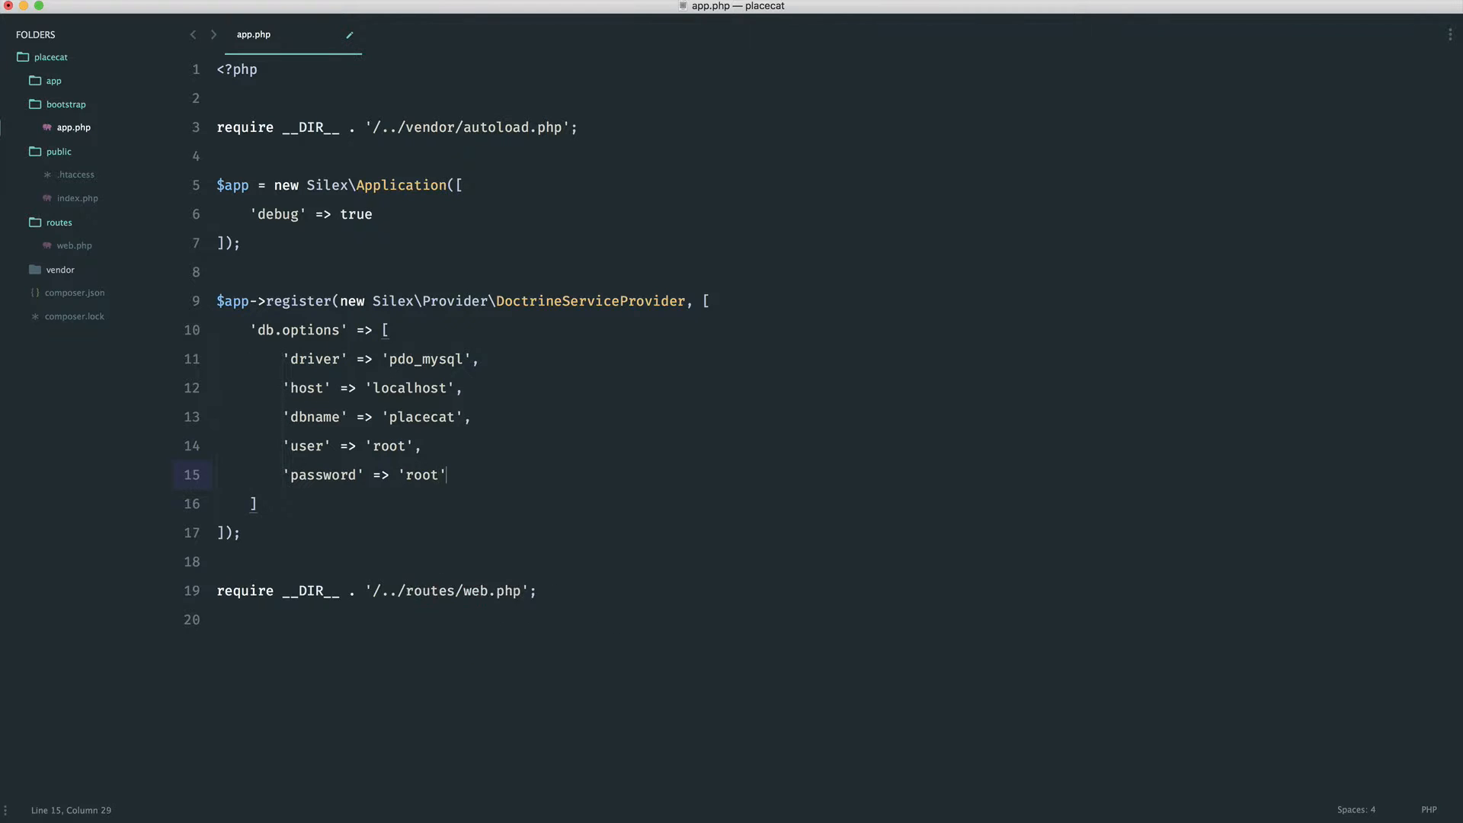
pyautogui.write(',')
pyautogui.write("'charset' => '")
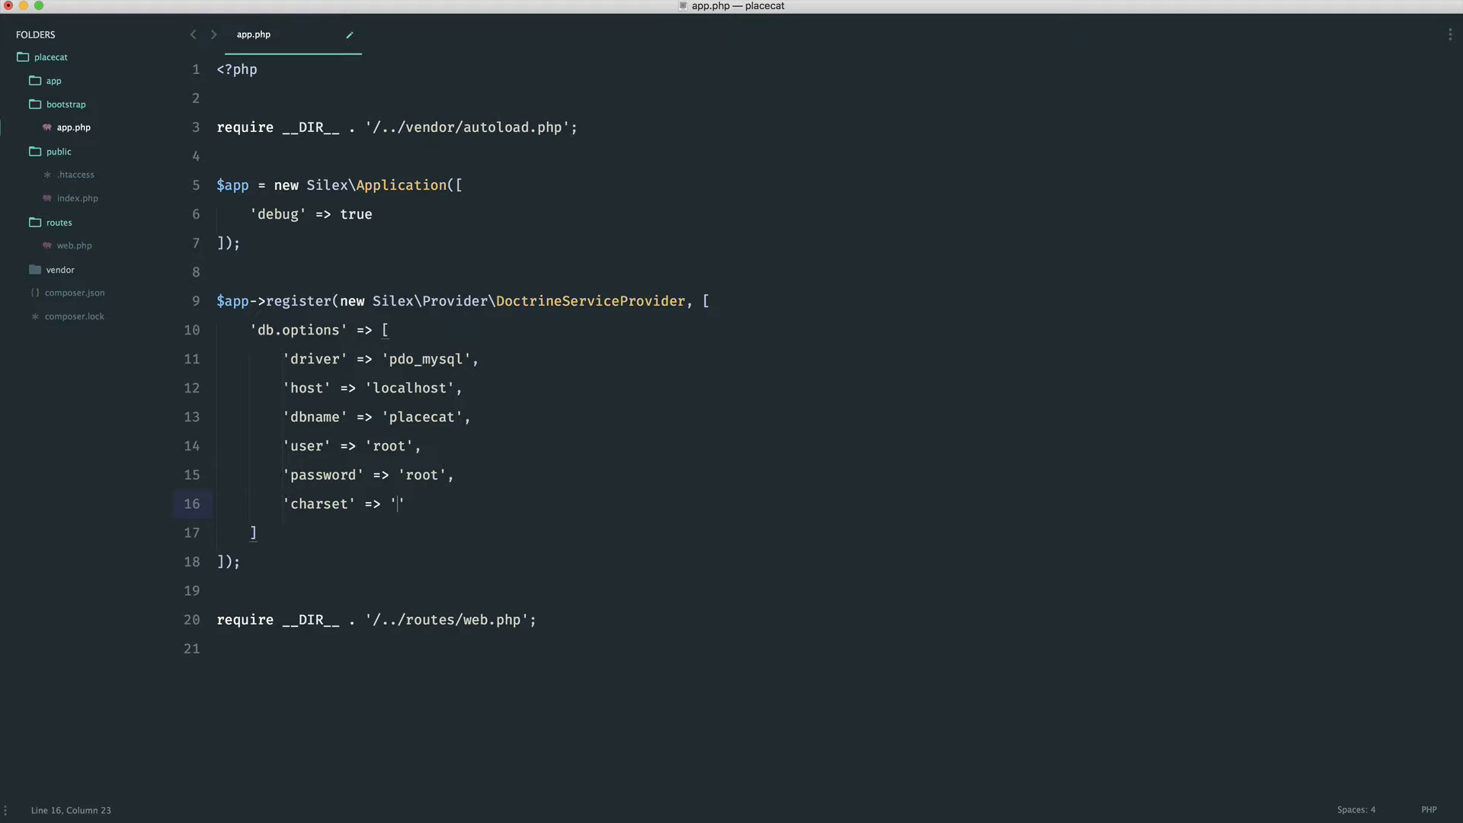
pyautogui.write('utf8mb4')
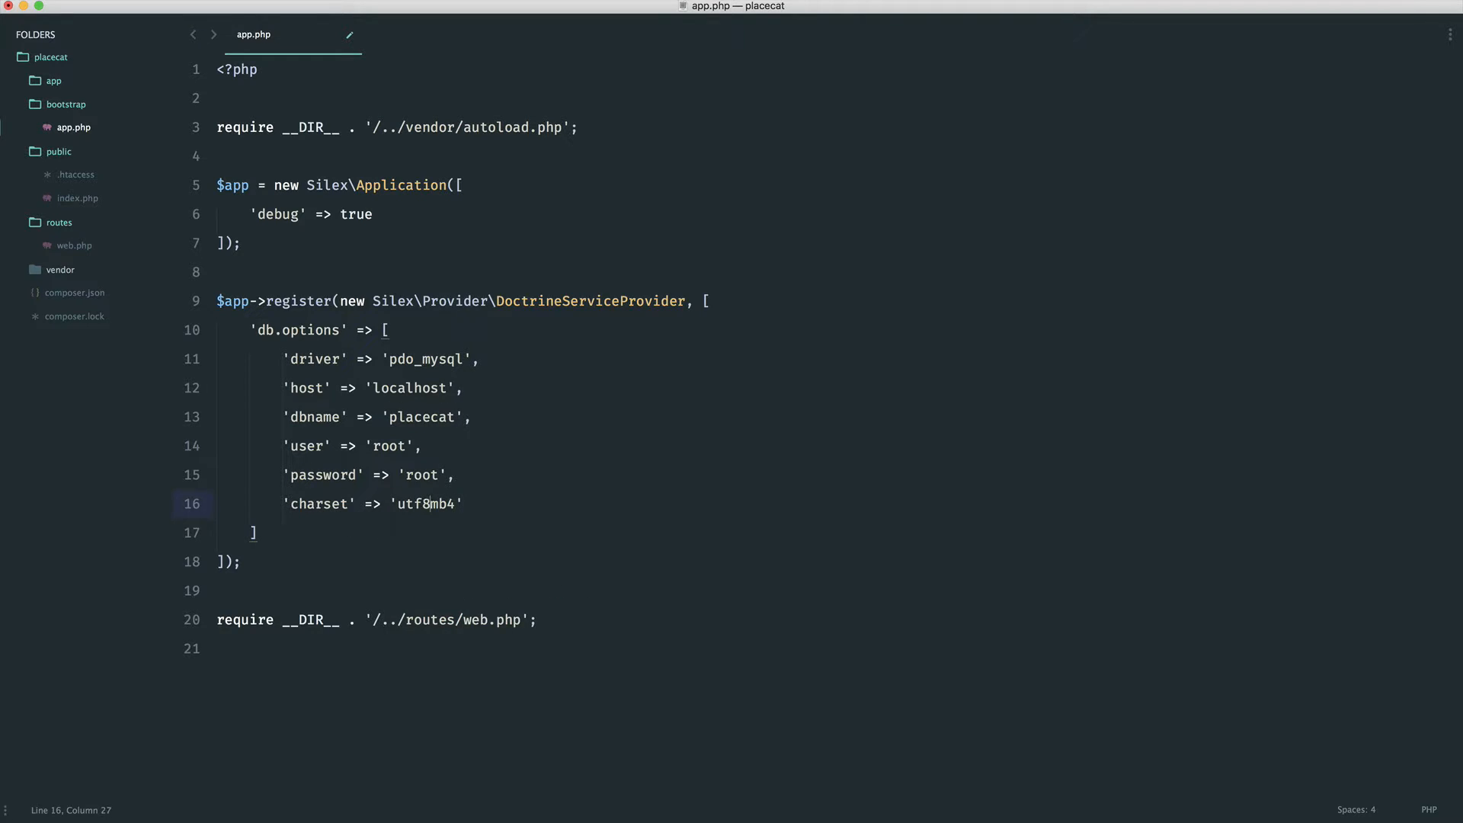
pyautogui.write(',')
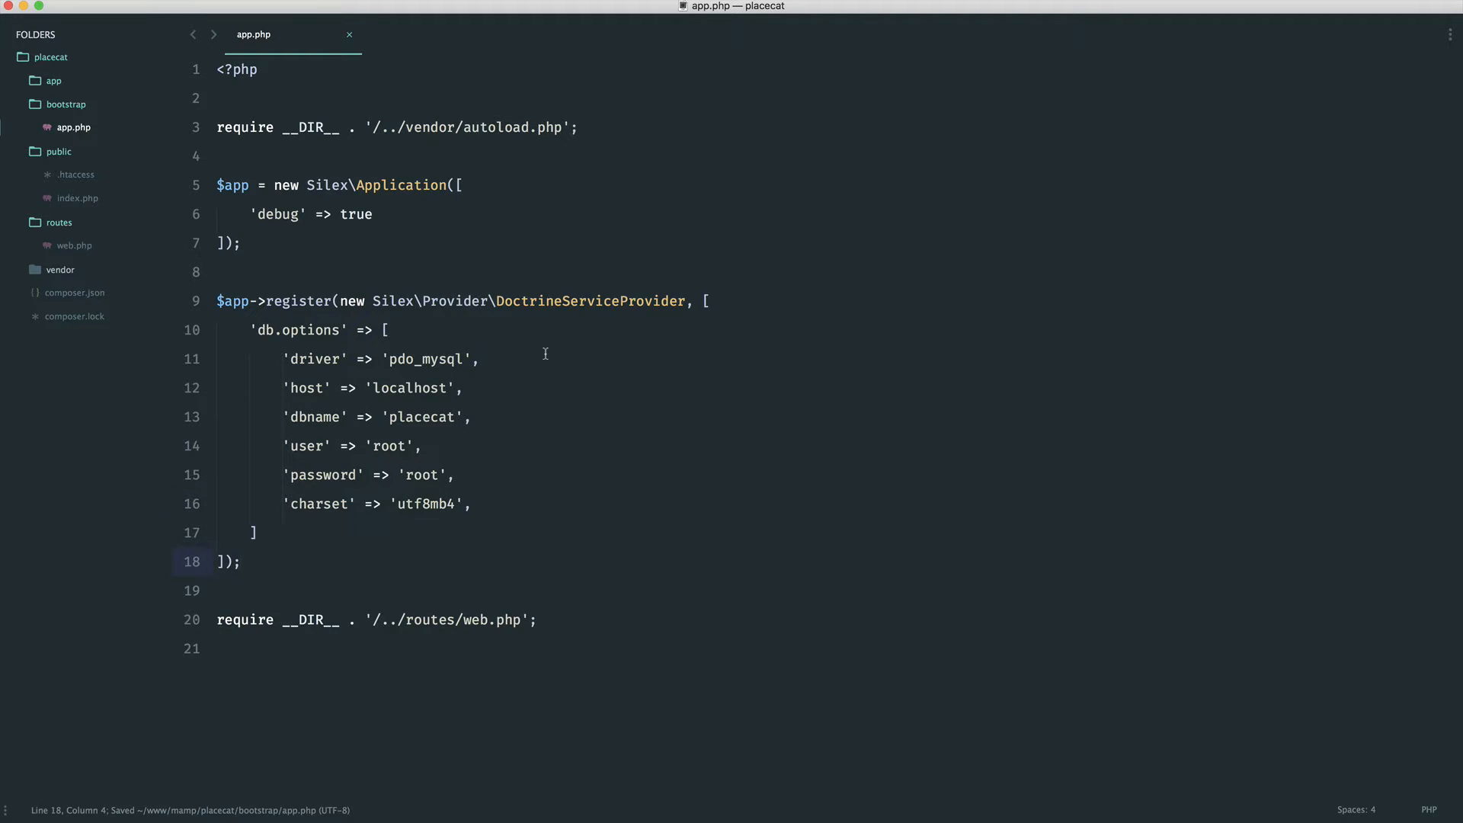
# In routes/web.php, change the route path to '/{width}/{height}'
pyautogui.click(74, 246)
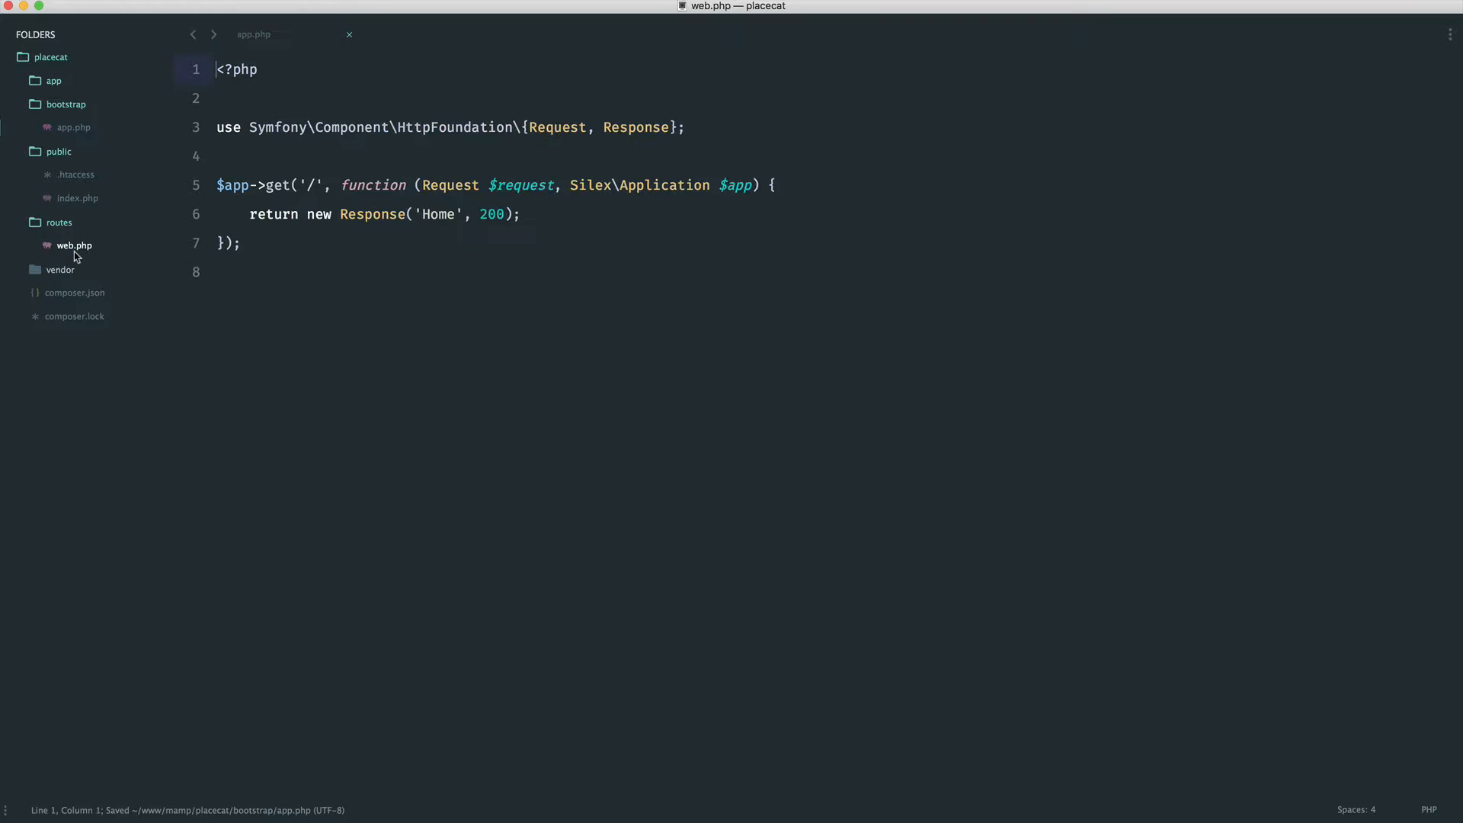
pyautogui.click(74, 245)
pyautogui.write('{width}/{')
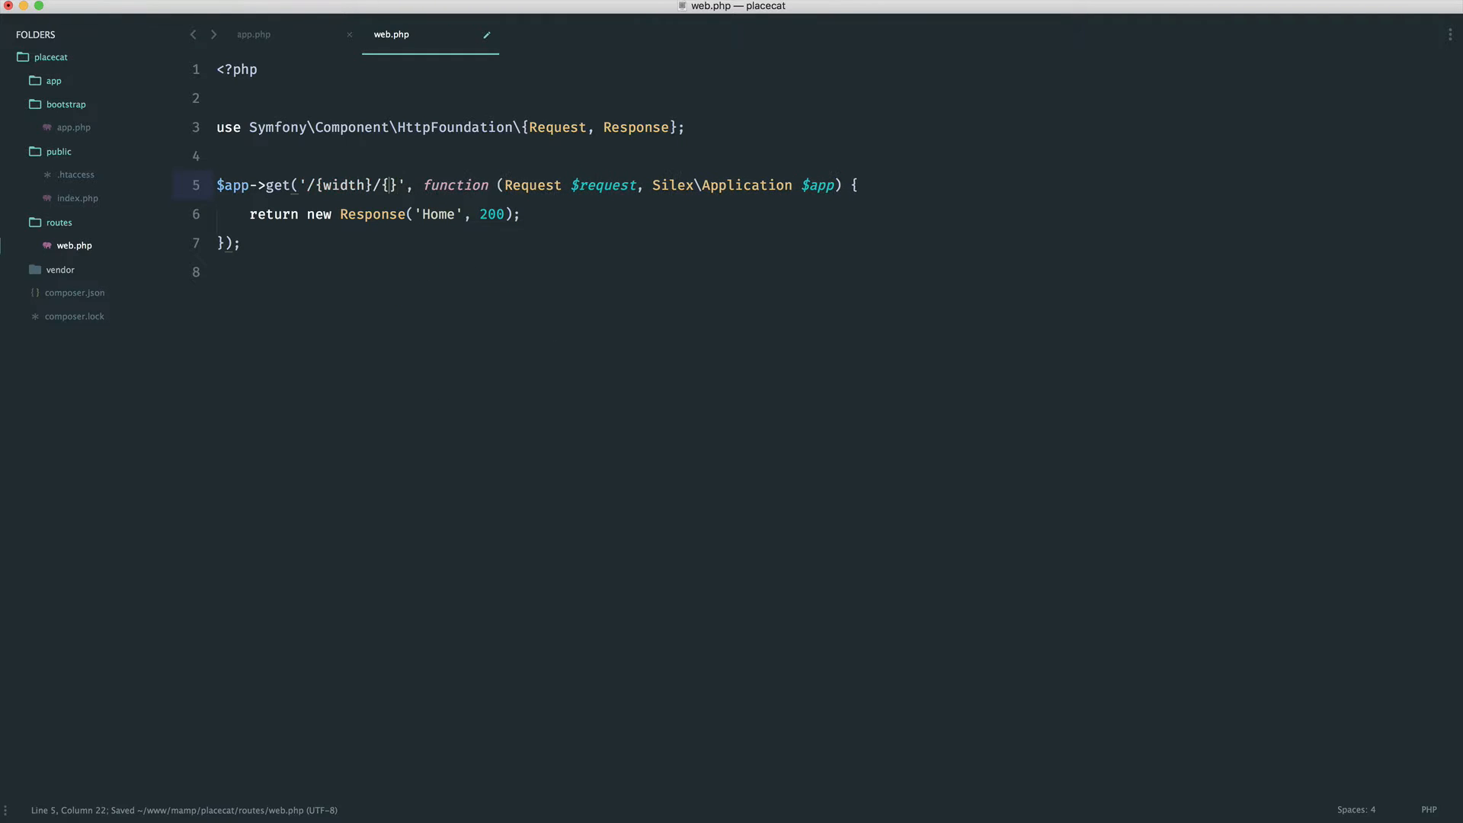
pyautogui.write('height')
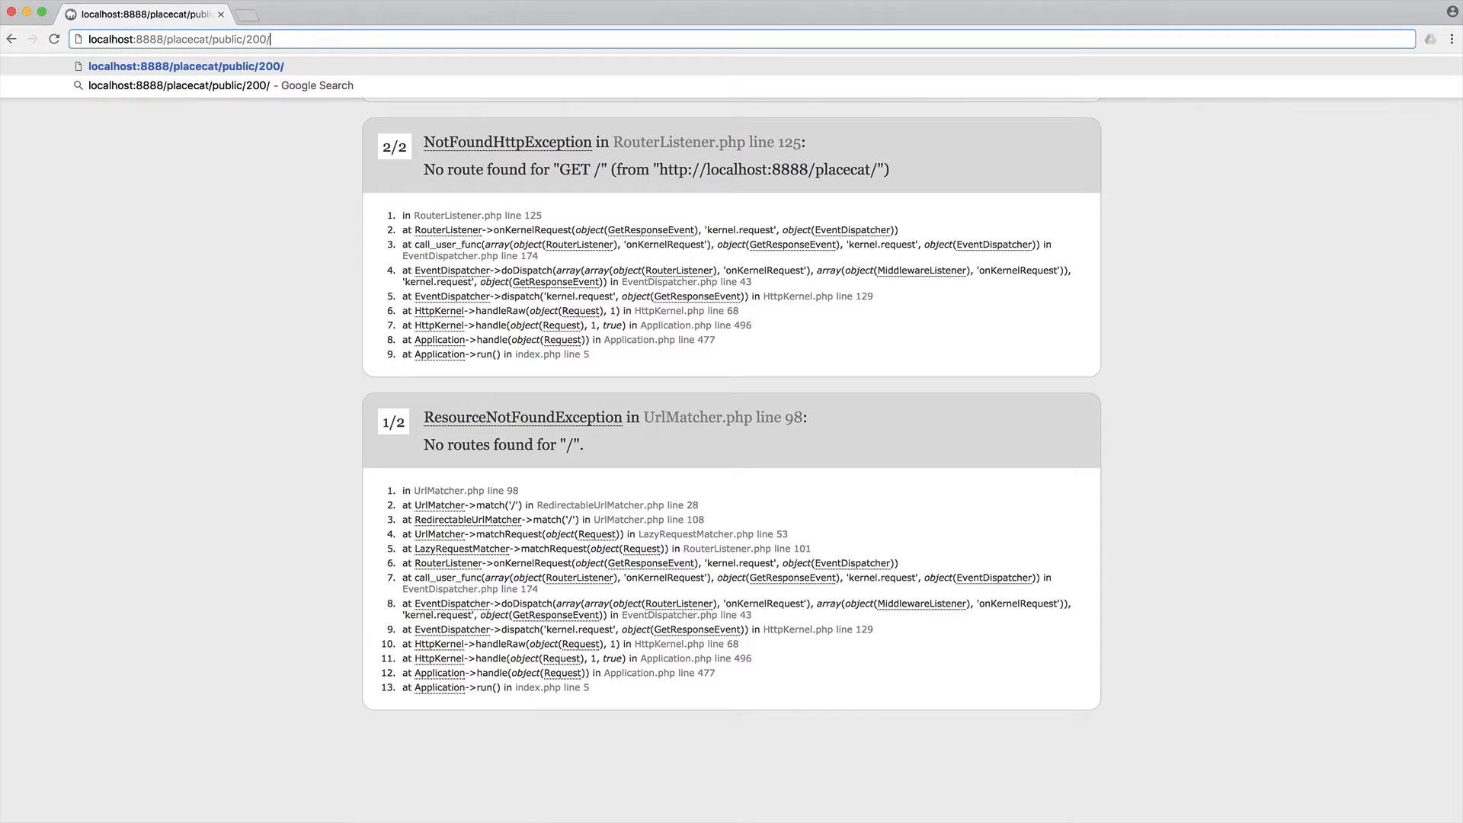
# Enter 200 as a width, then return to the saved '/{width}/{height}' route
pyautogui.write('200')
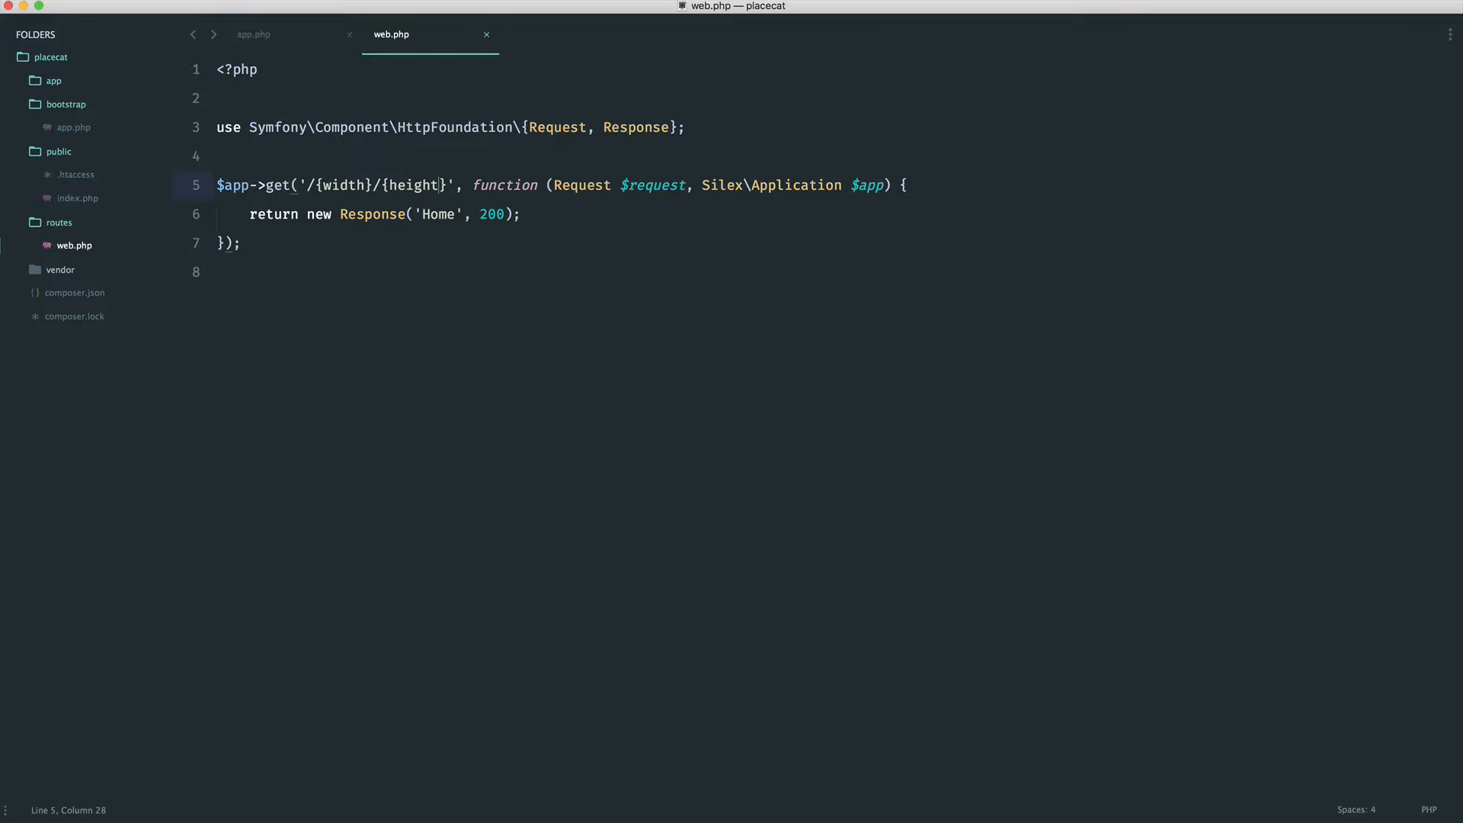
# Chain ->assert('width', '[0-9]+')->assert('height', '[0-9]+') after the route closure
pyautogui.click(234, 243)
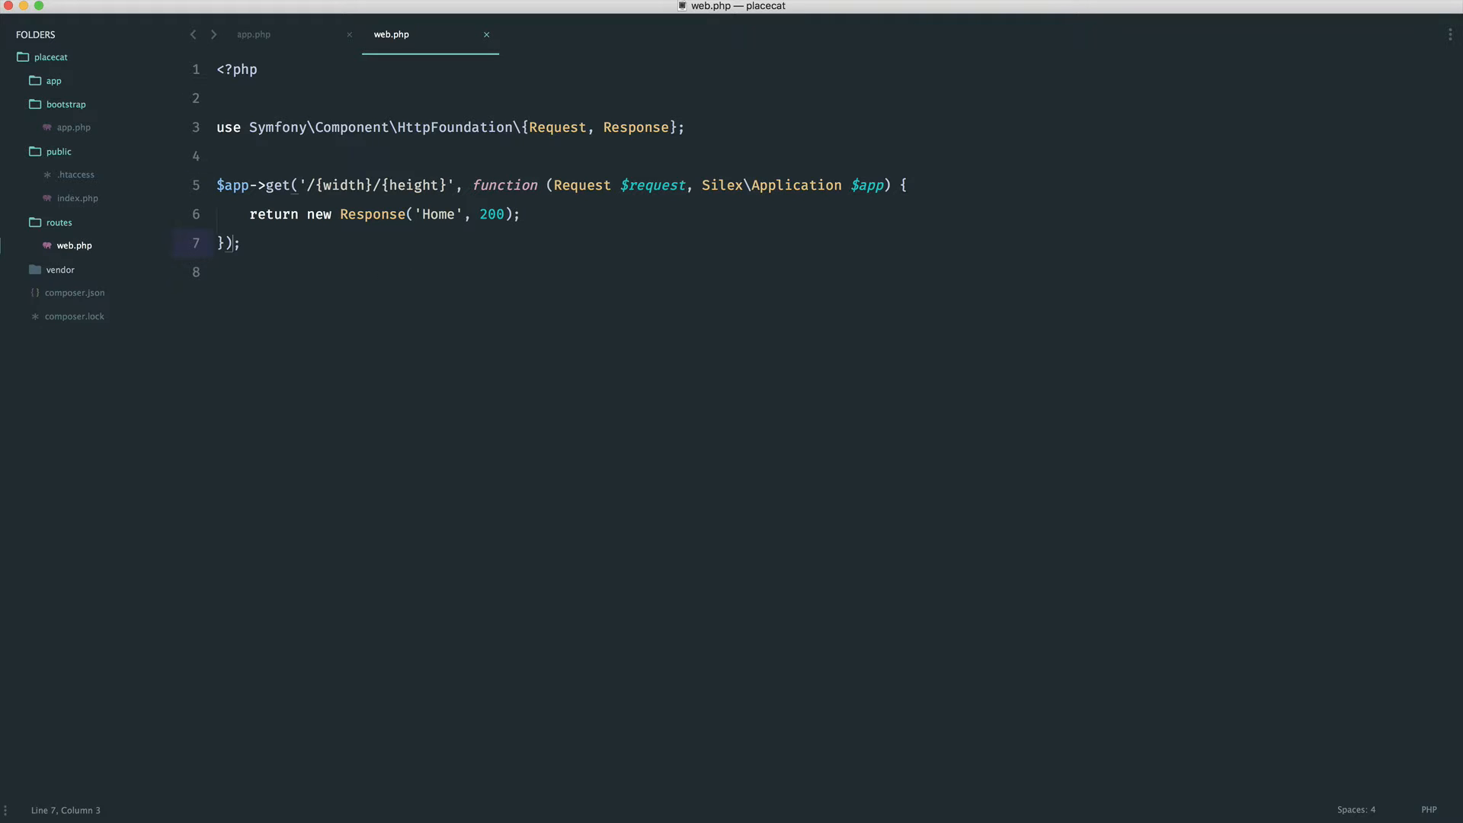
pyautogui.write('->')
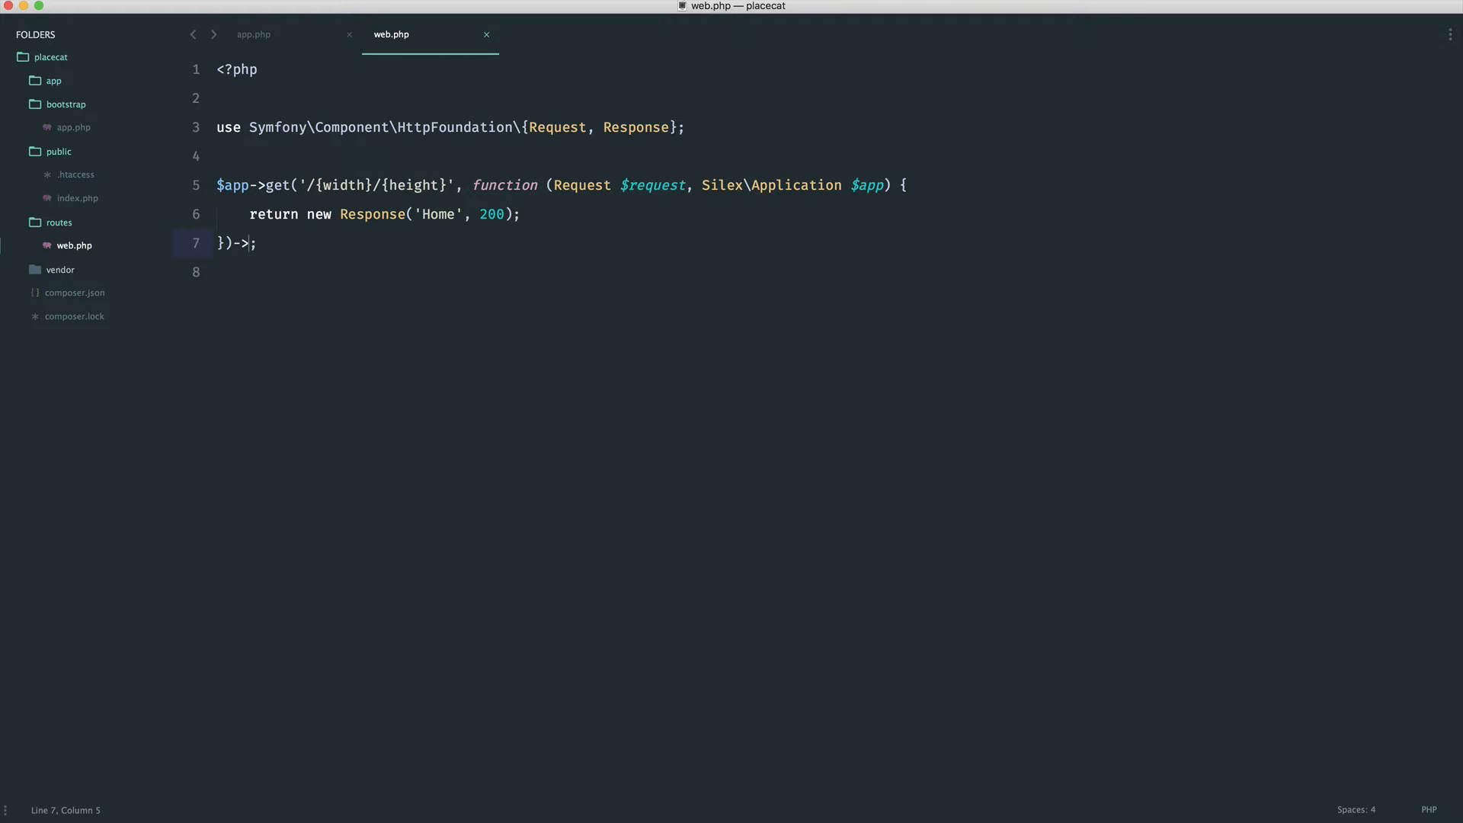
pyautogui.write("assert('")
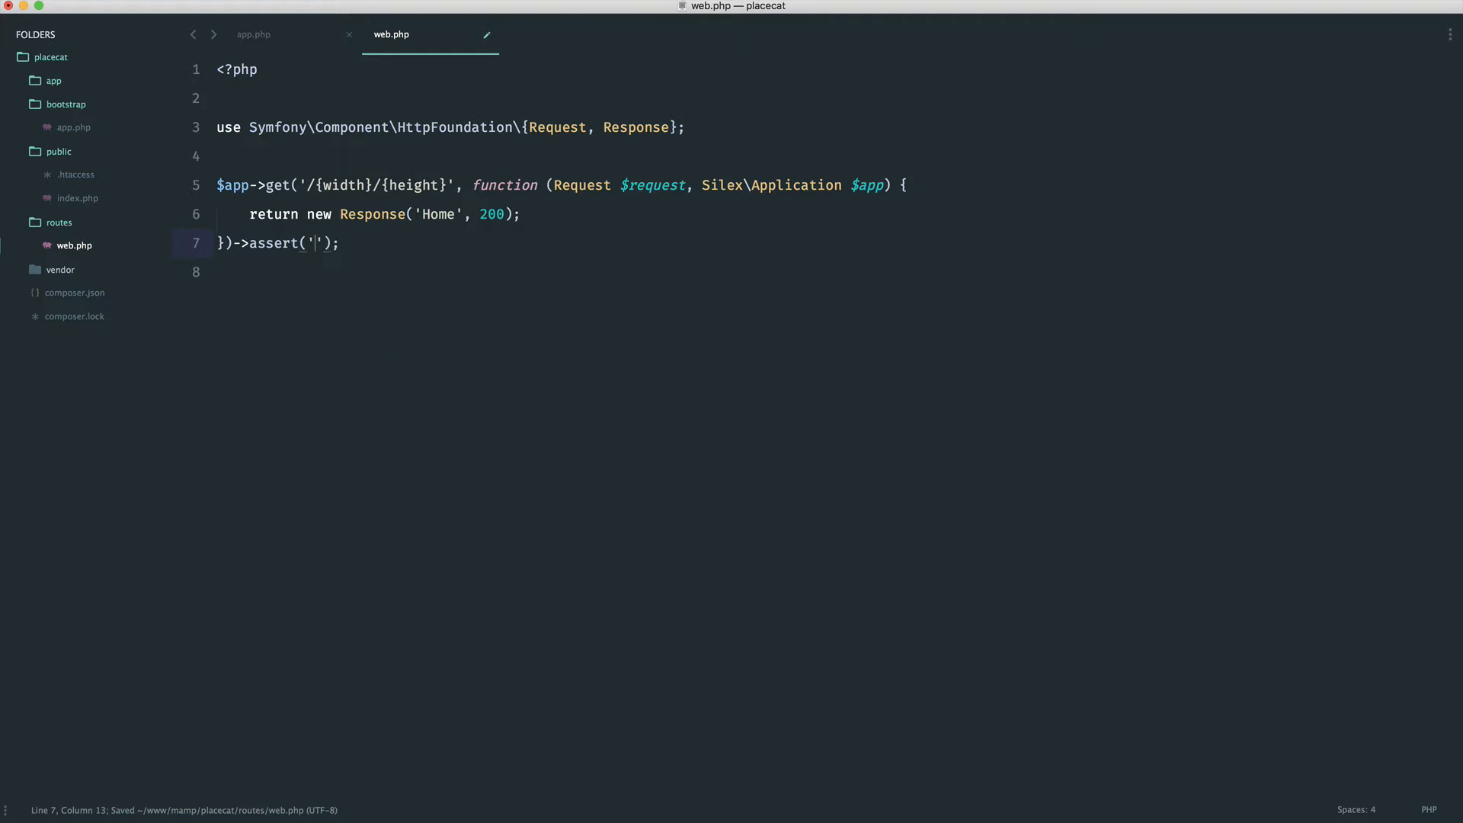
pyautogui.write('width')
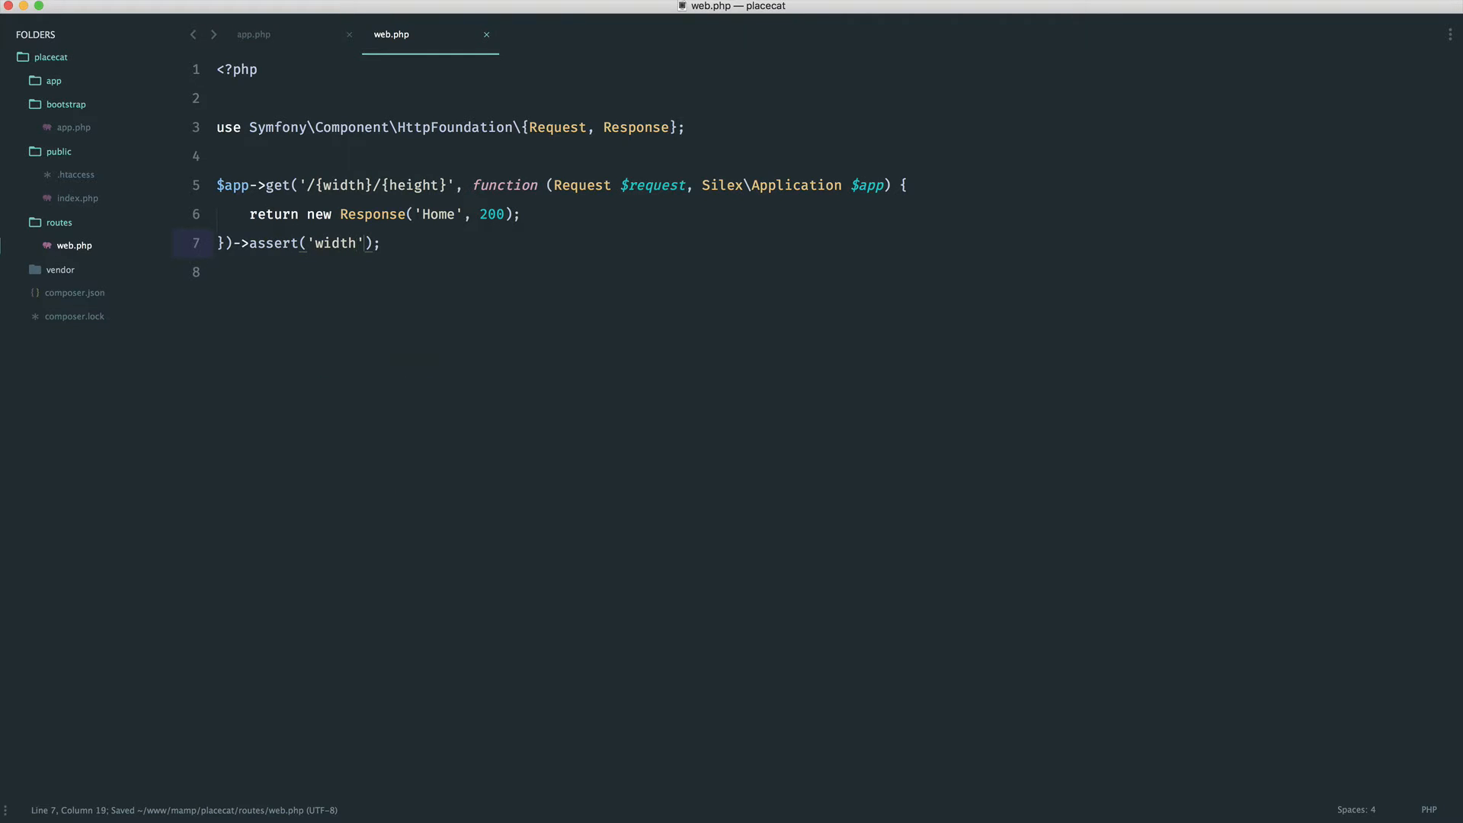
pyautogui.write(", ''")
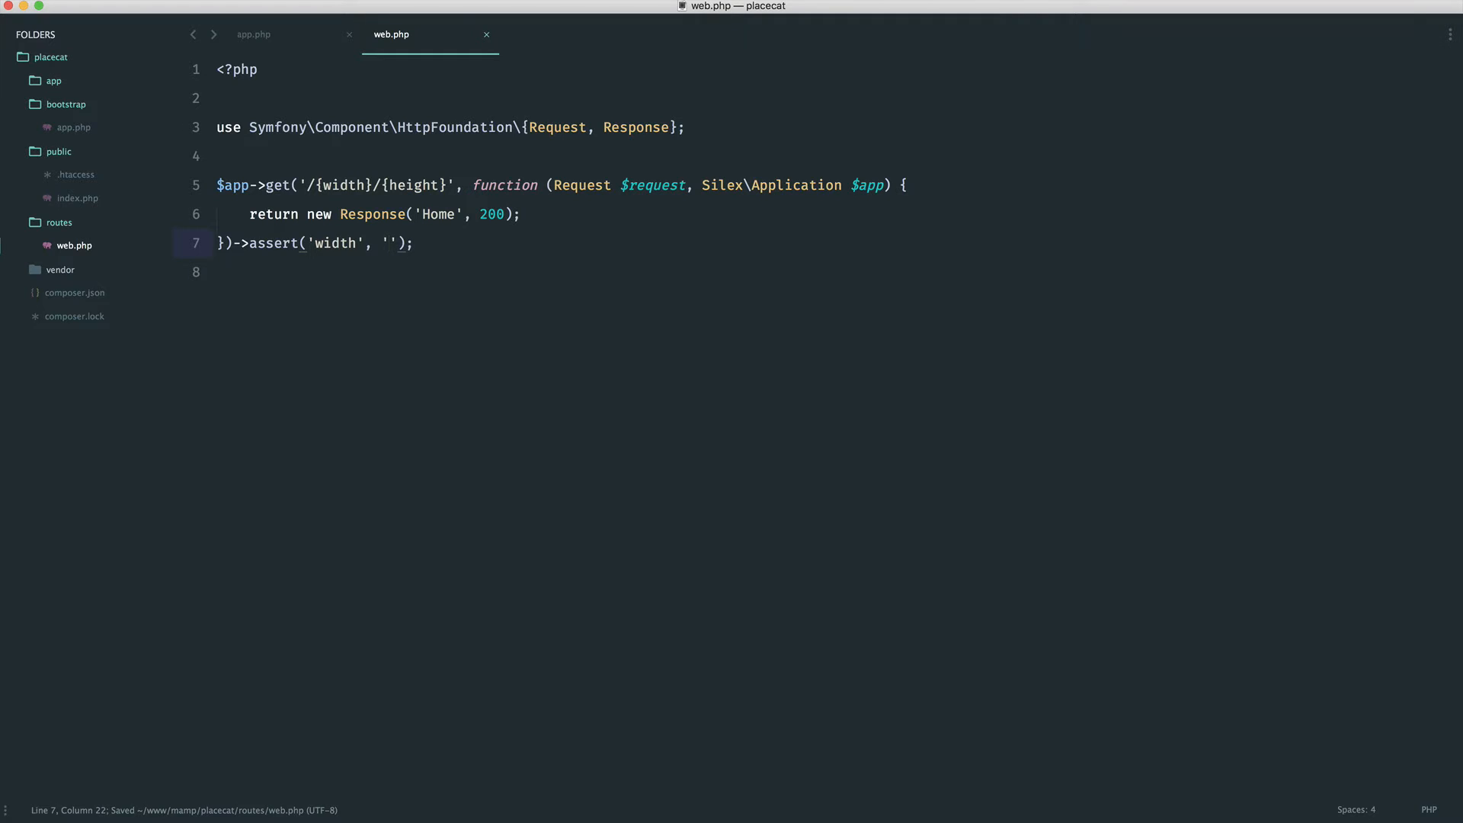
pyautogui.write('[0]')
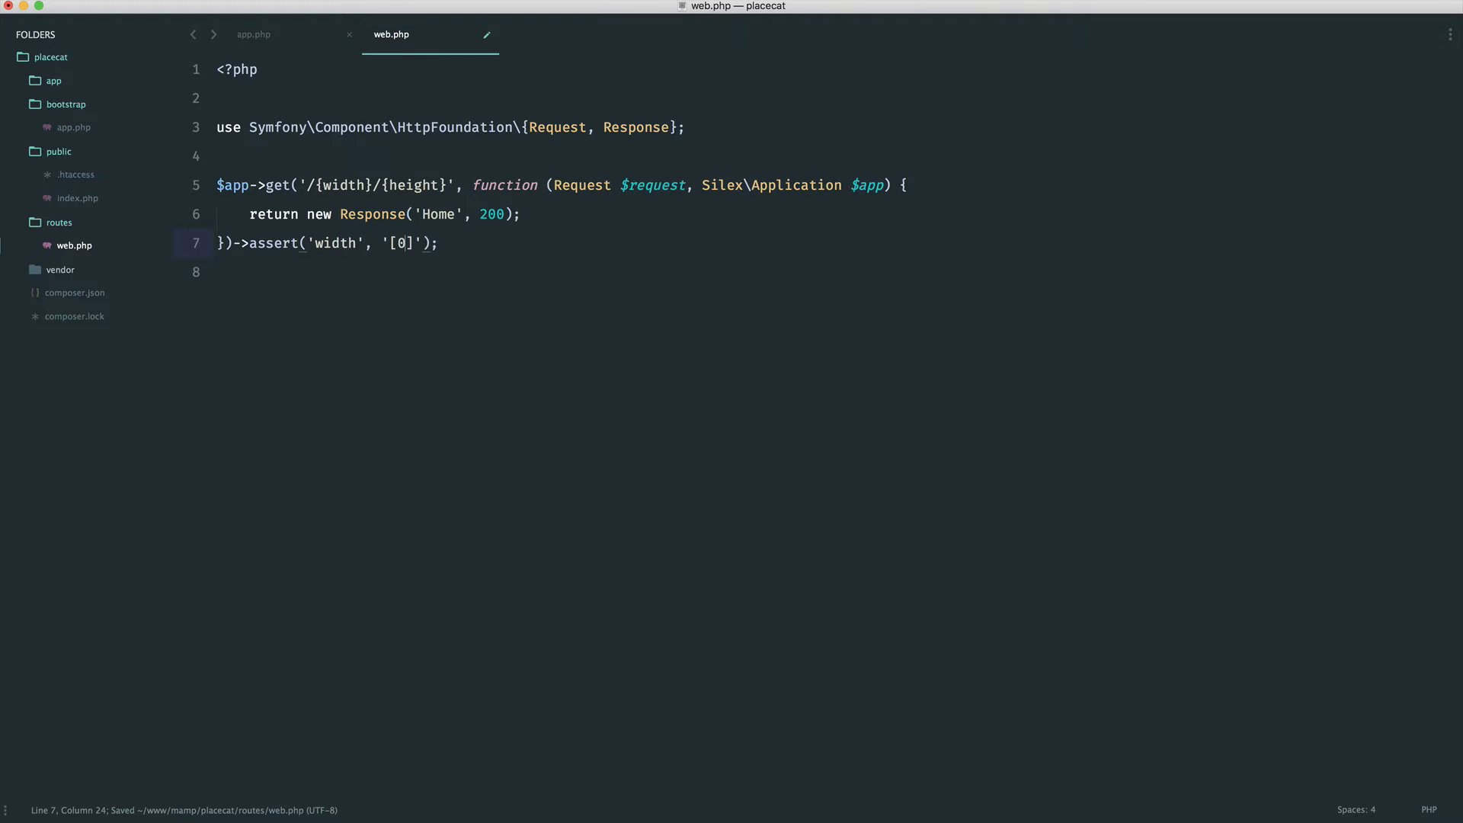
pyautogui.write('-9')
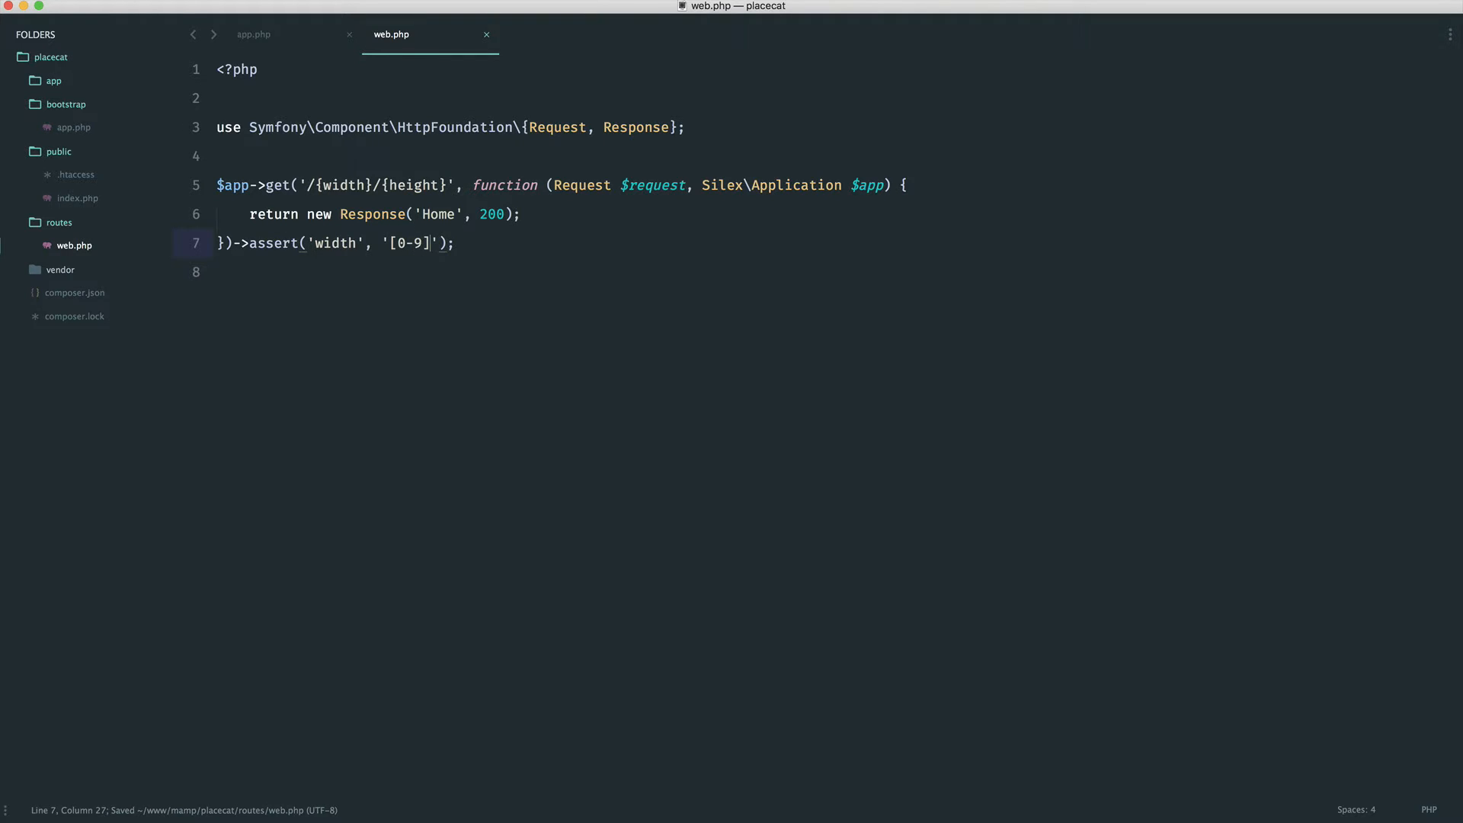
pyautogui.write('+')
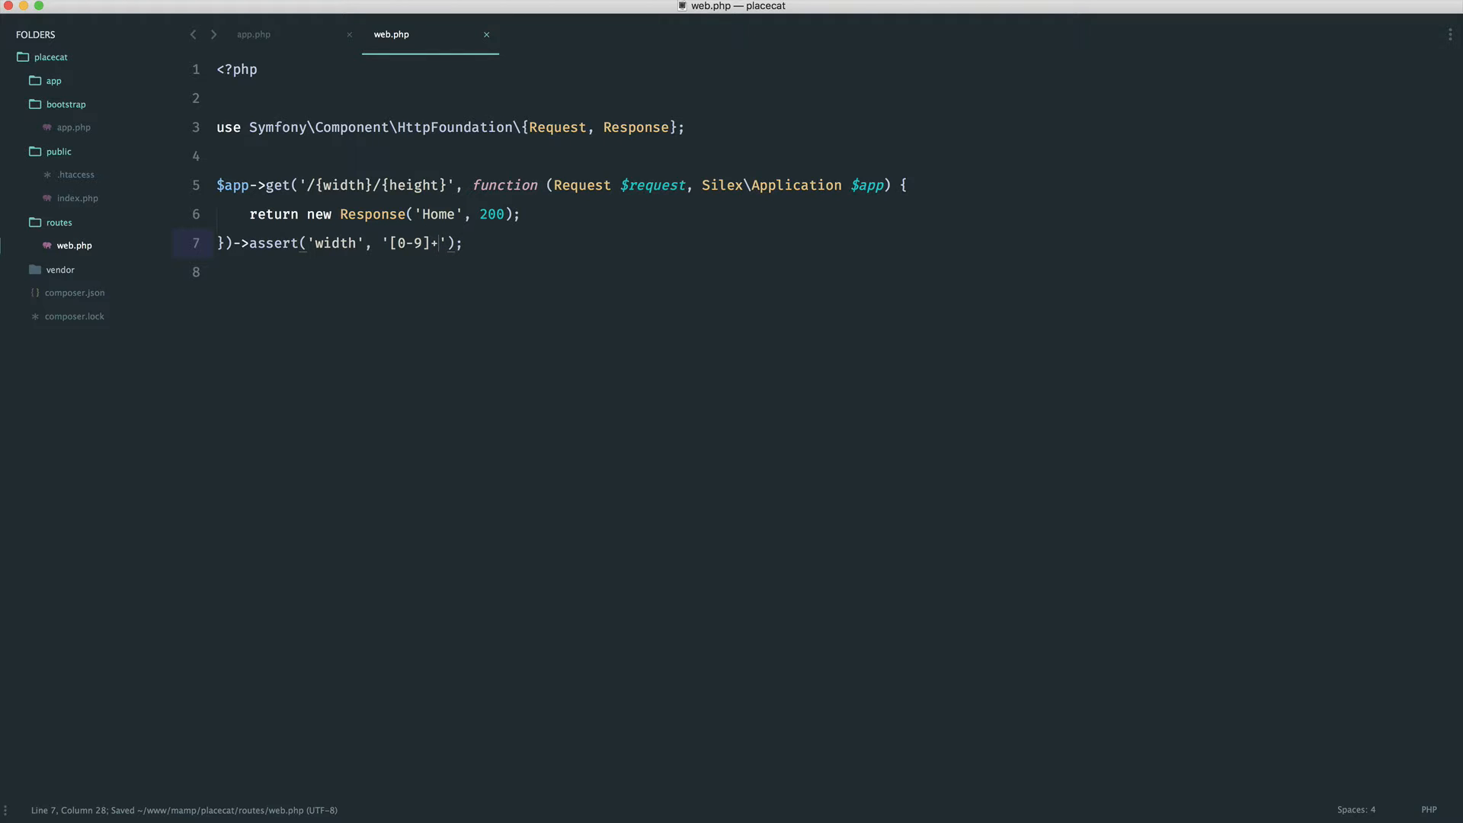
pyautogui.write('->assert(')
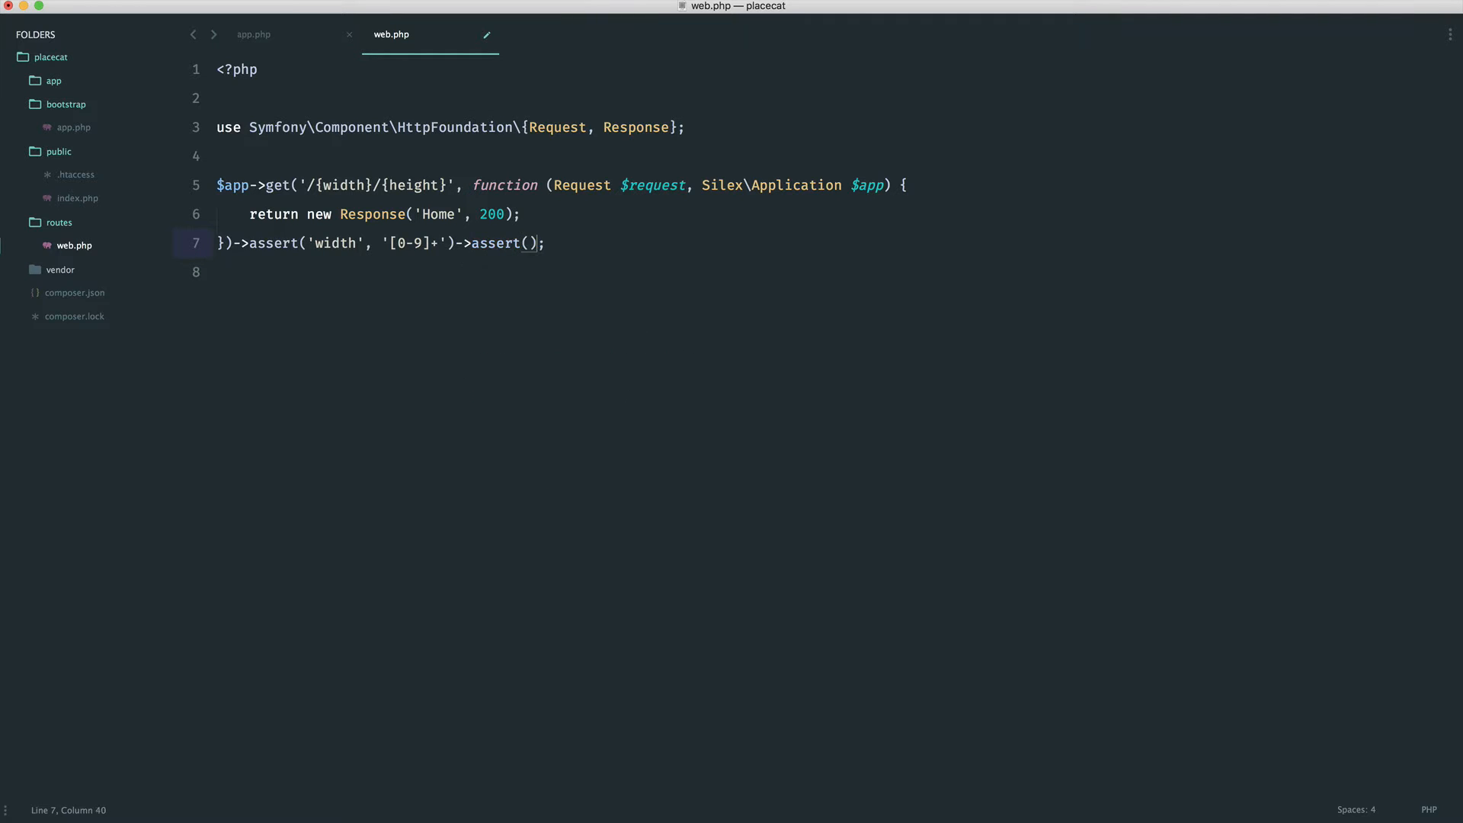
pyautogui.write("'height', '")
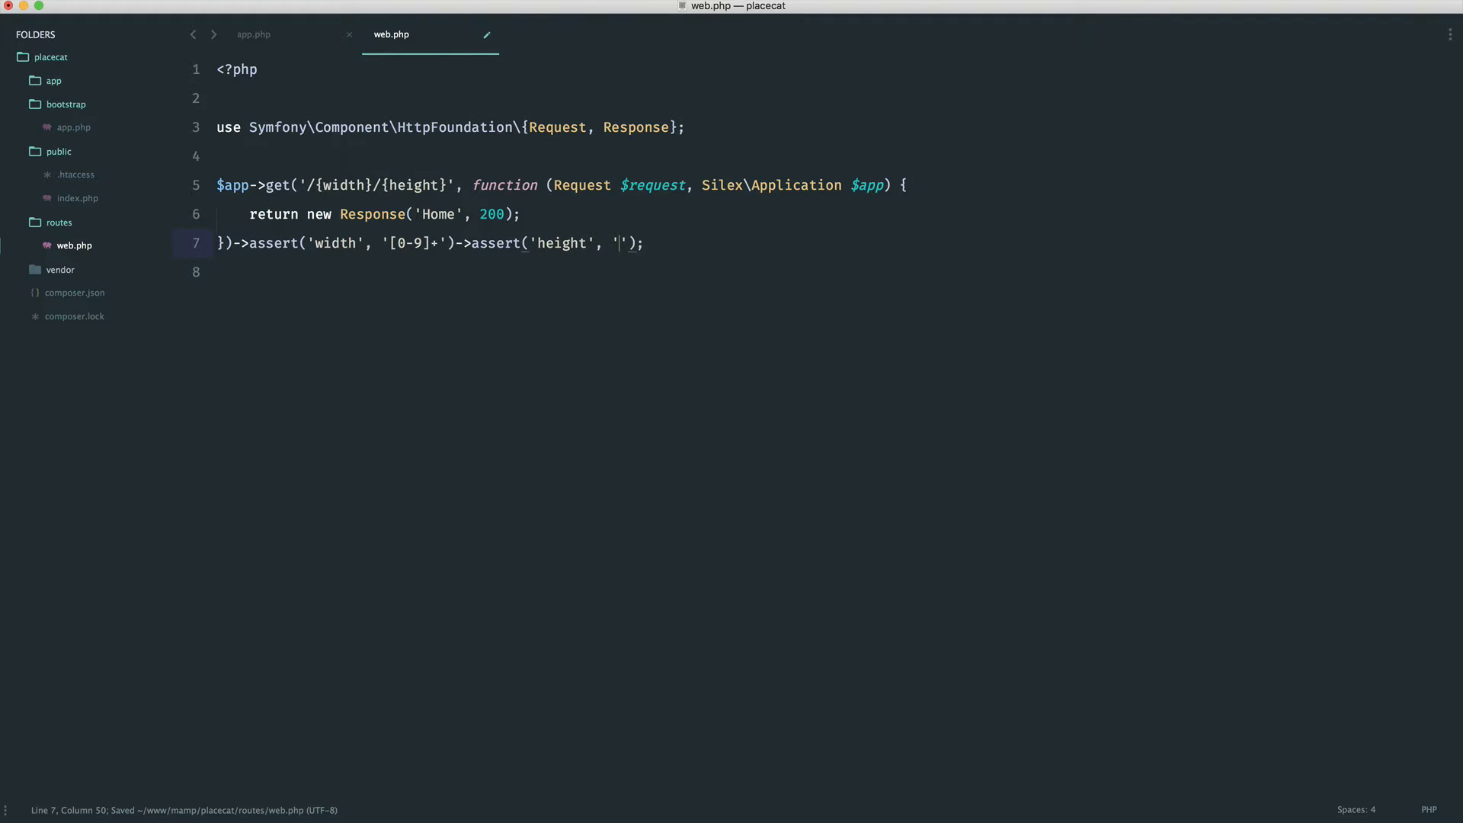
pyautogui.write('[0-9]')
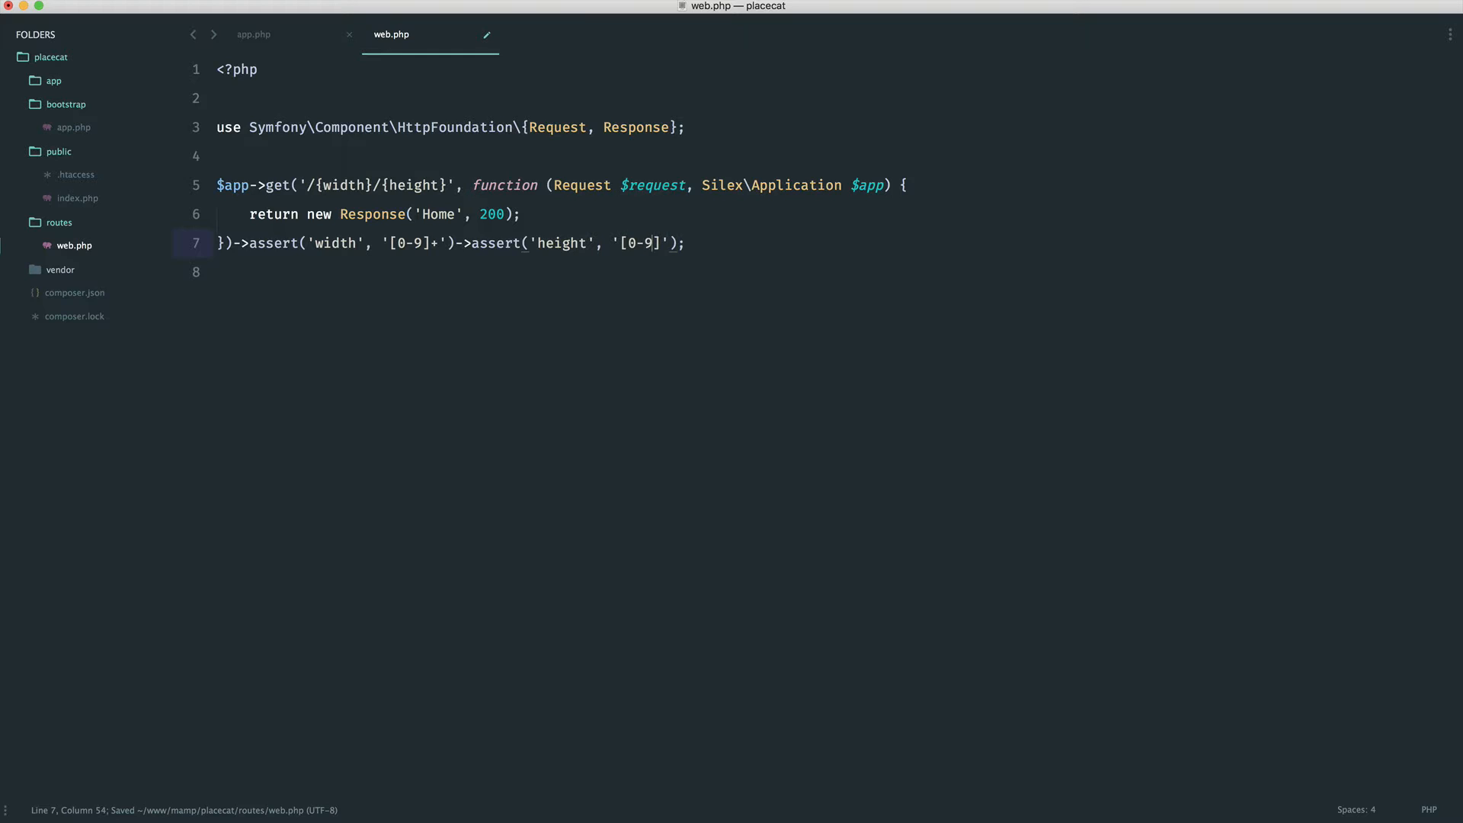
pyautogui.write('+')
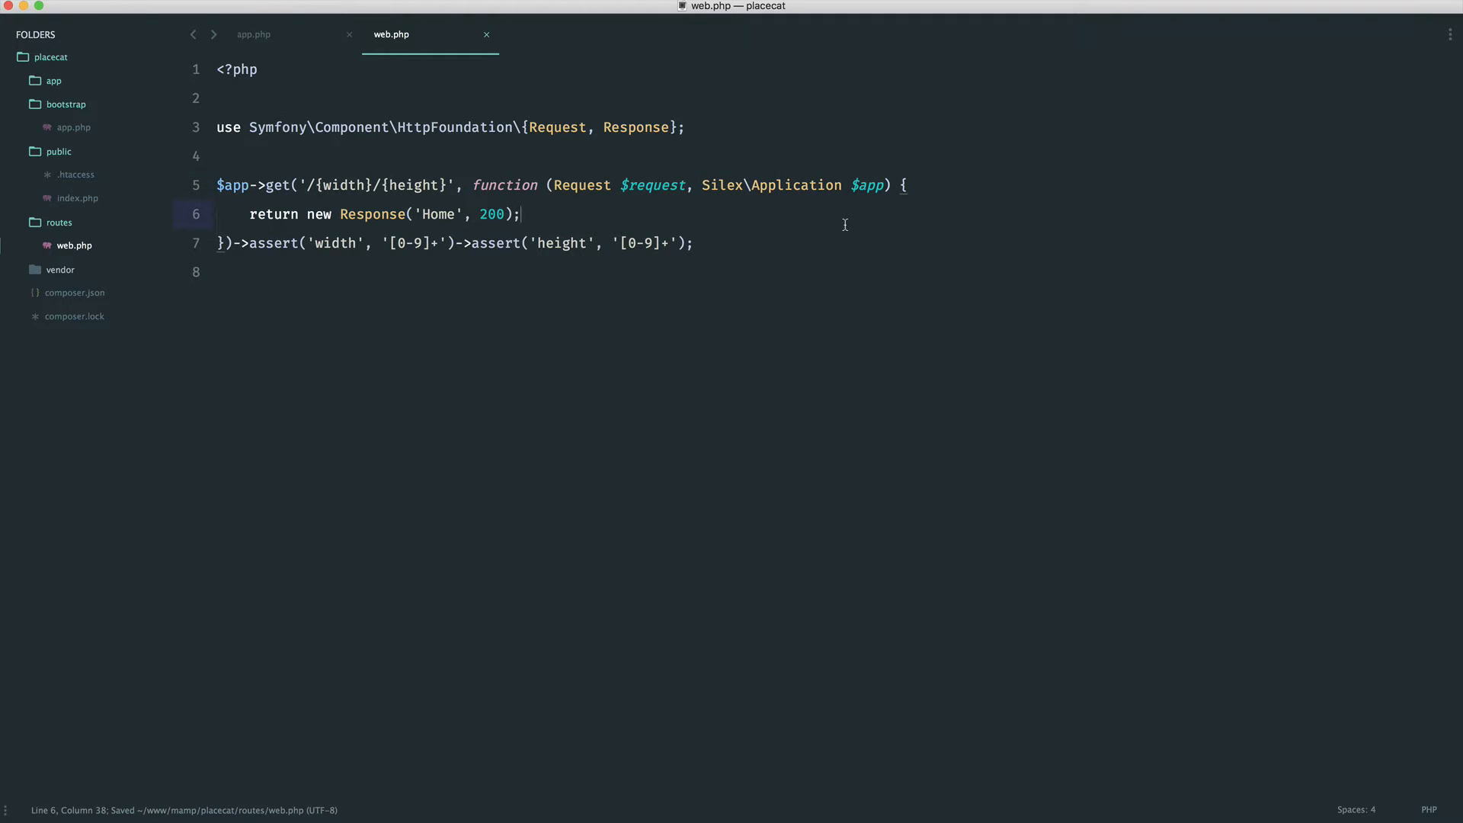
# Add a new line assigning $image from $app['db']->fetchAssoc
pyautogui.press('enter')
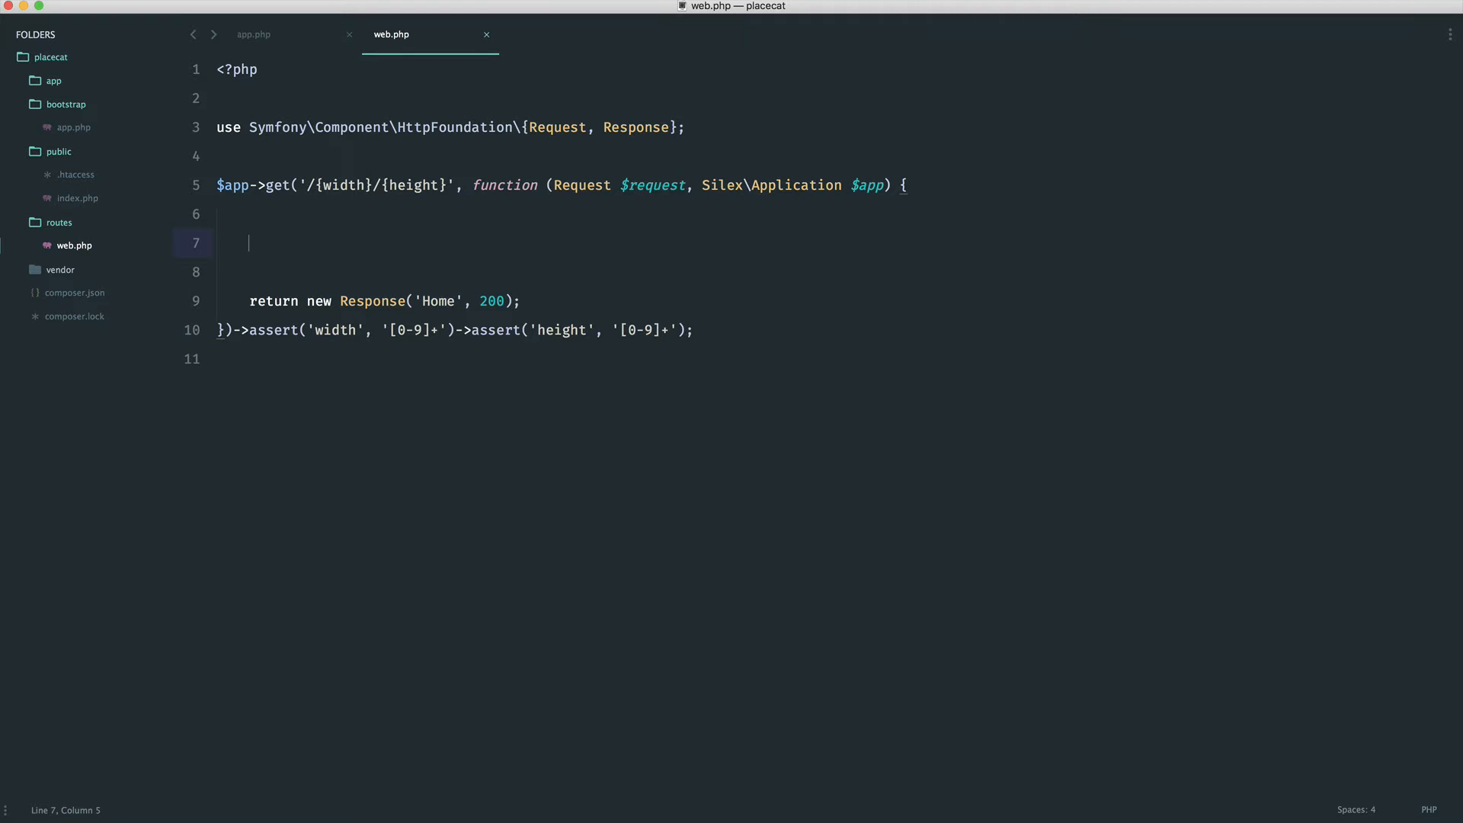
pyautogui.write('$m')
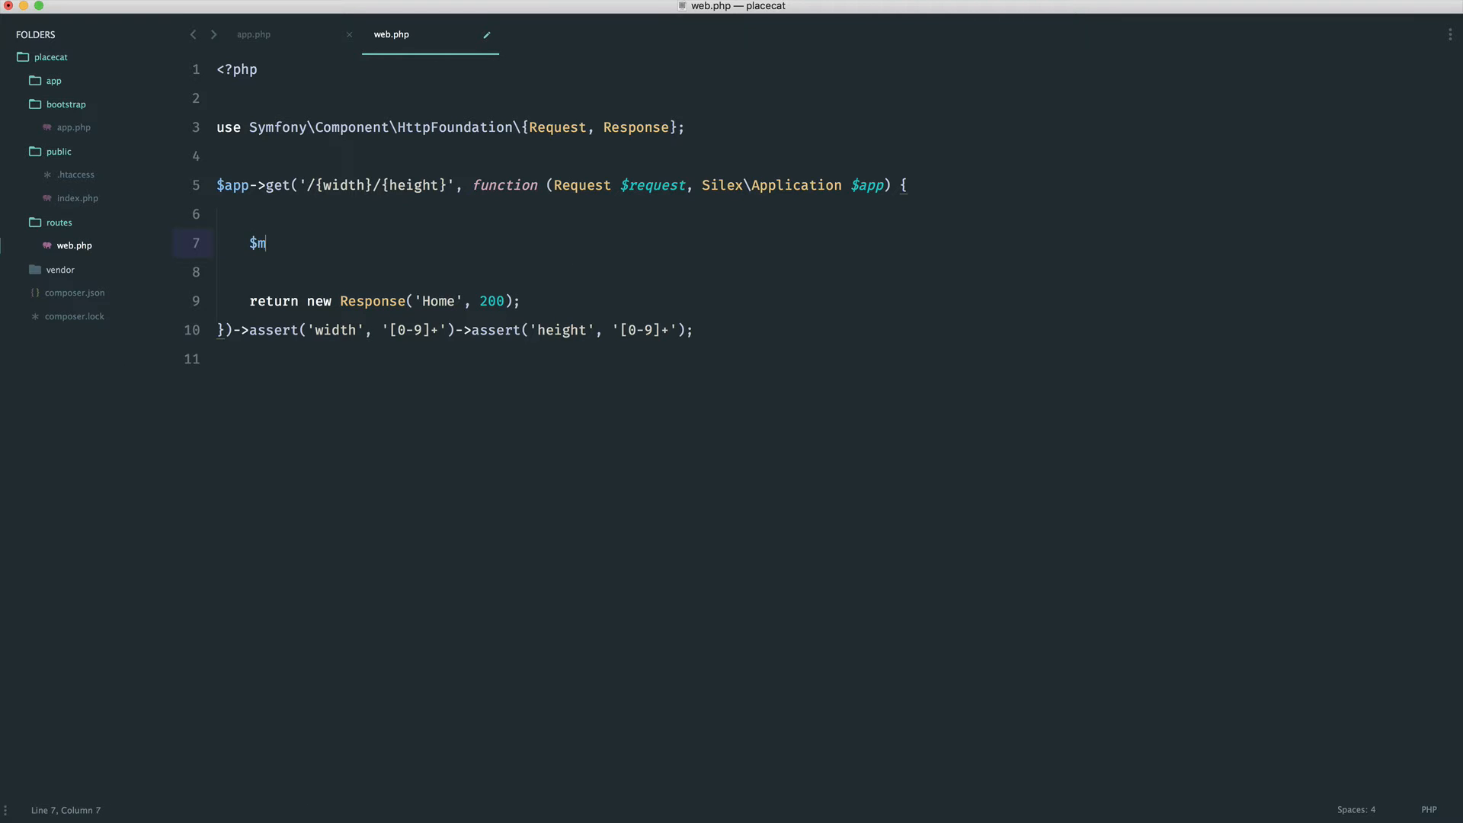
pyautogui.write('image =')
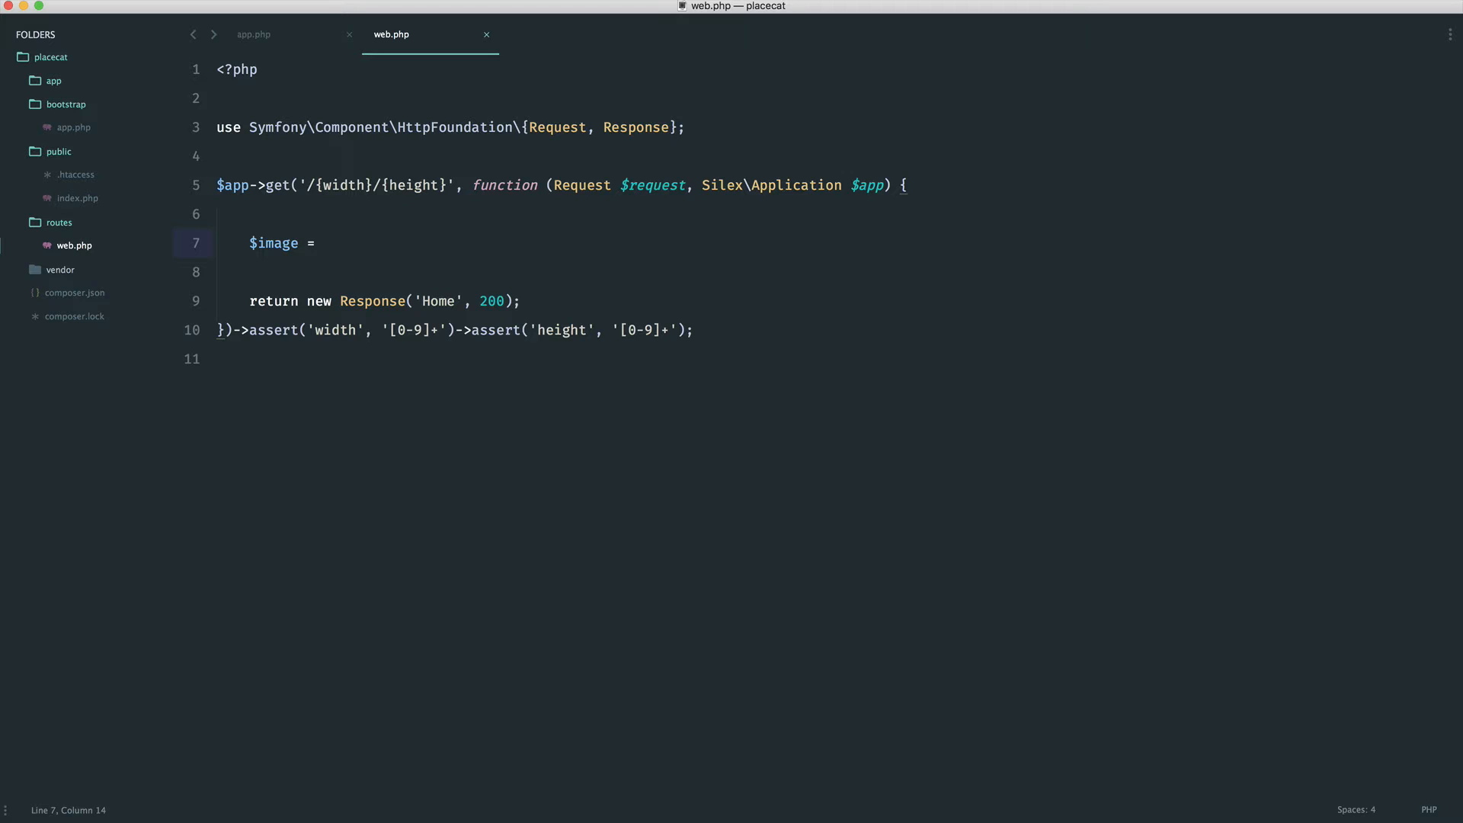
pyautogui.write("$app['']")
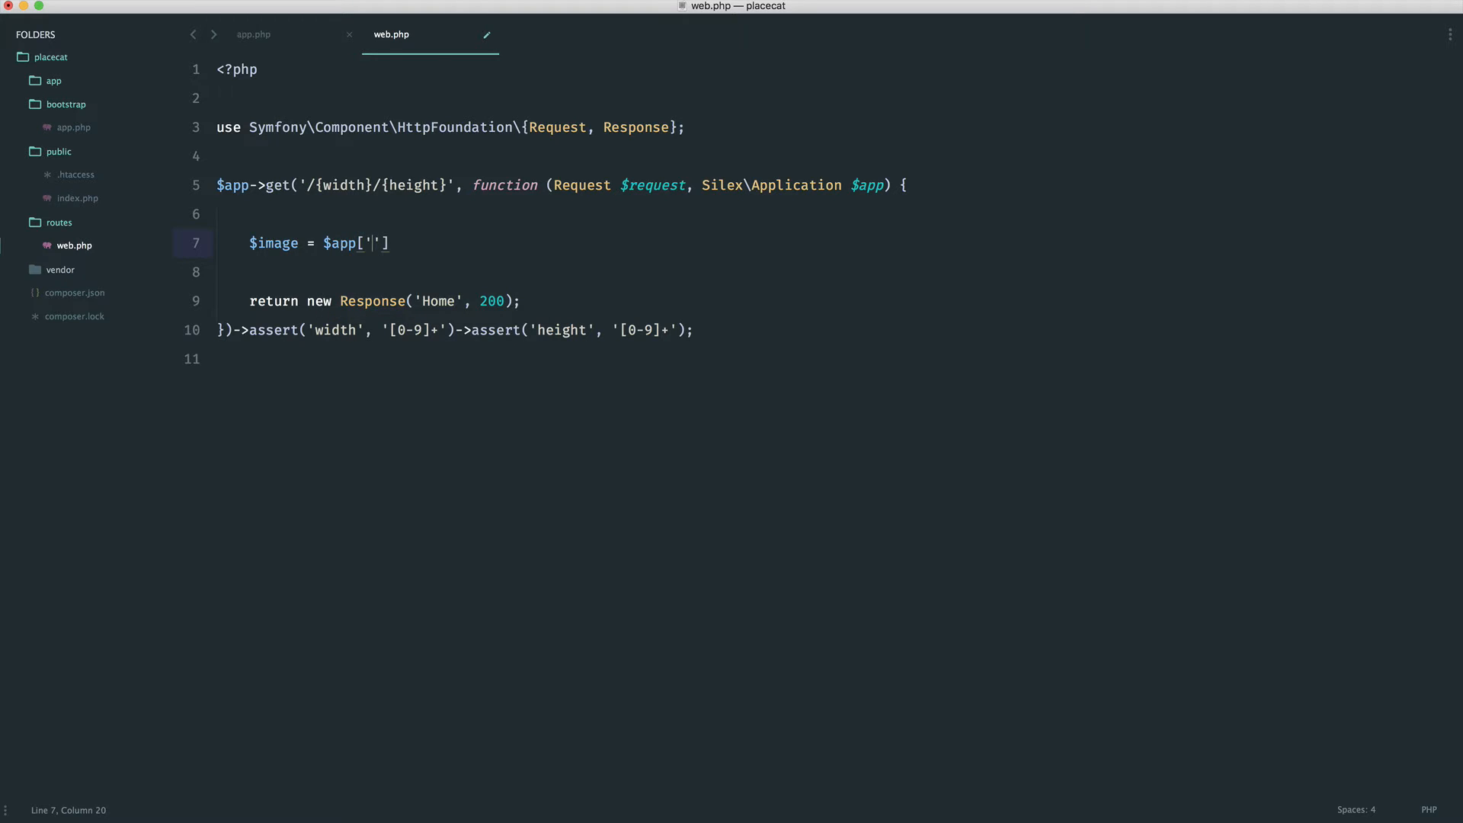
pyautogui.write("db']->")
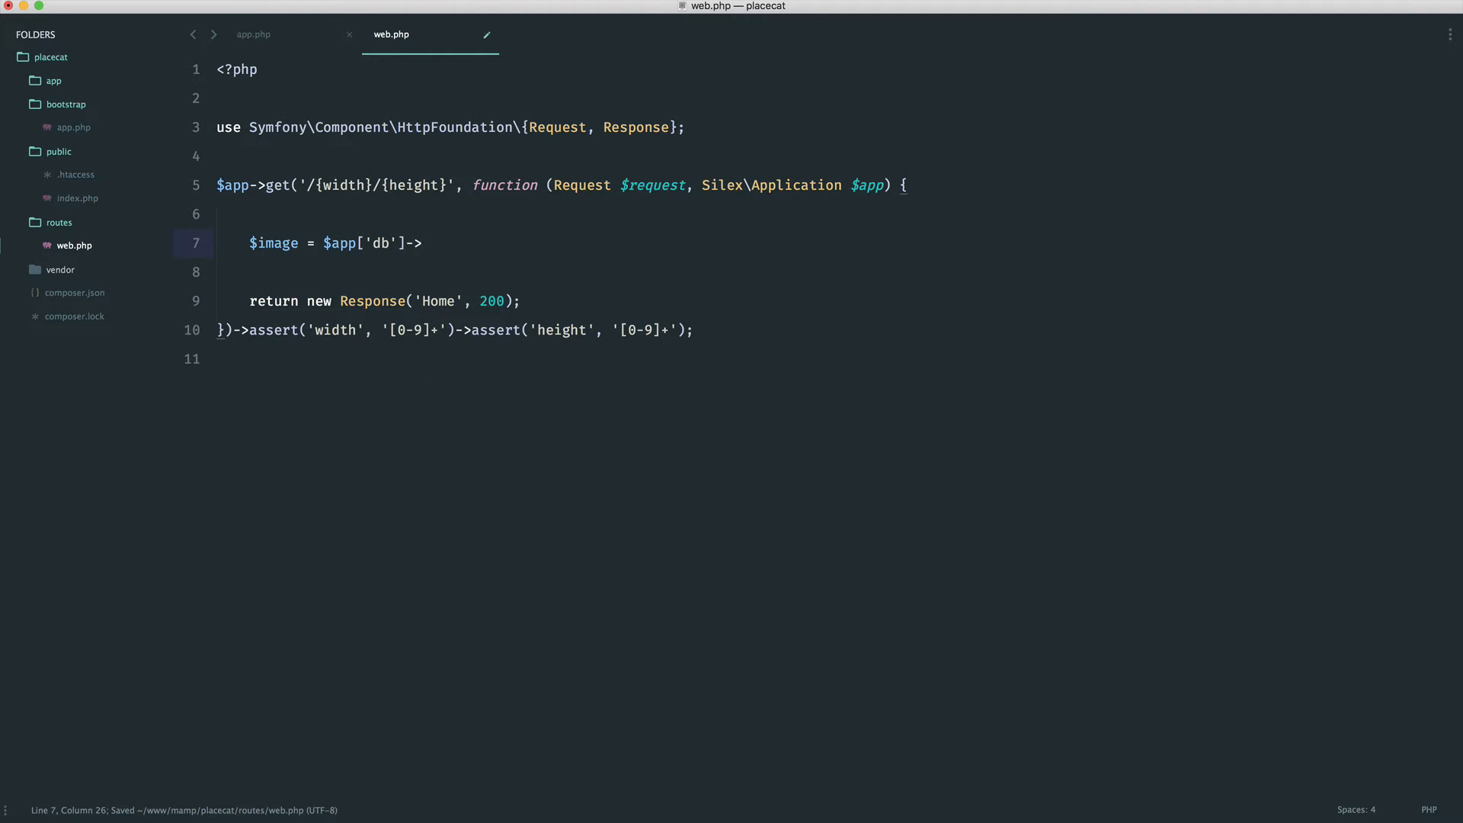
pyautogui.write('fetchAssoc();')
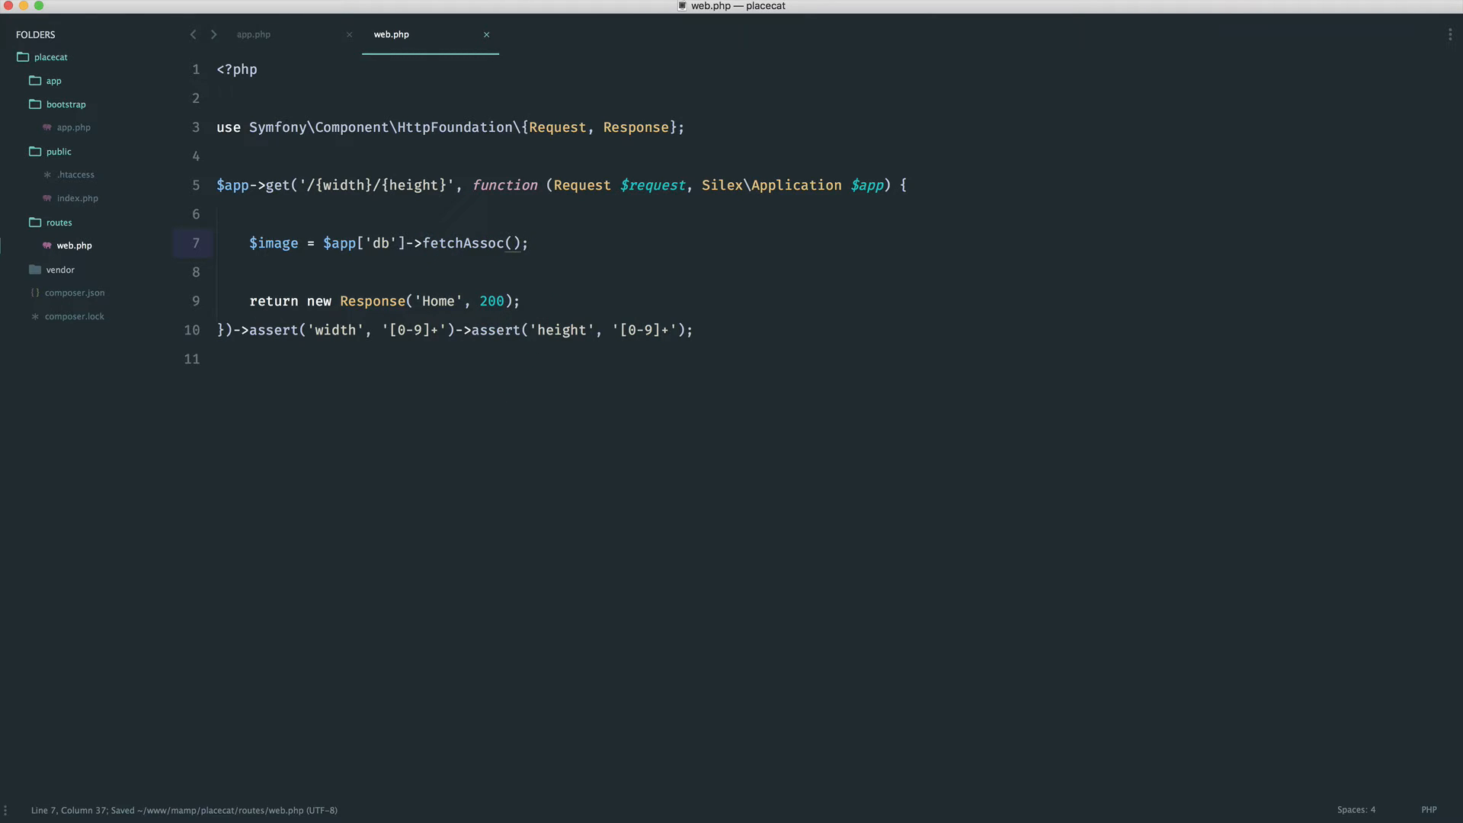
# Query "SELECT filename FROM images ORDER BY rand() LIMIT 1" in fetchAssoc
pyautogui.write('"S"')
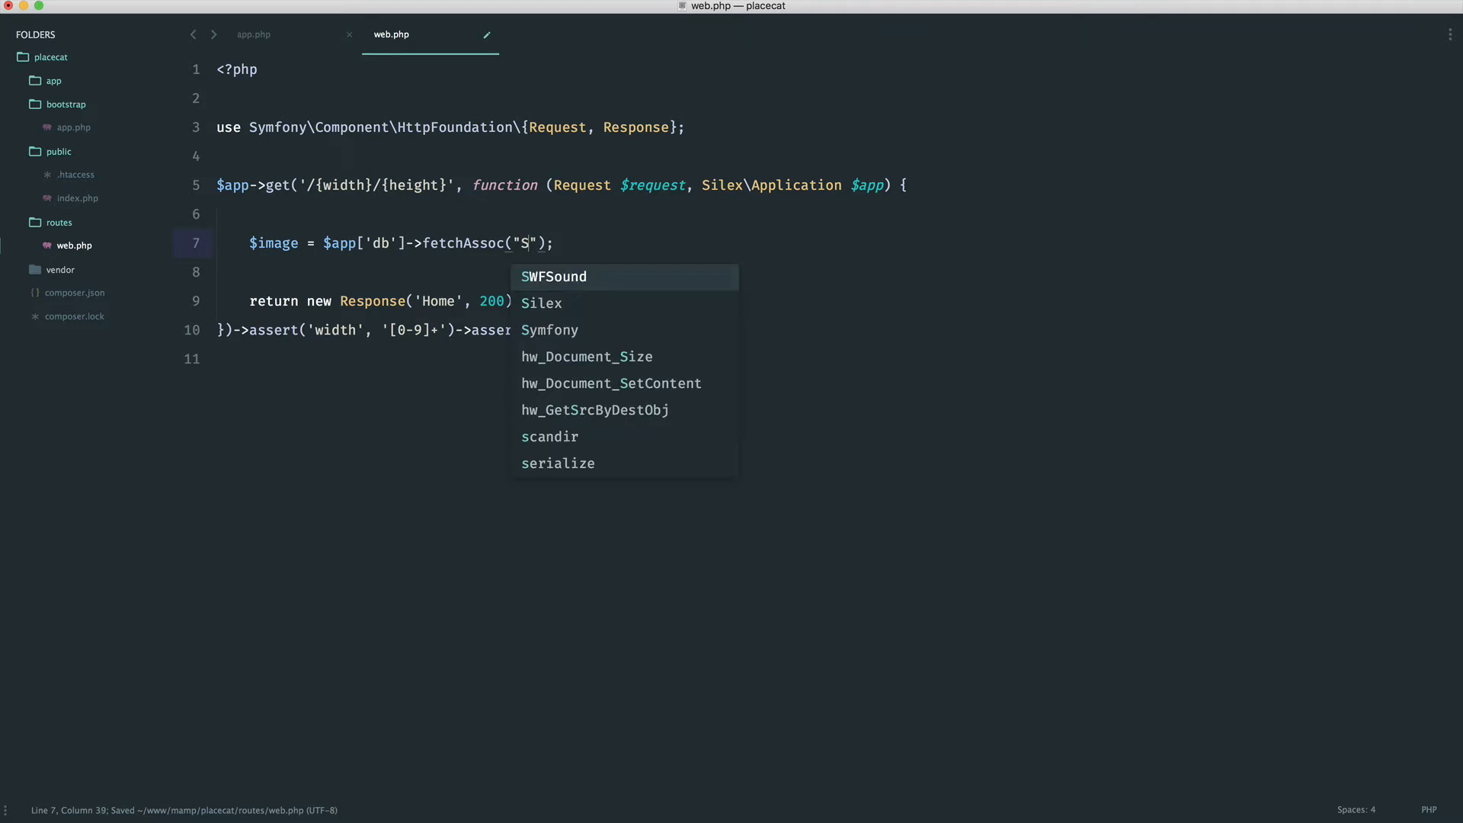
pyautogui.write('ELECT')
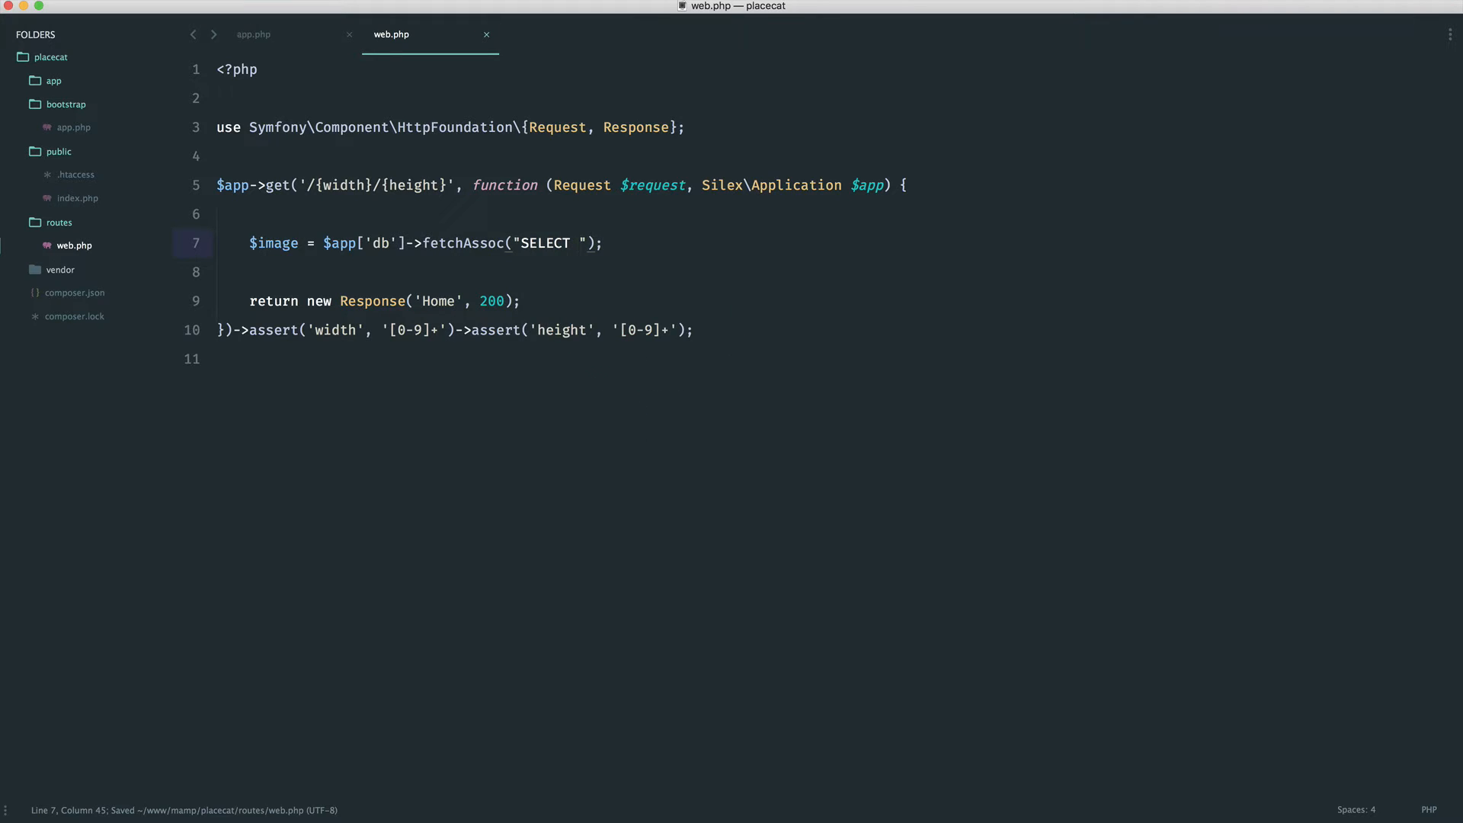
pyautogui.write('filename')
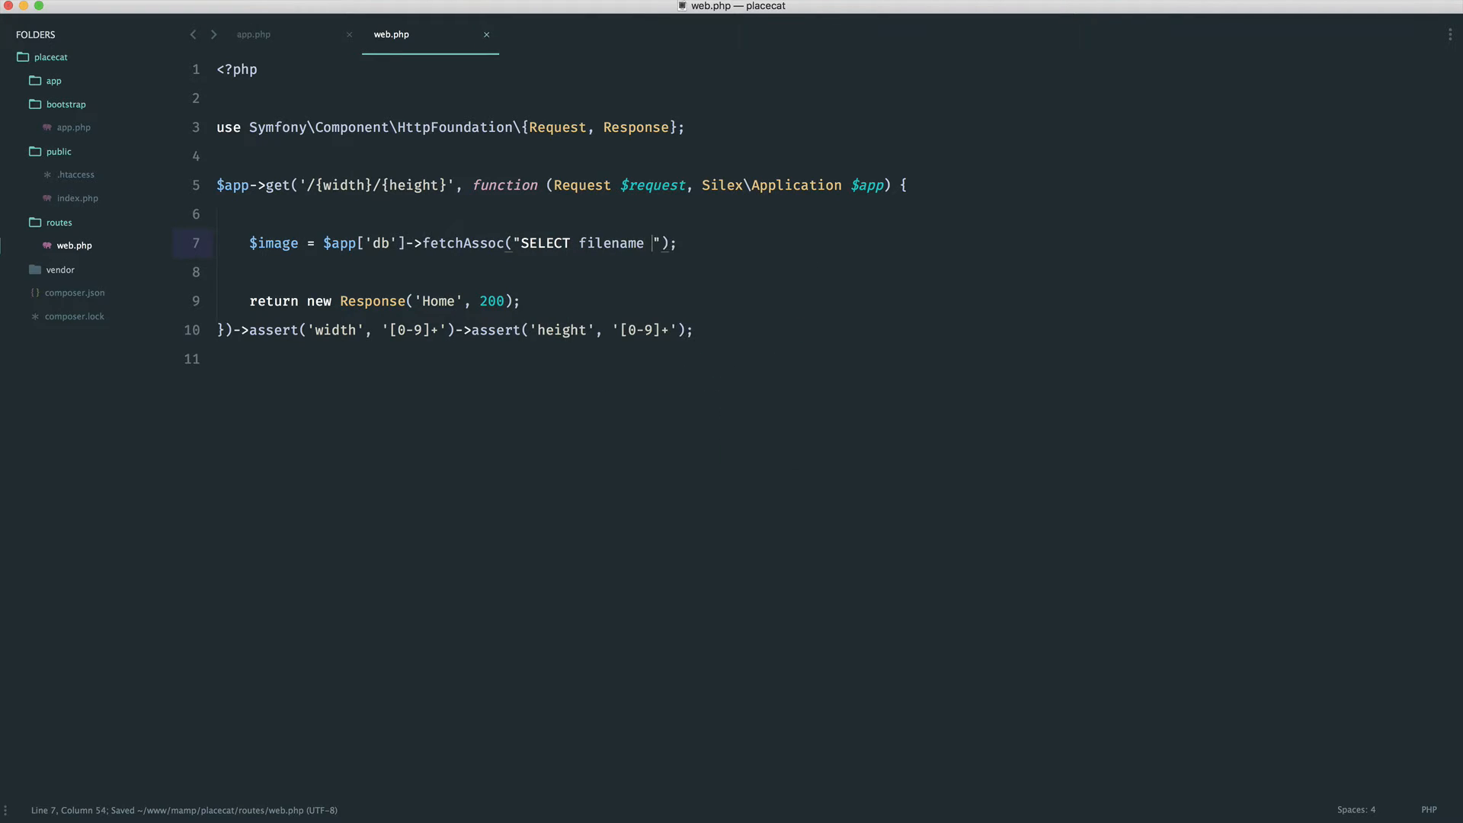
pyautogui.write('FROM')
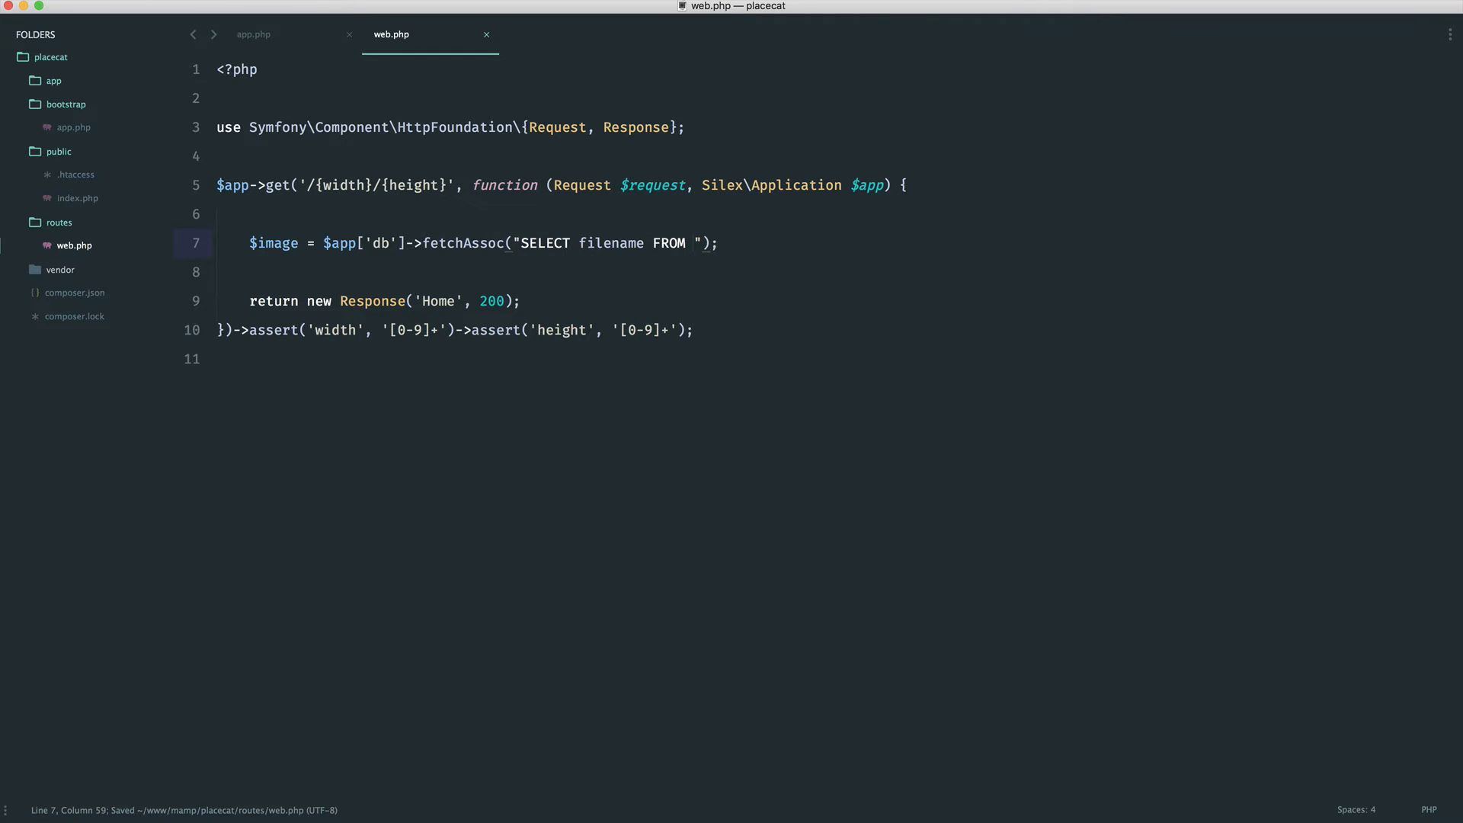
pyautogui.write('images')
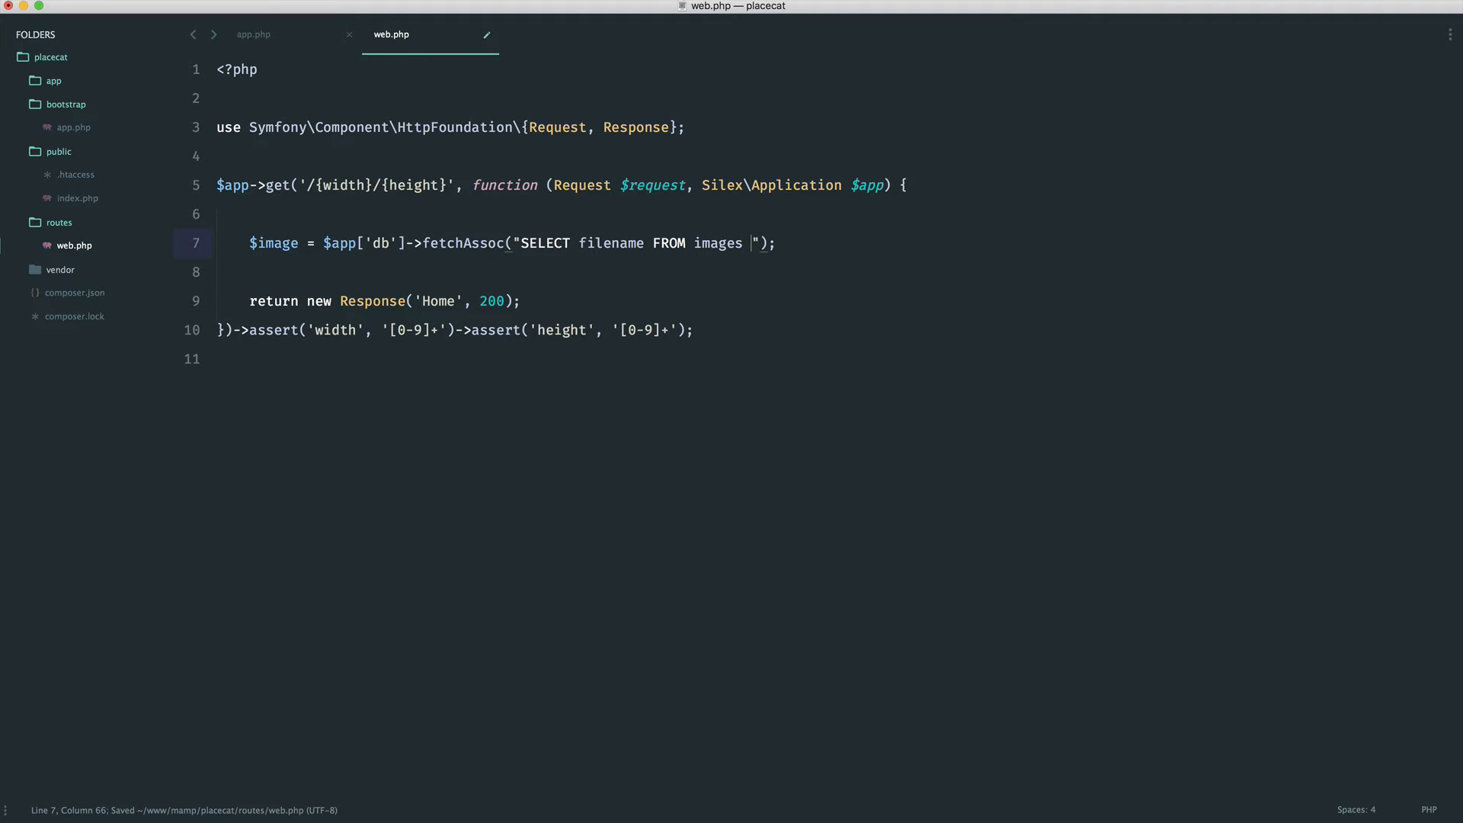
pyautogui.write('ORDER b')
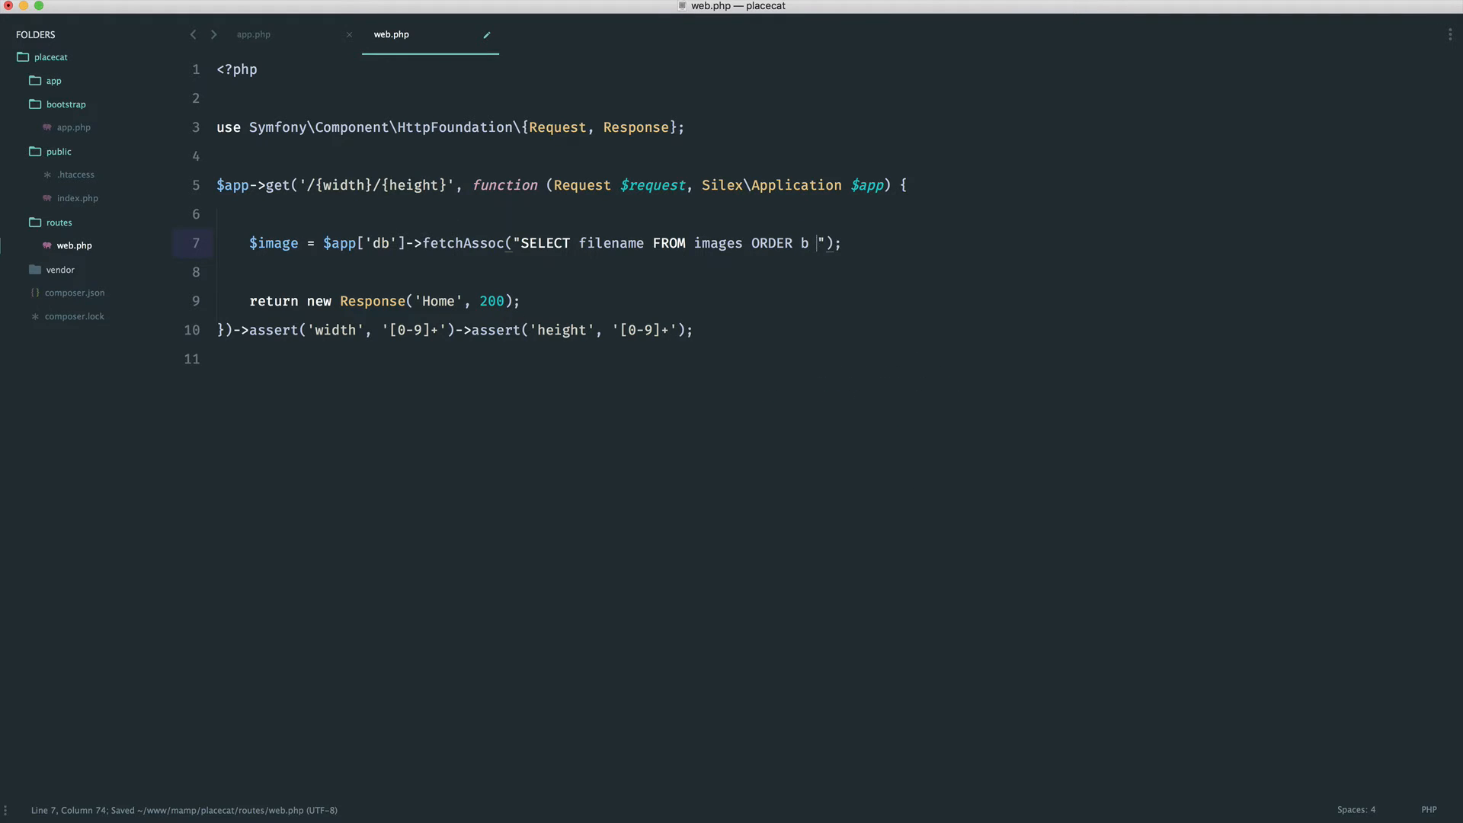
pyautogui.write('Y rand()')
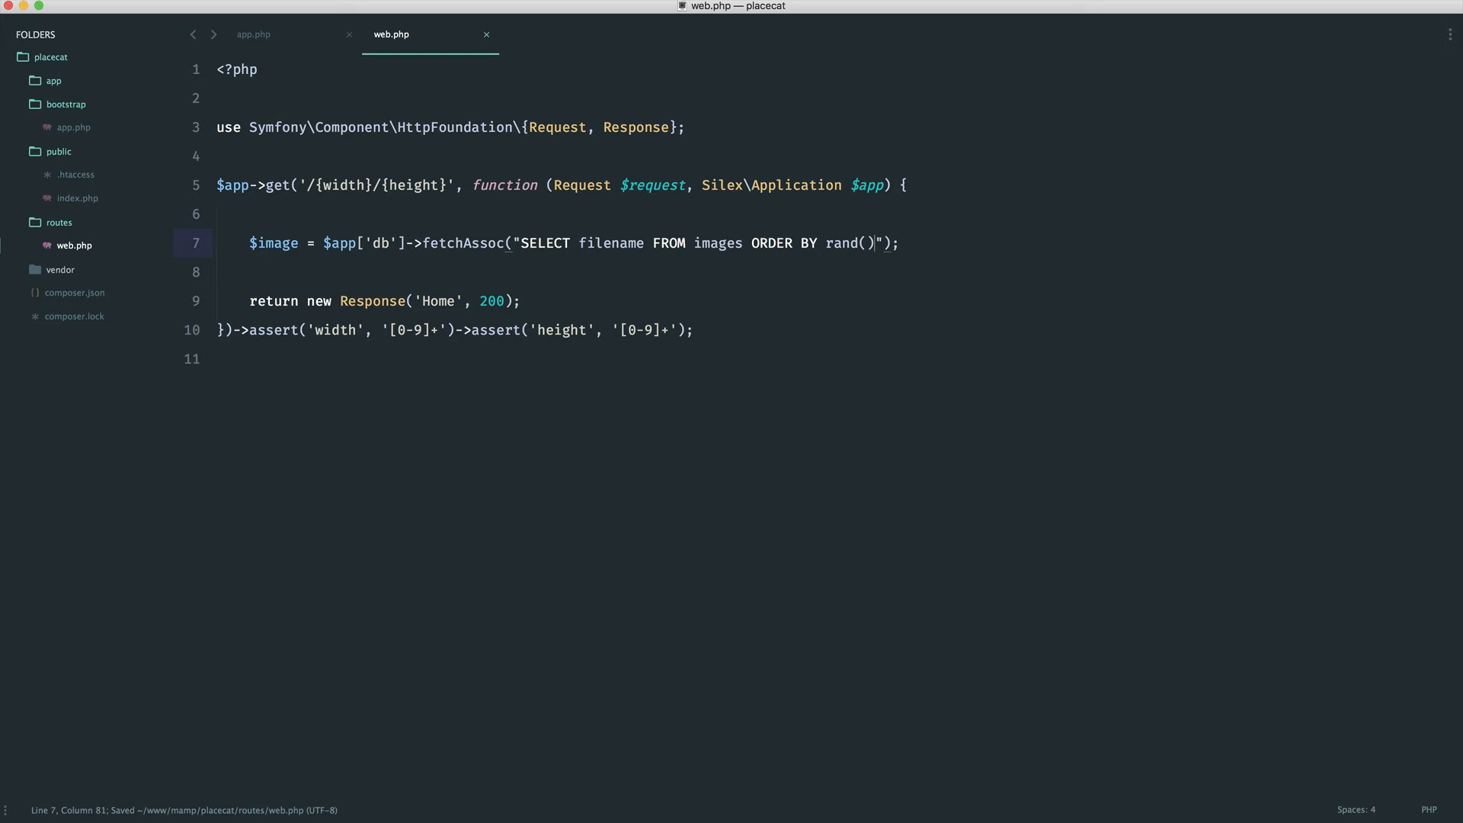
pyautogui.write('LIMIT 1')
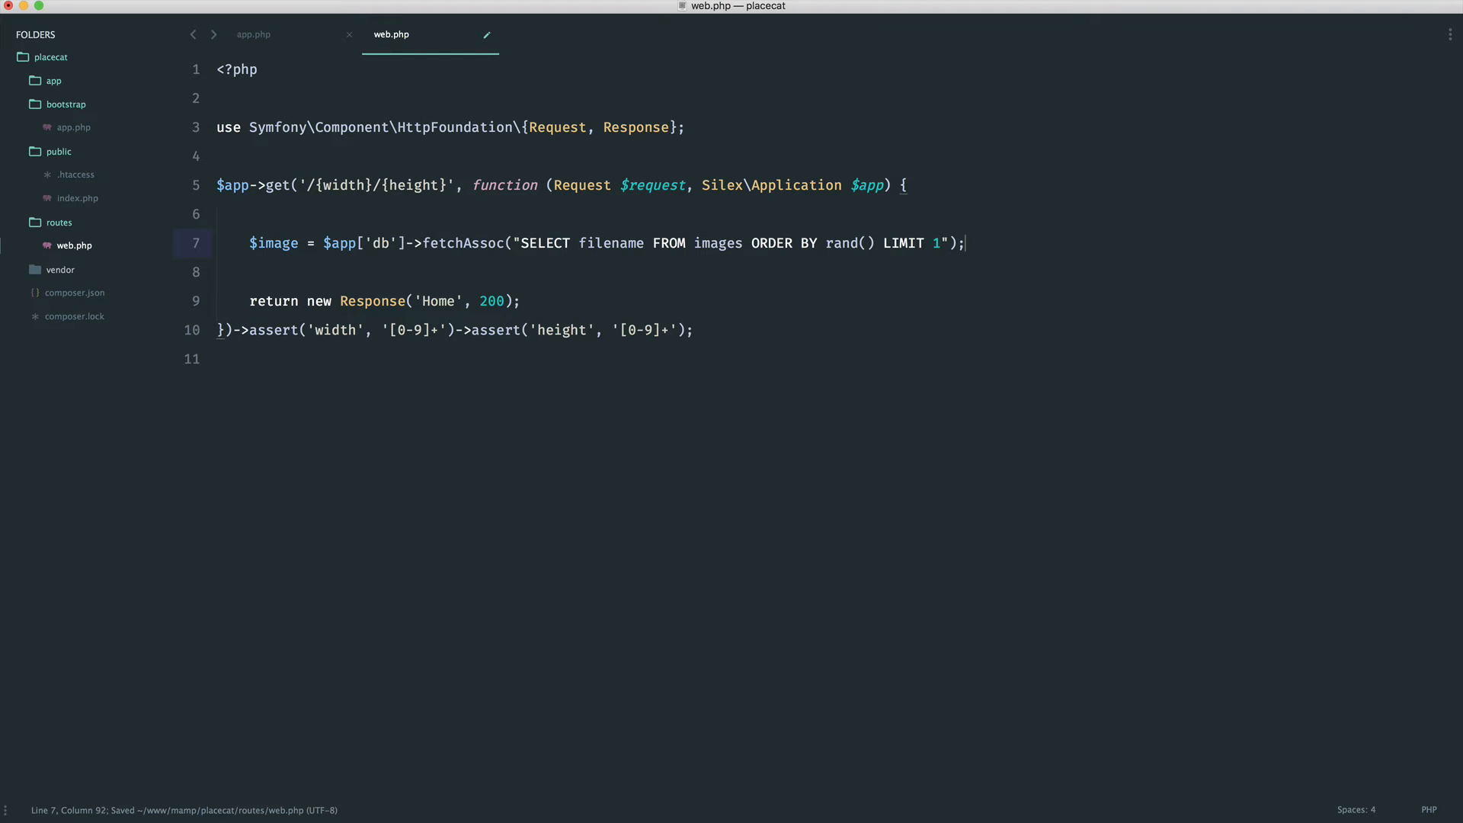
pyautogui.moveTo(486, 34)
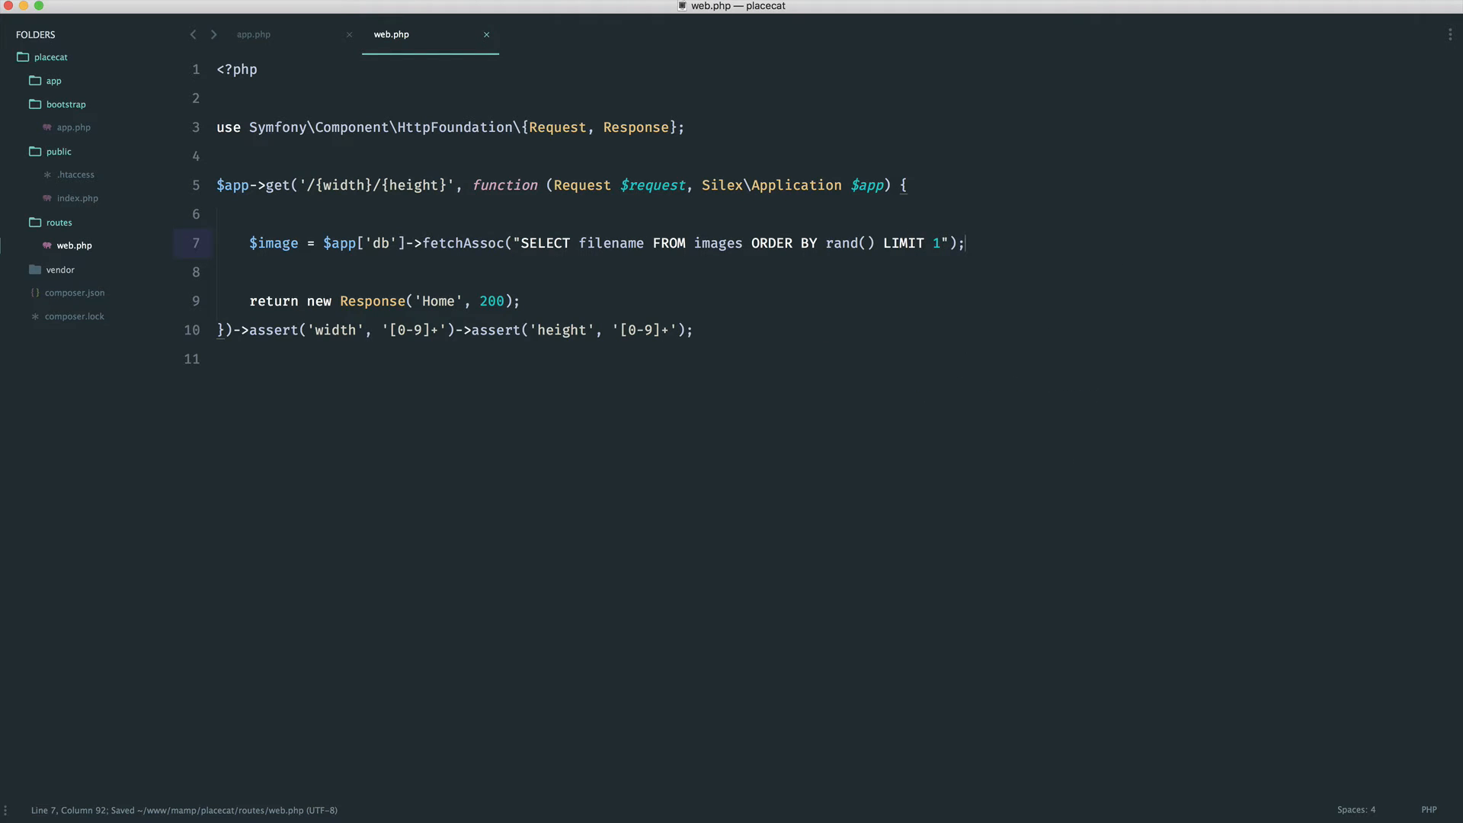
pyautogui.moveTo(894, 298)
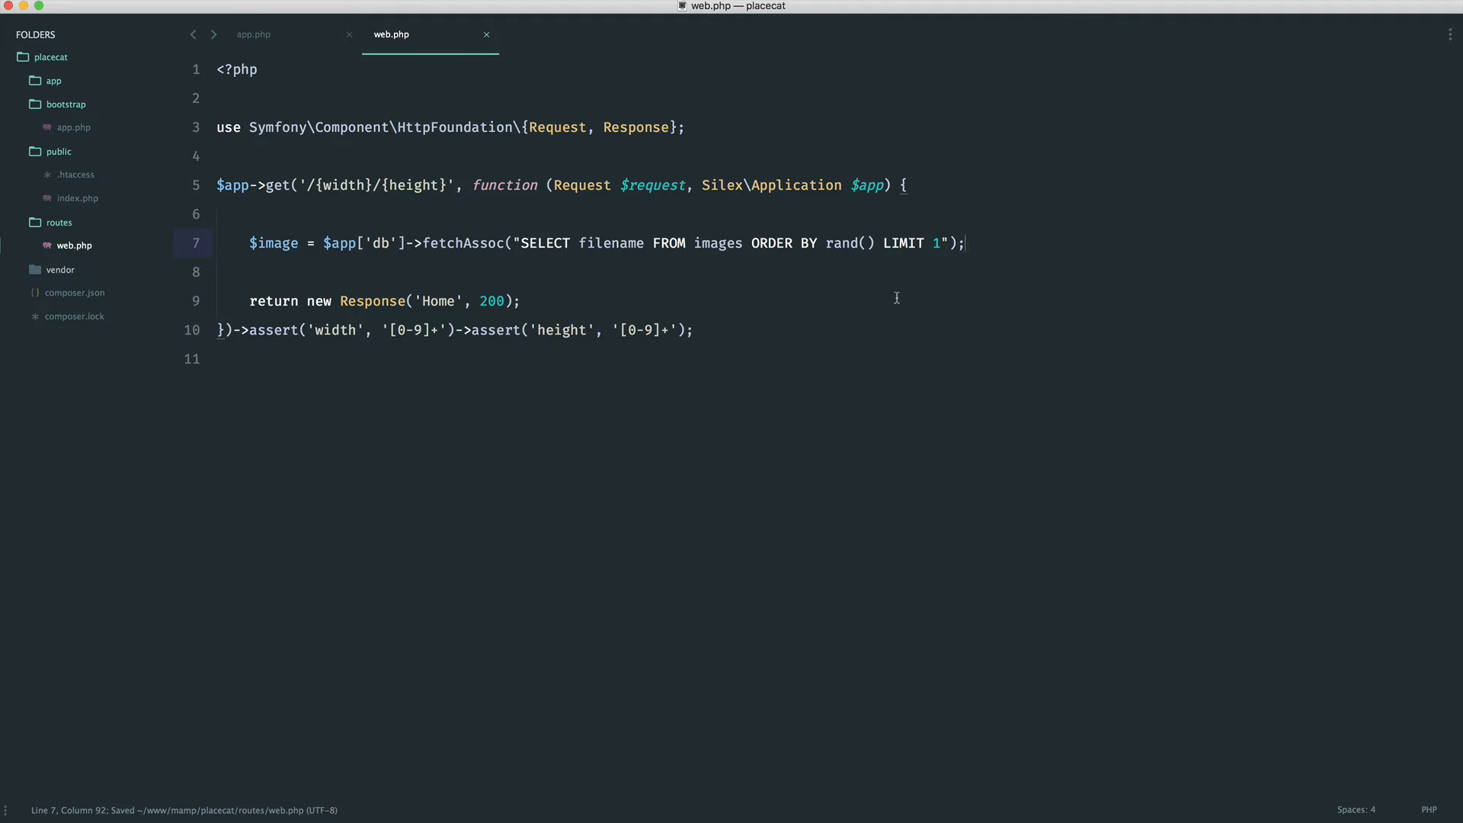
# Save the file and add var_dump($image); below the query
pyautogui.press('backspace')
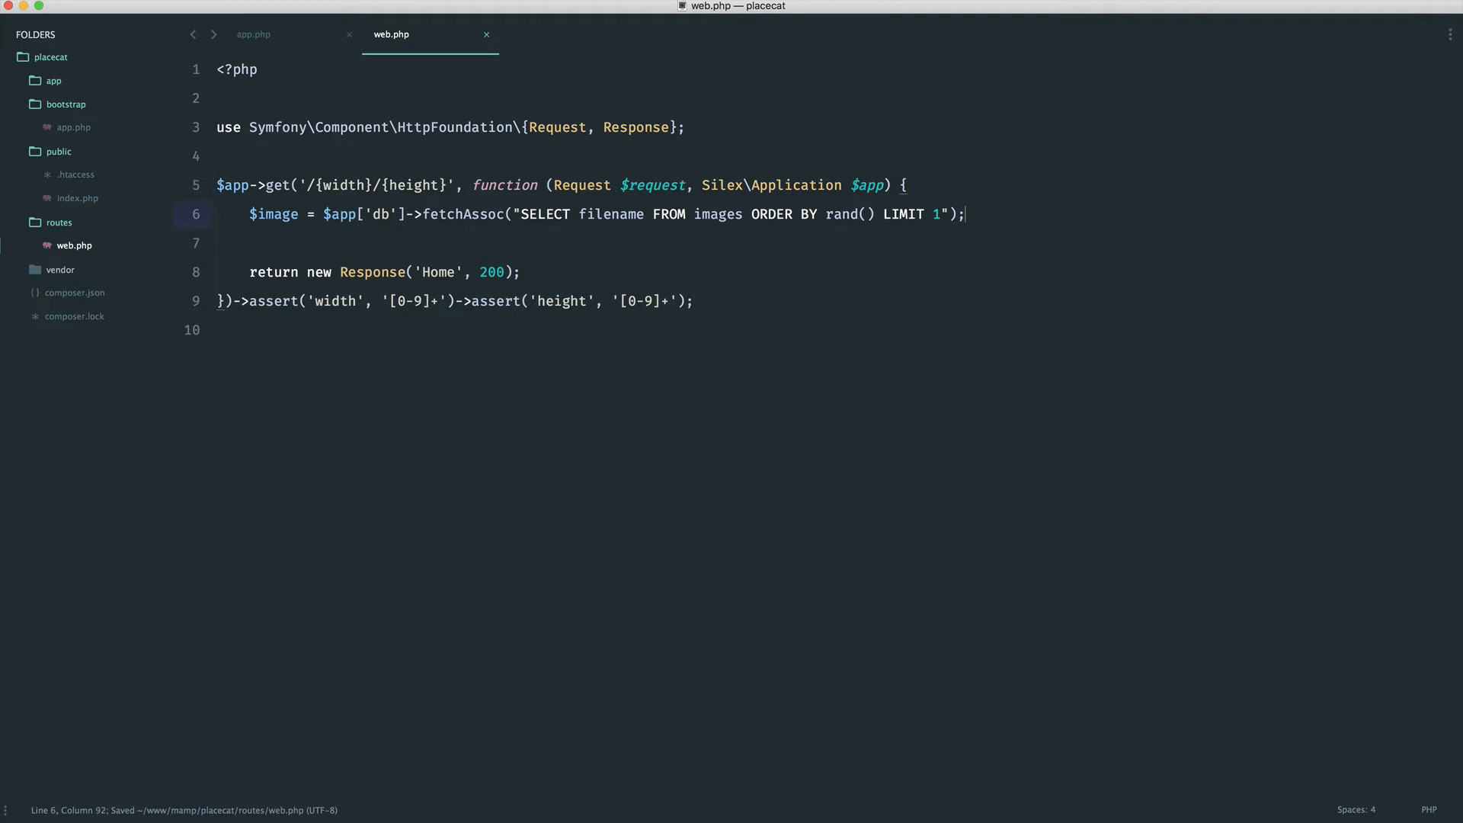
pyautogui.write('var_dump($')
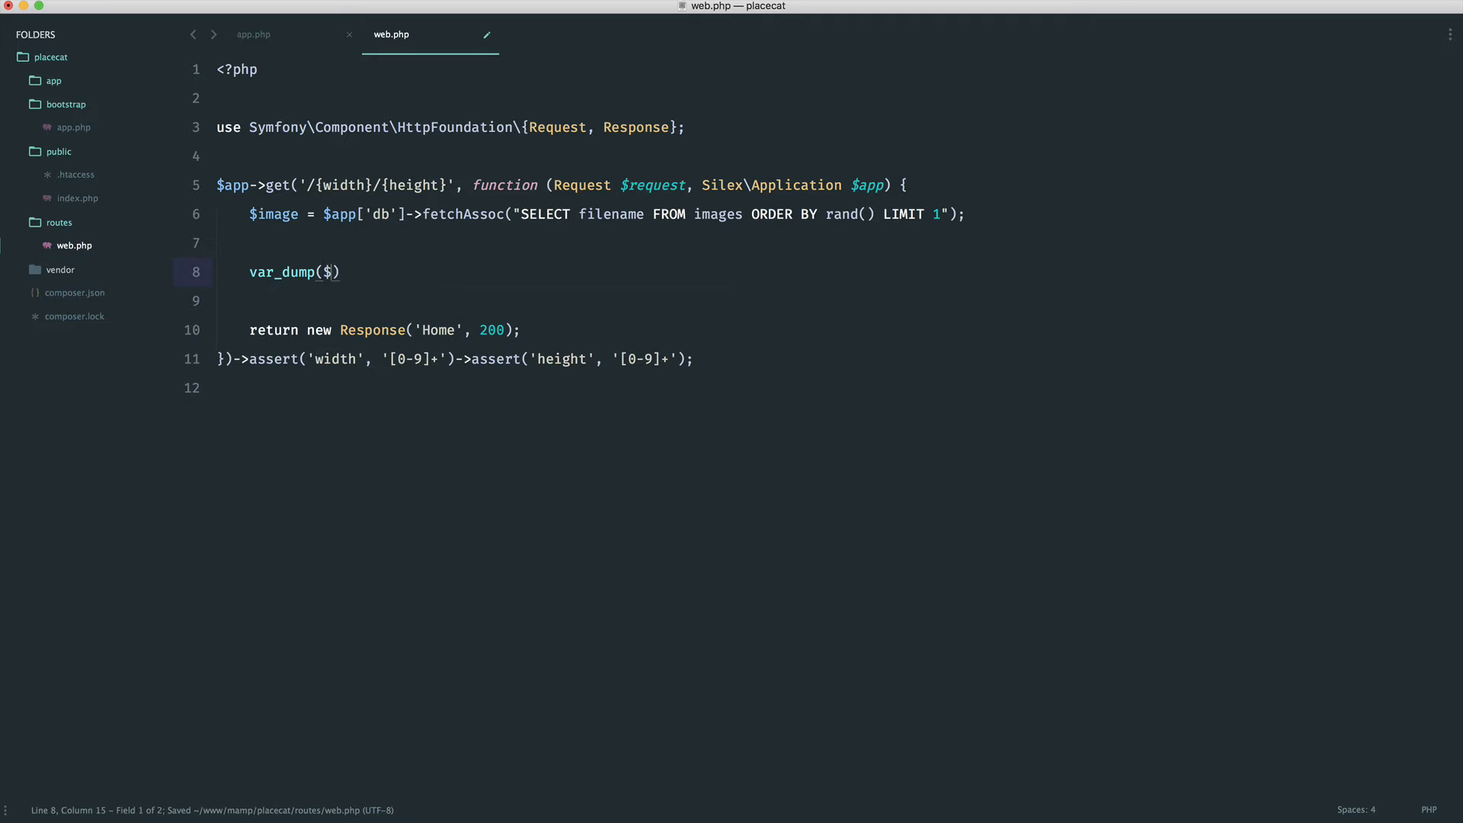
pyautogui.write('image);')
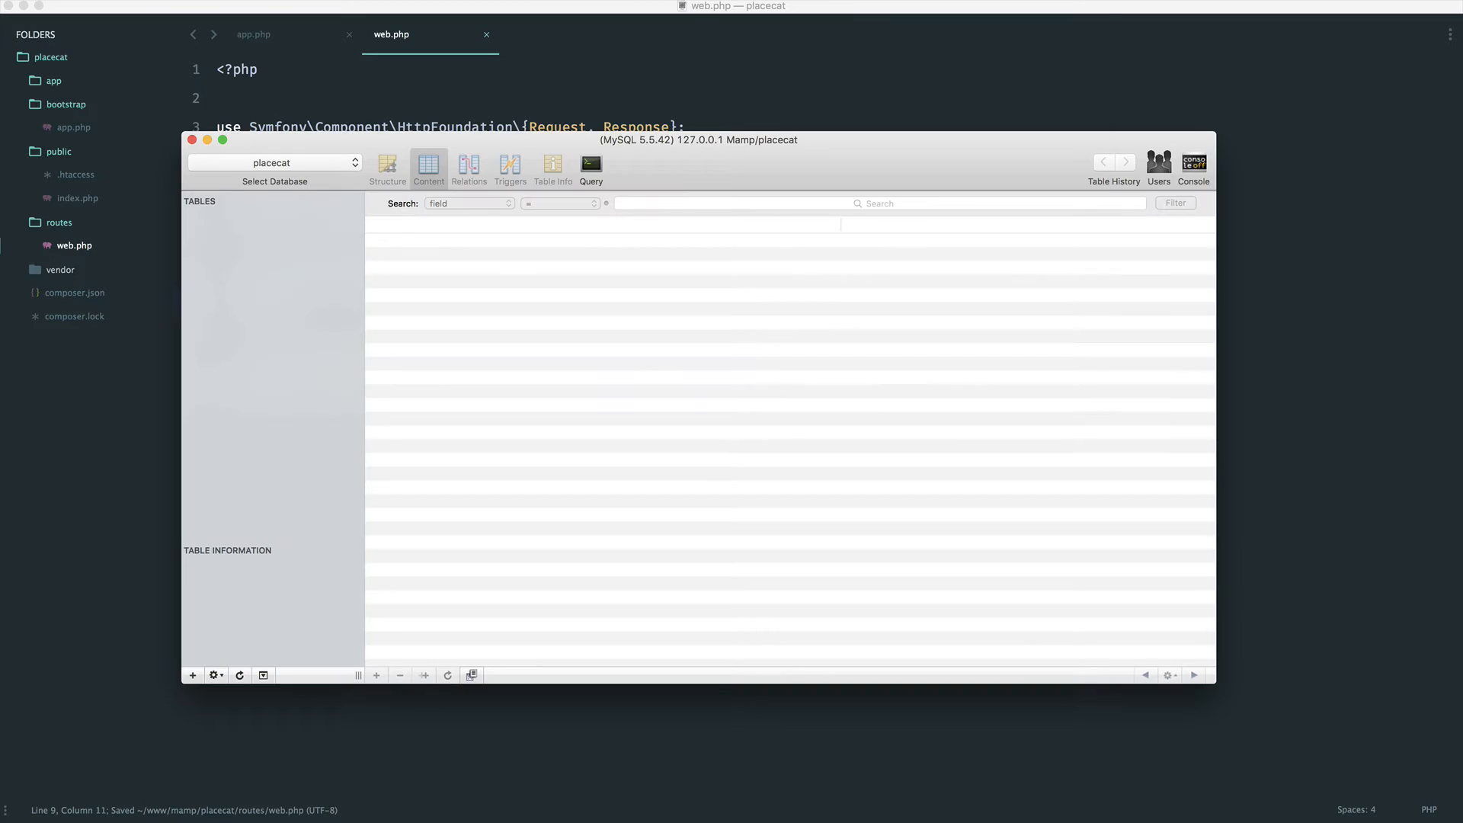
pyautogui.moveTo(649, 371)
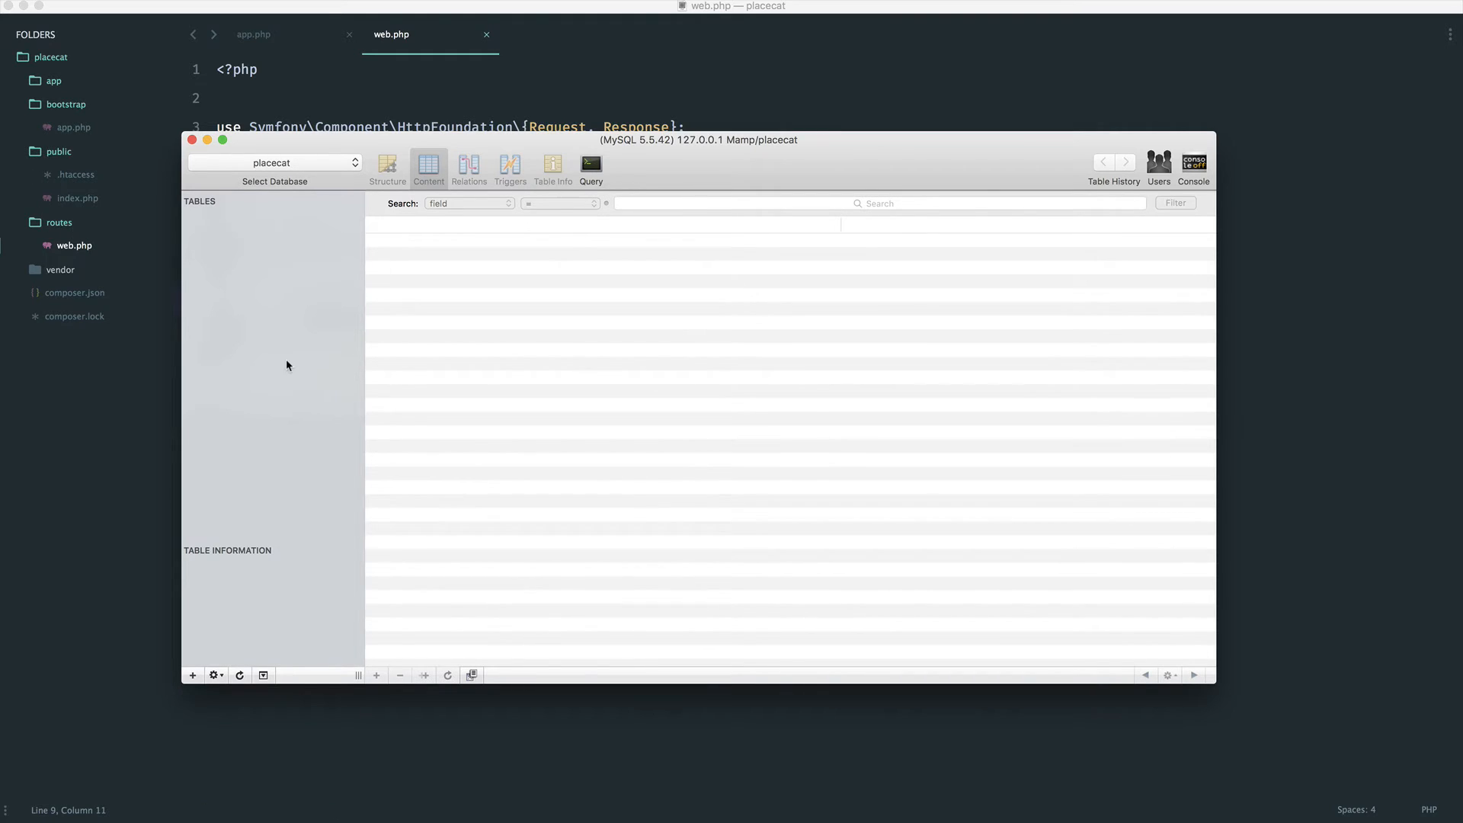
# Create an images table with an auto-increment id and VARCHAR(255) filename
pyautogui.click(193, 675)
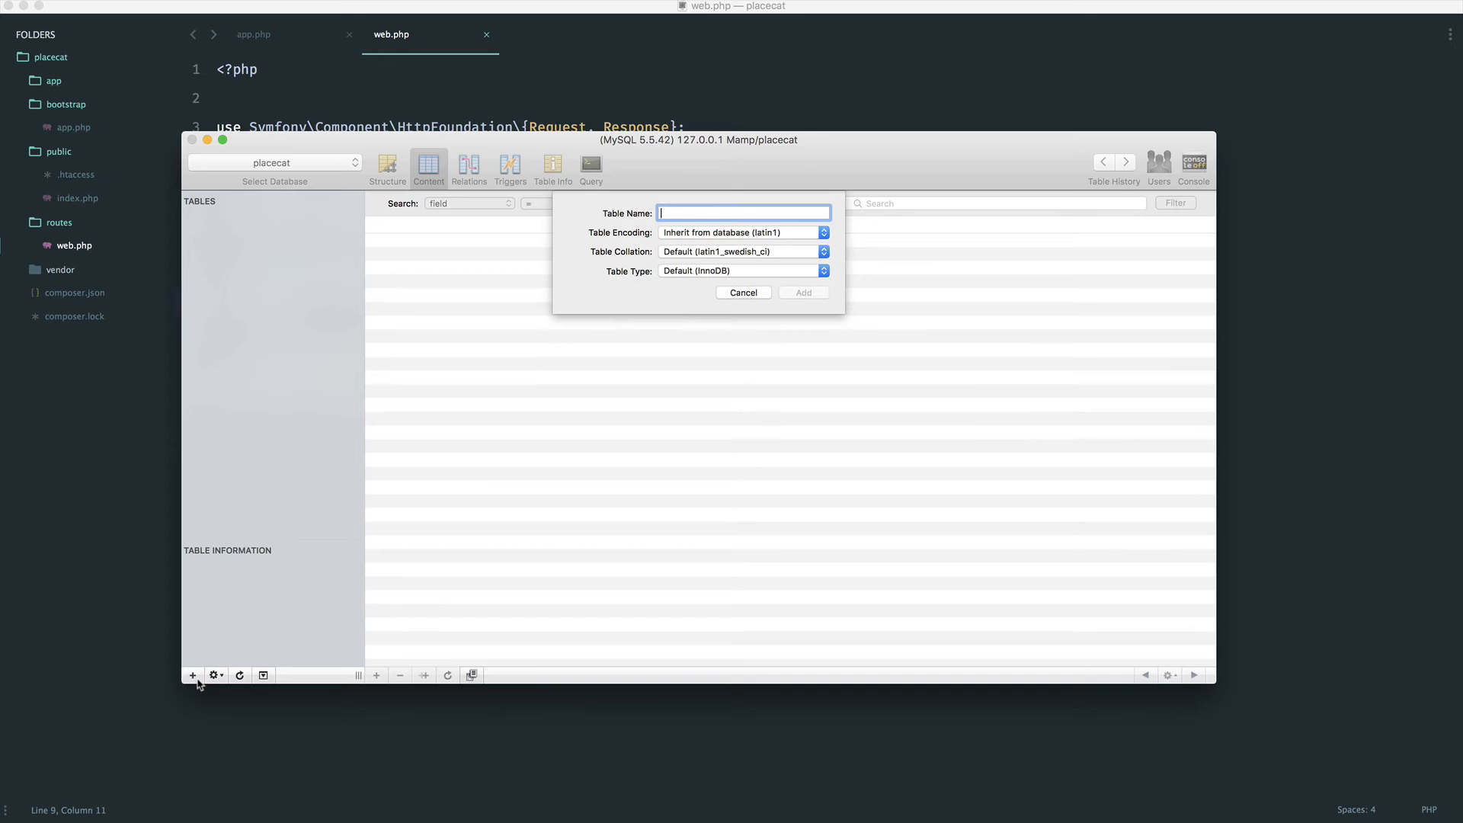
pyautogui.click(803, 292)
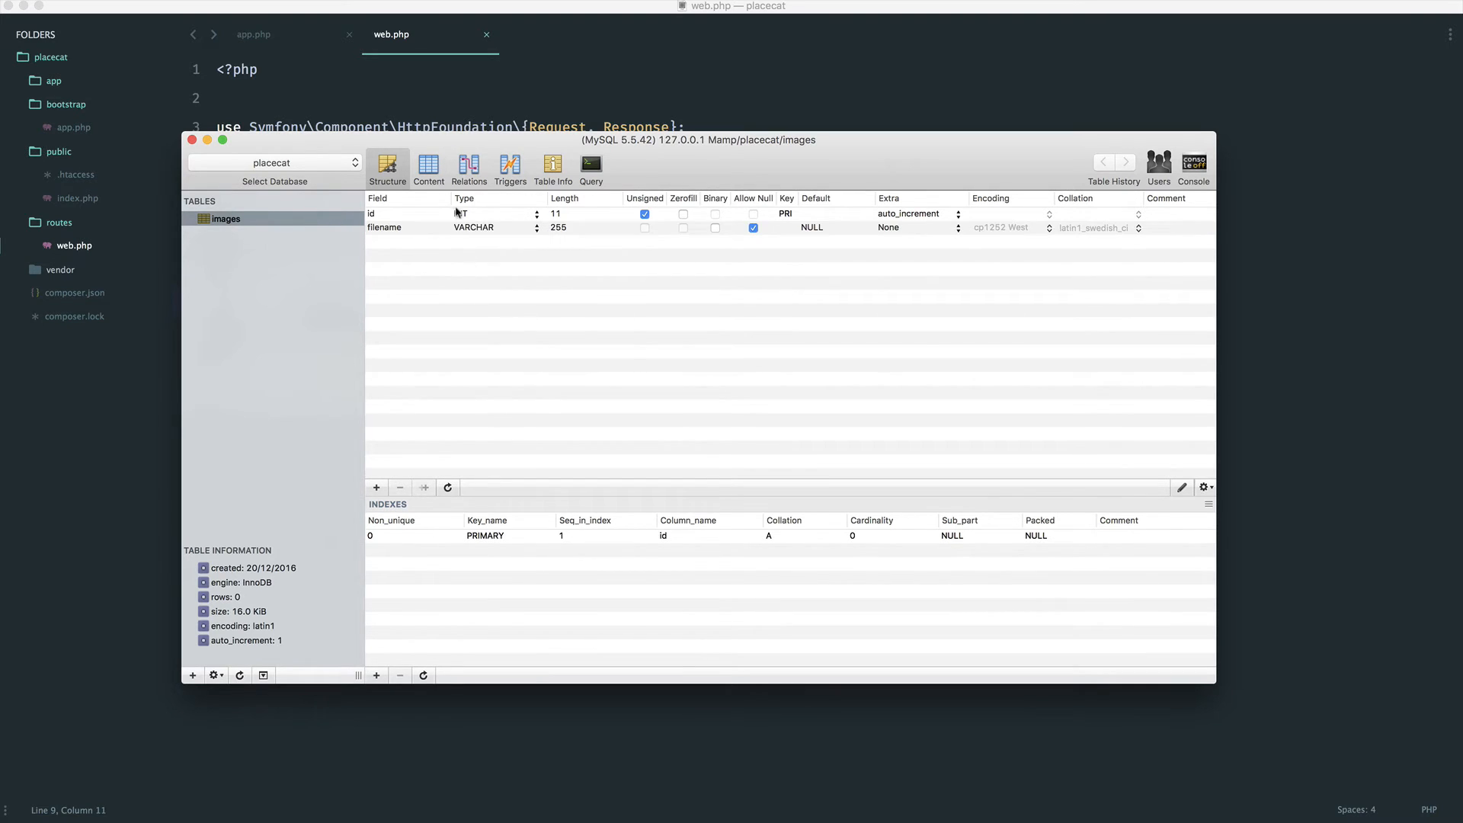
pyautogui.click(429, 170)
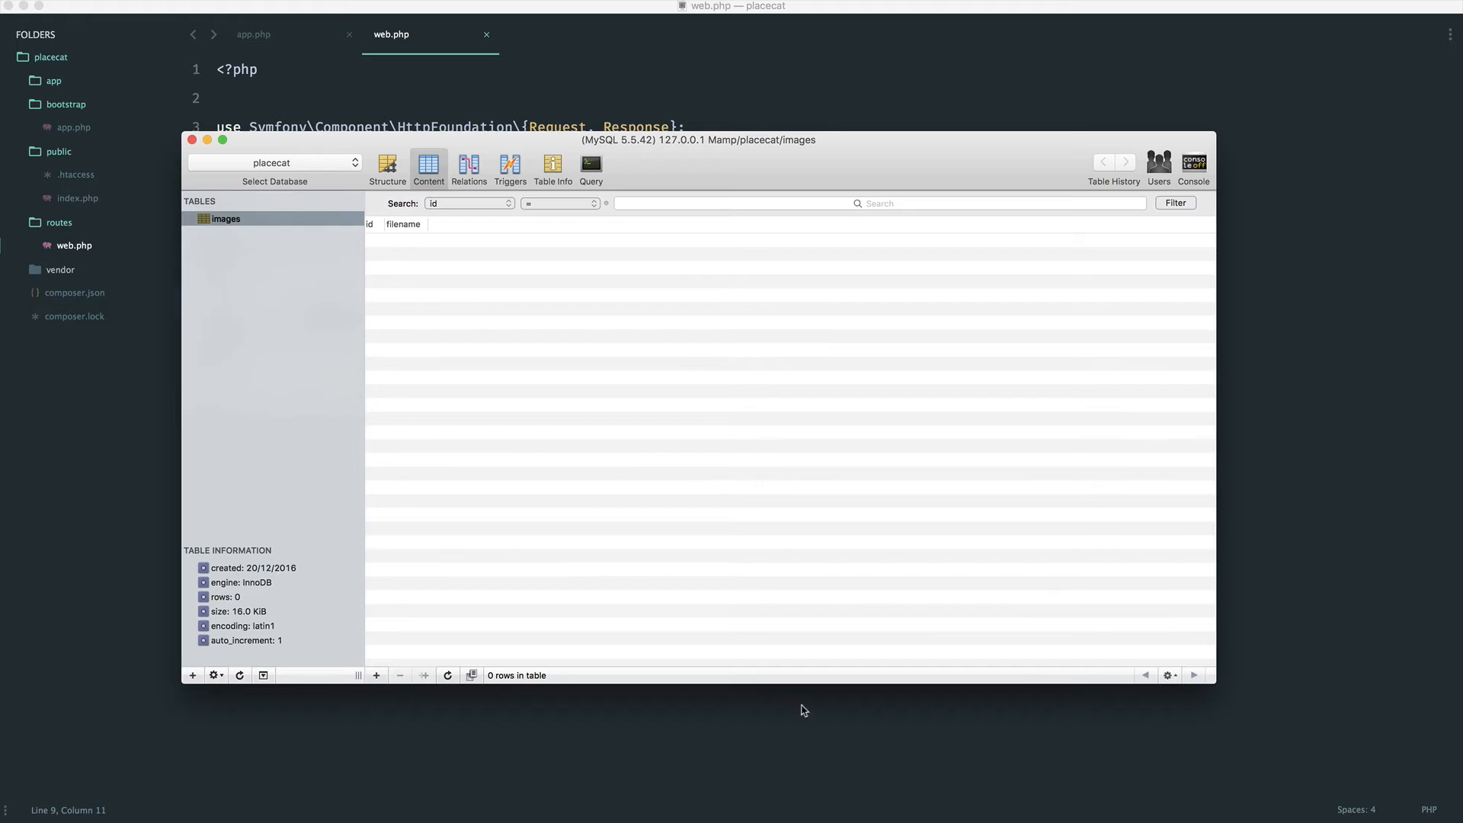
pyautogui.moveTo(412, 262)
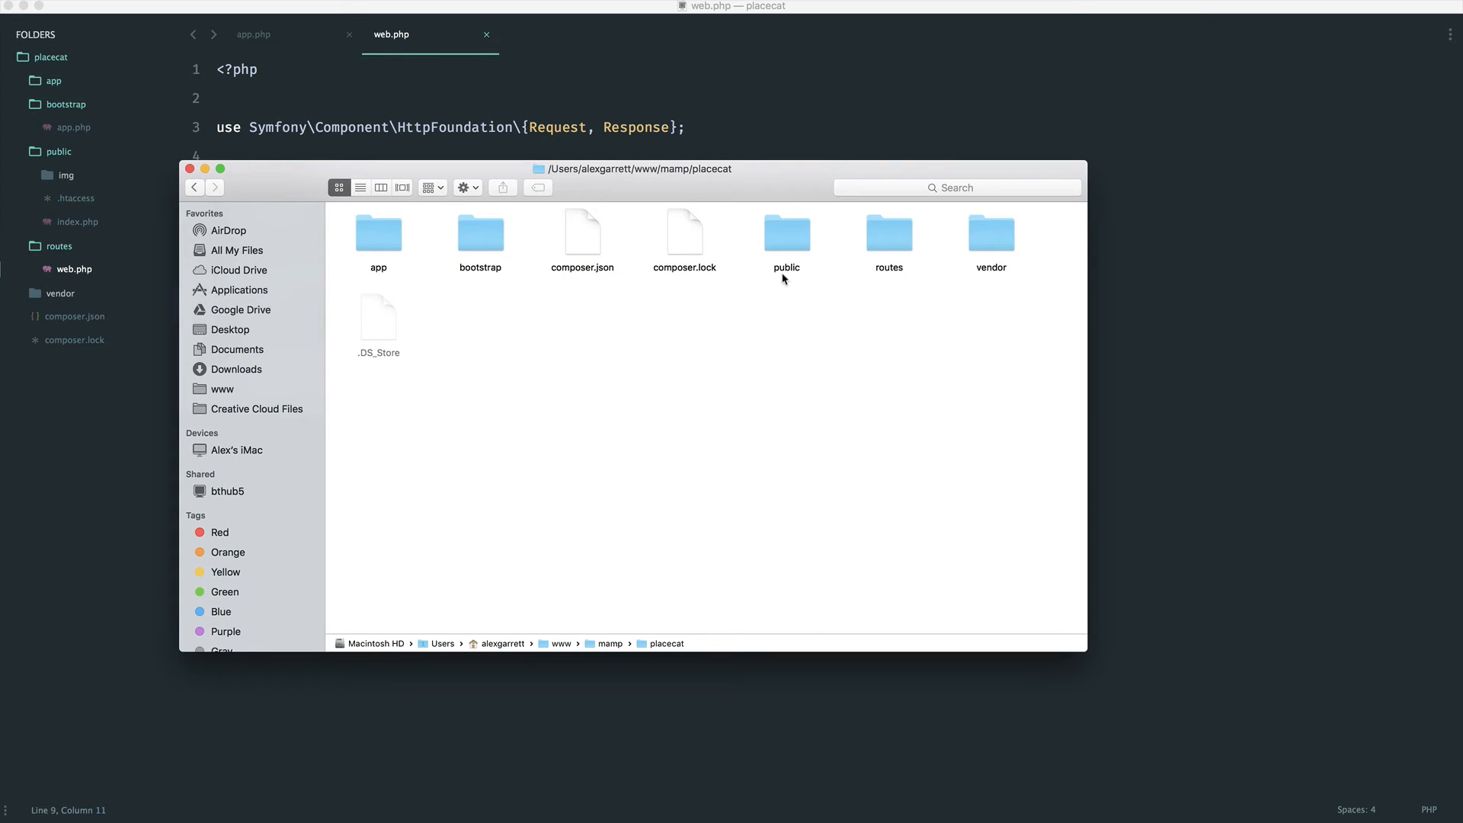
# Move 1.jpeg–10.jpeg into public/img and close the Finder window
pyautogui.doubleClick(787, 232)
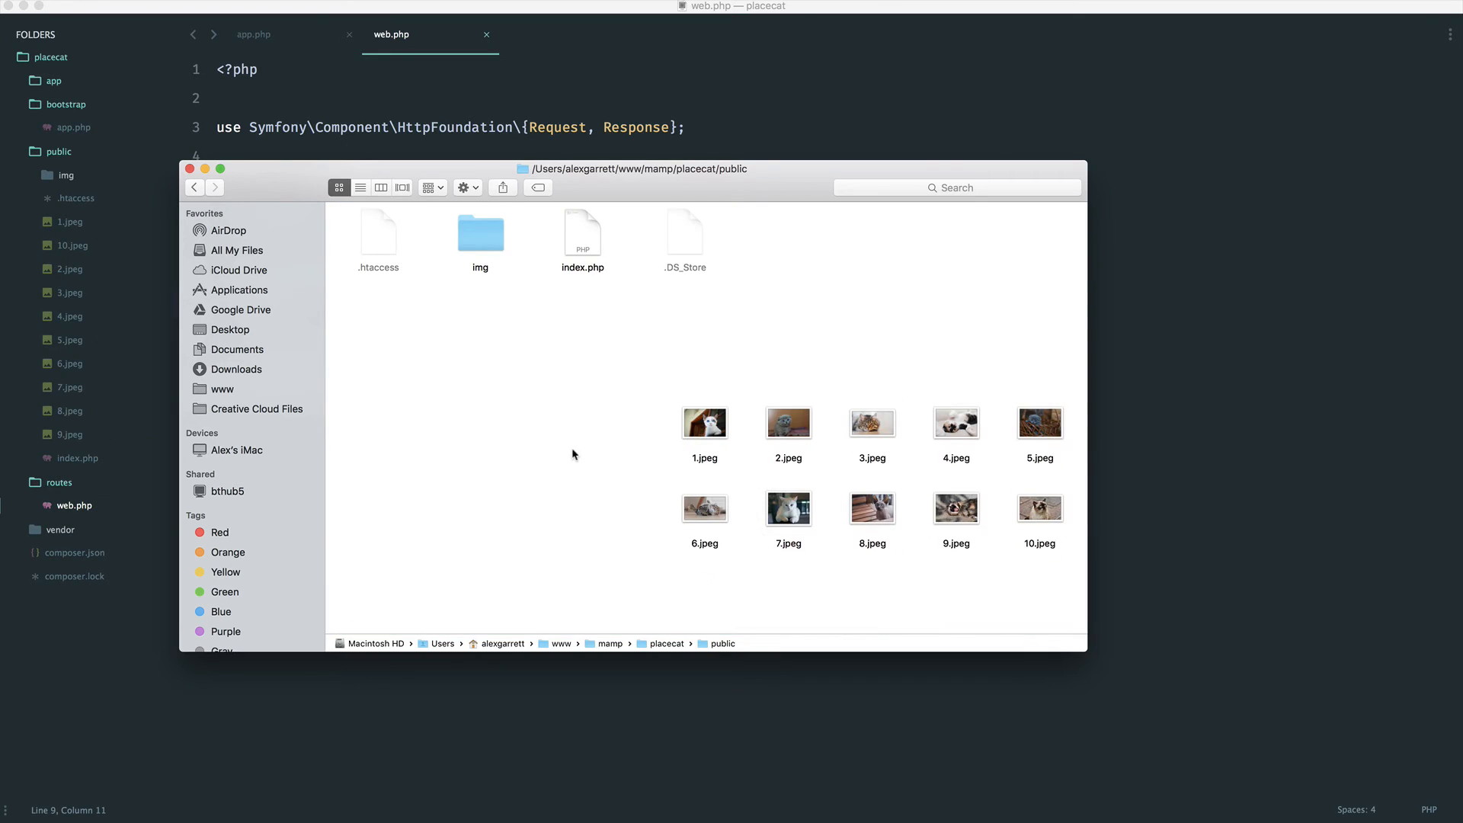
pyautogui.press('cmd+a')
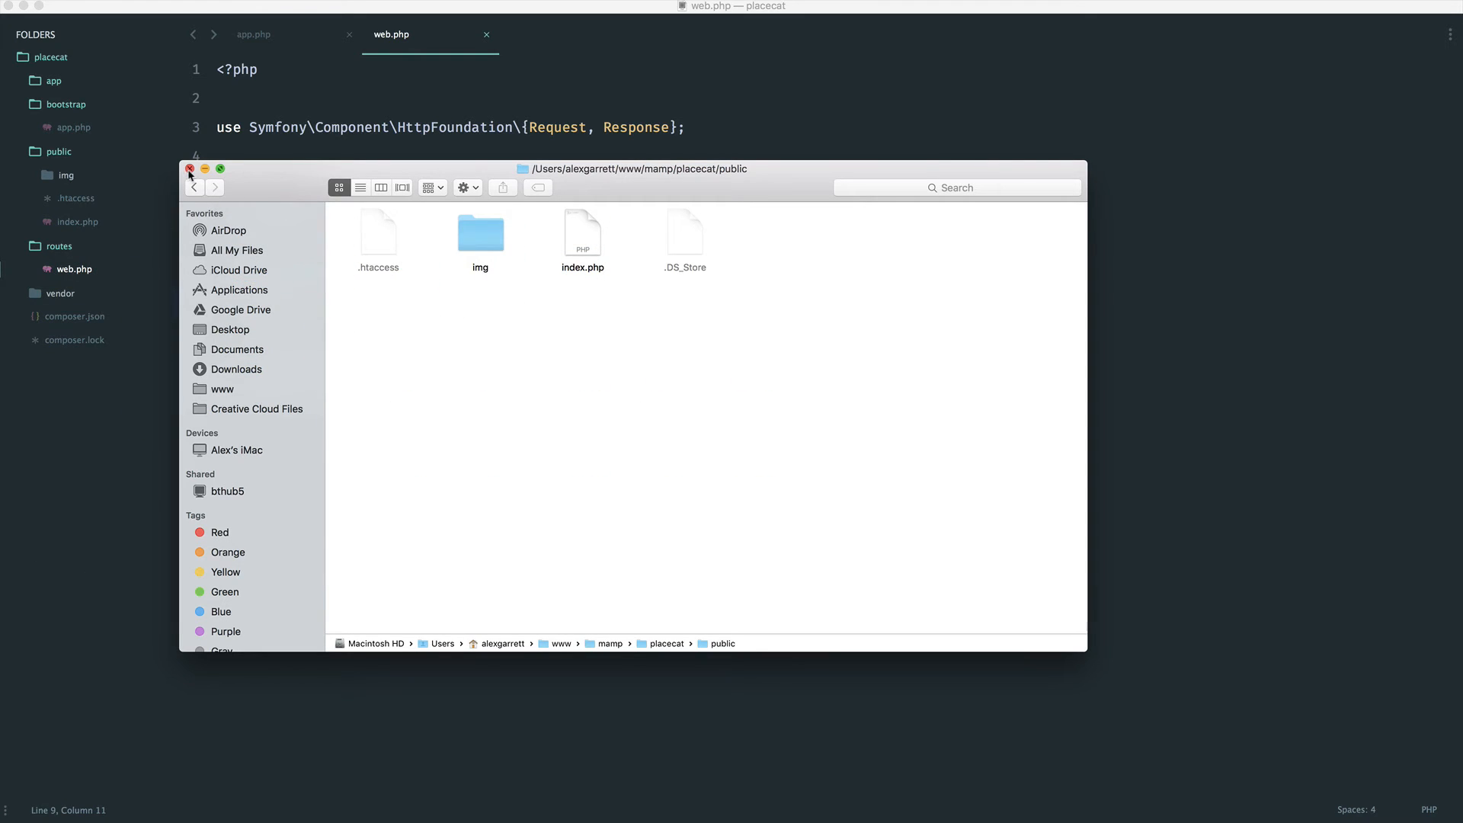
pyautogui.click(190, 170)
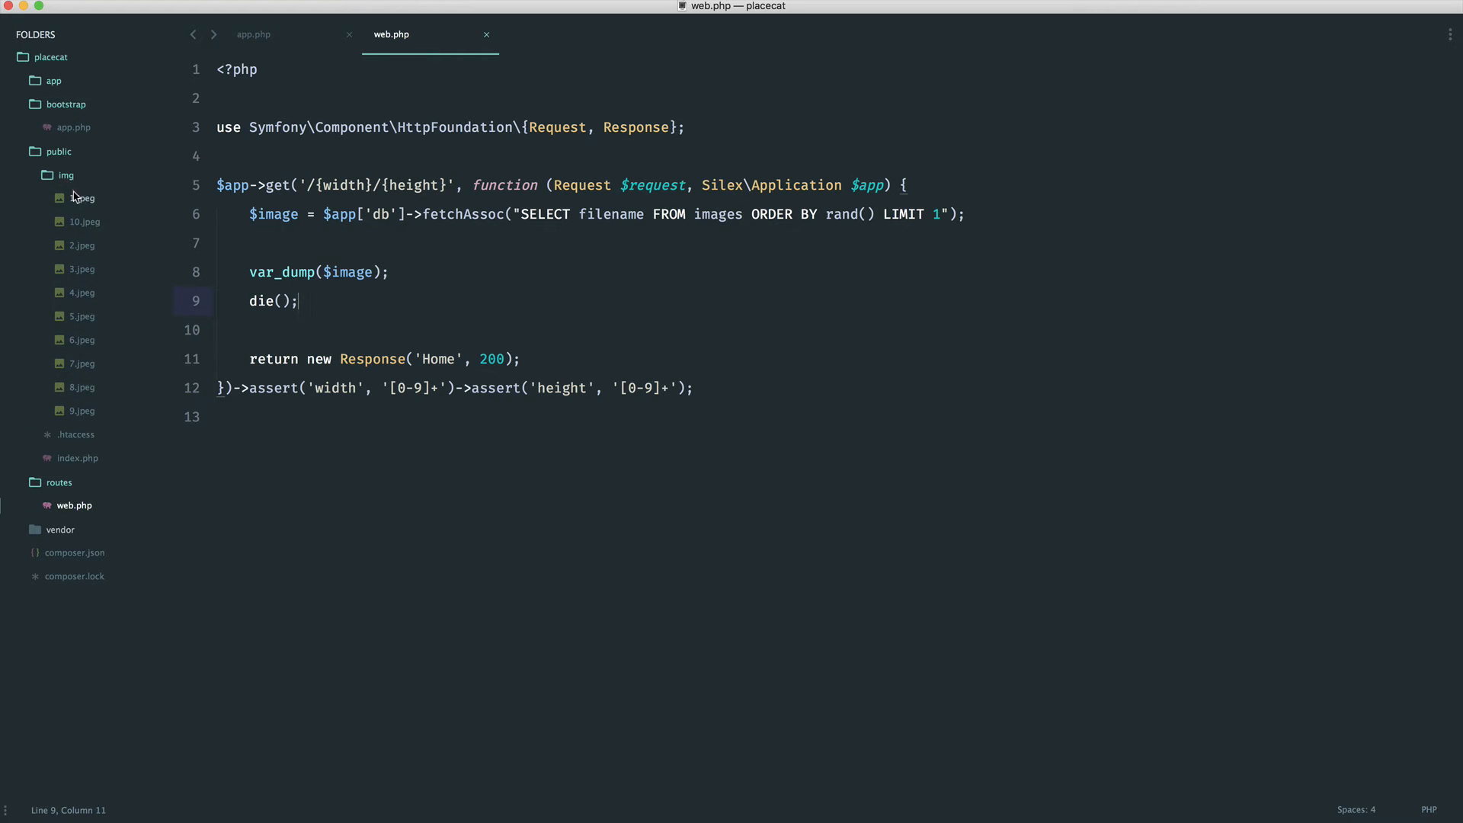
pyautogui.click(65, 174)
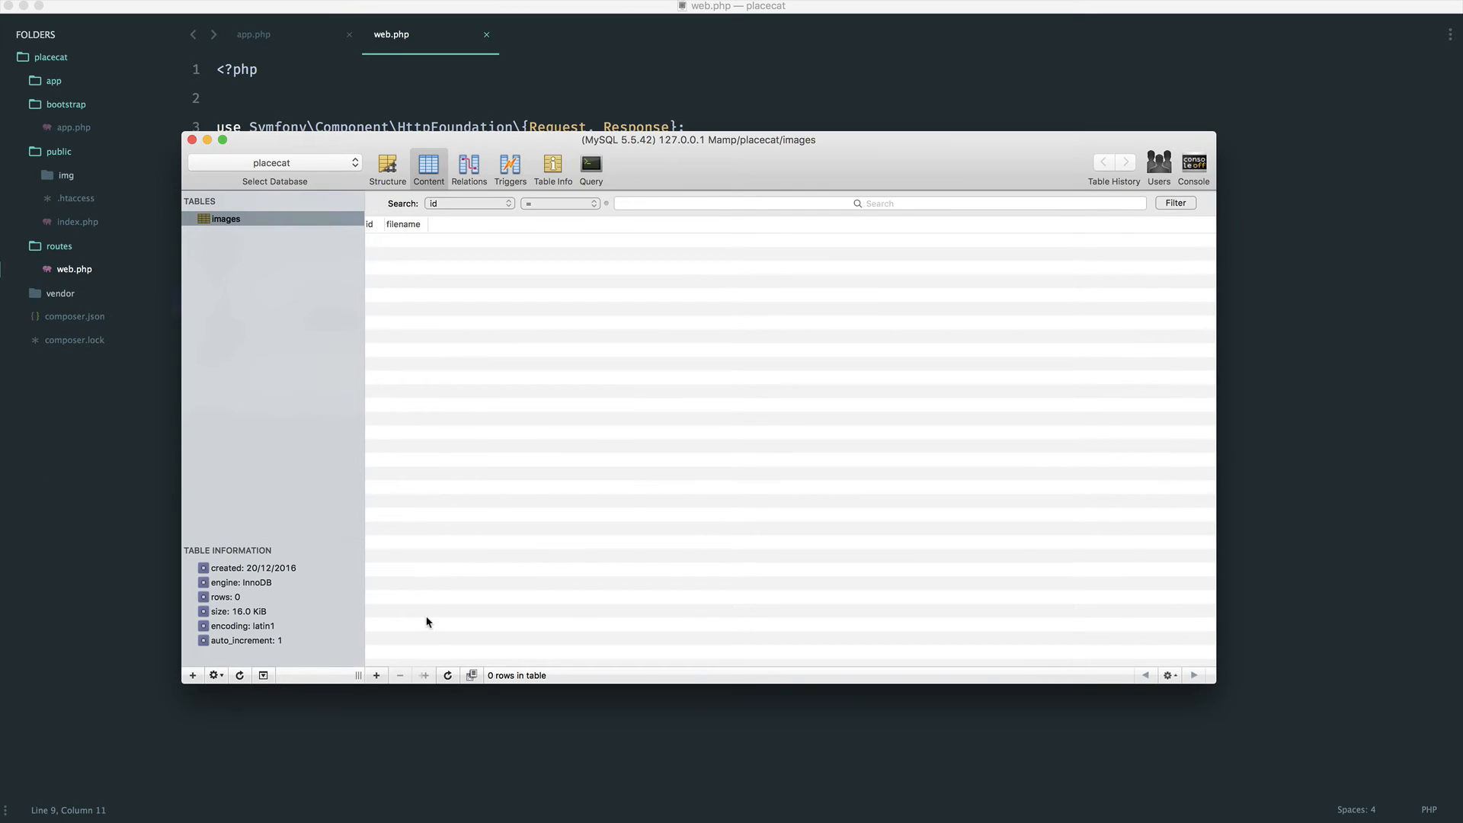
# Add the first images row with filename 1.jpeg
pyautogui.click(192, 674)
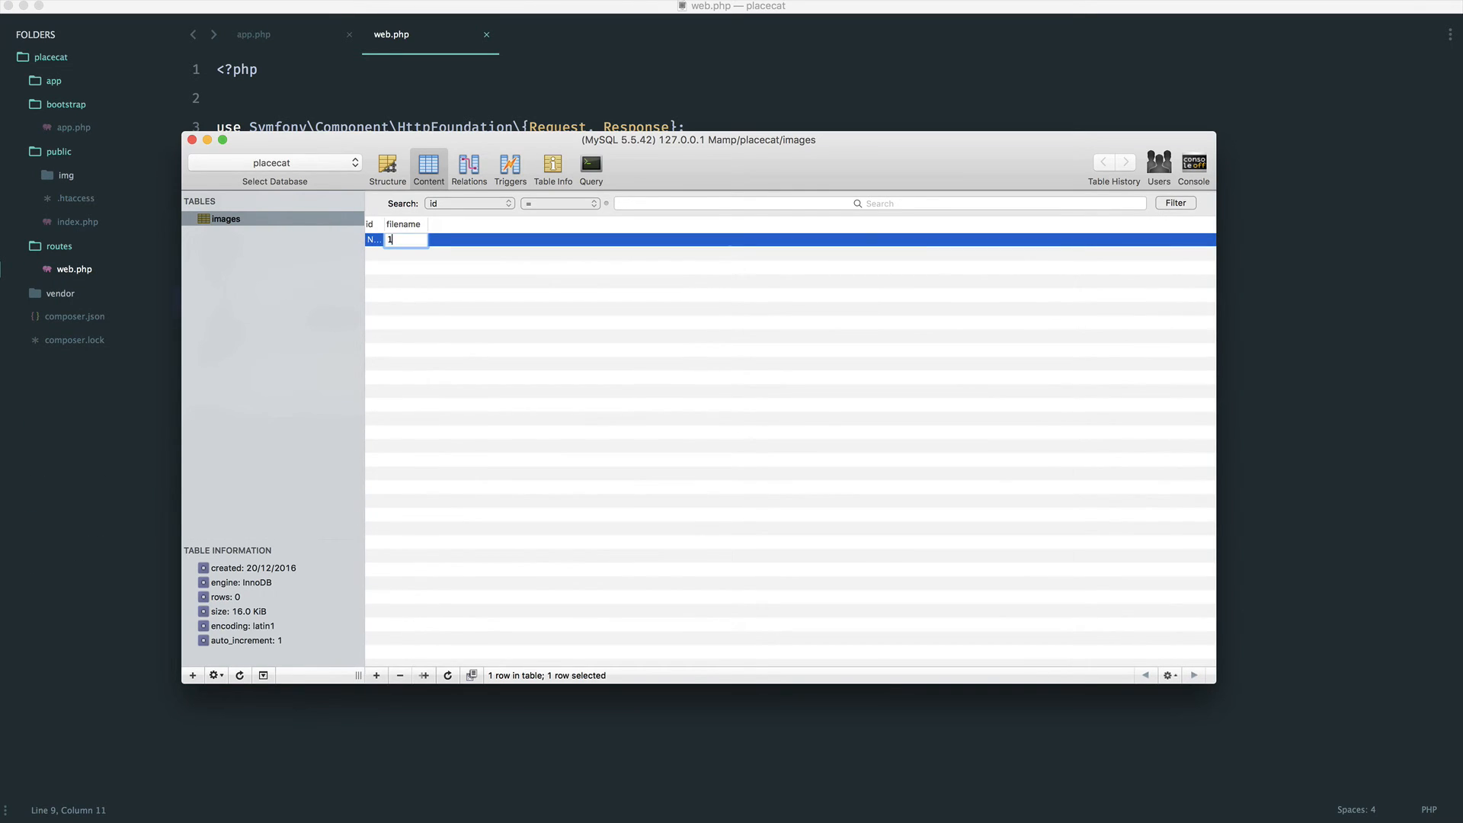
pyautogui.write('.jpeg')
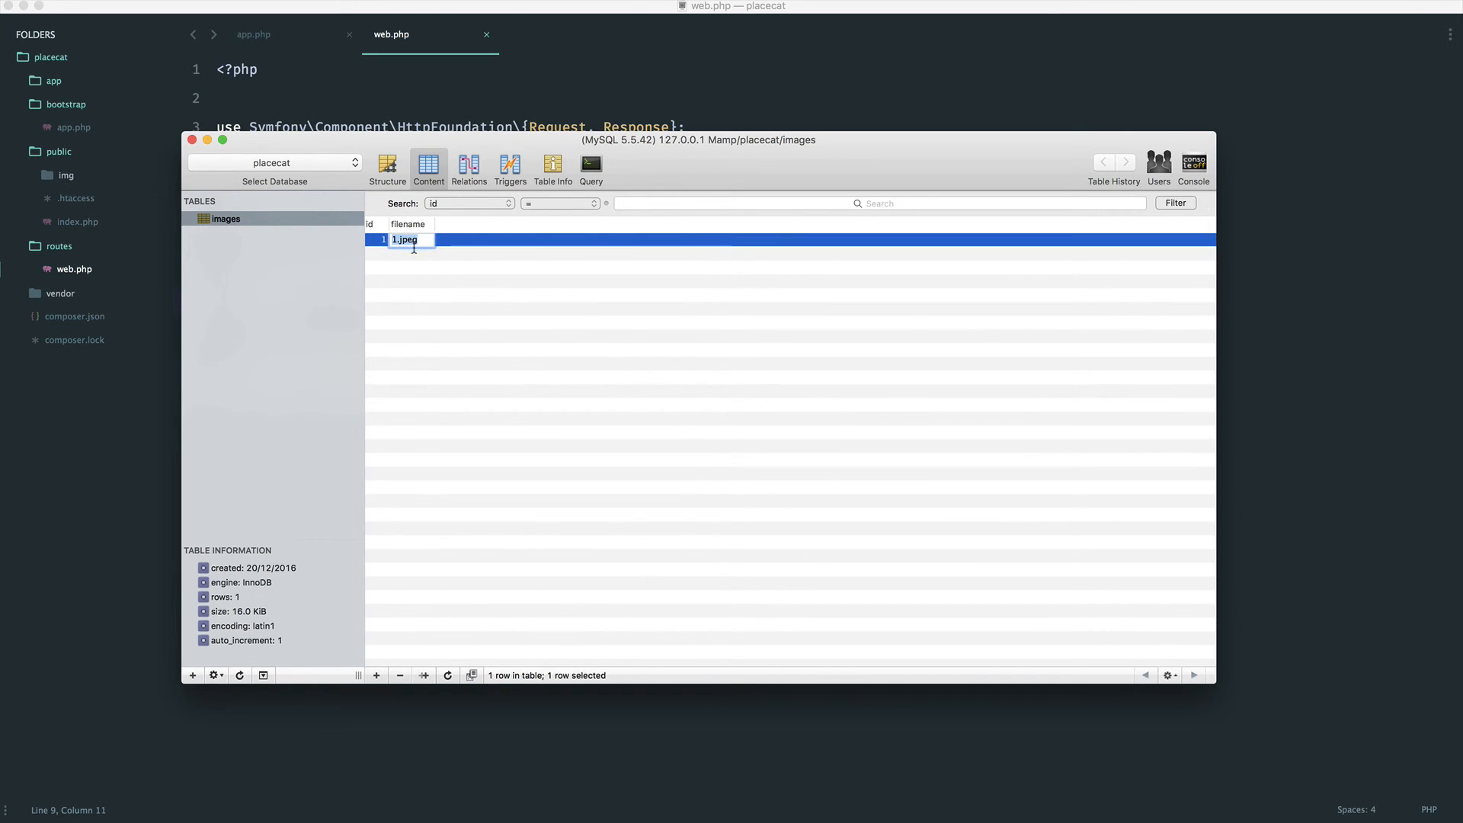
pyautogui.rightClick(405, 239)
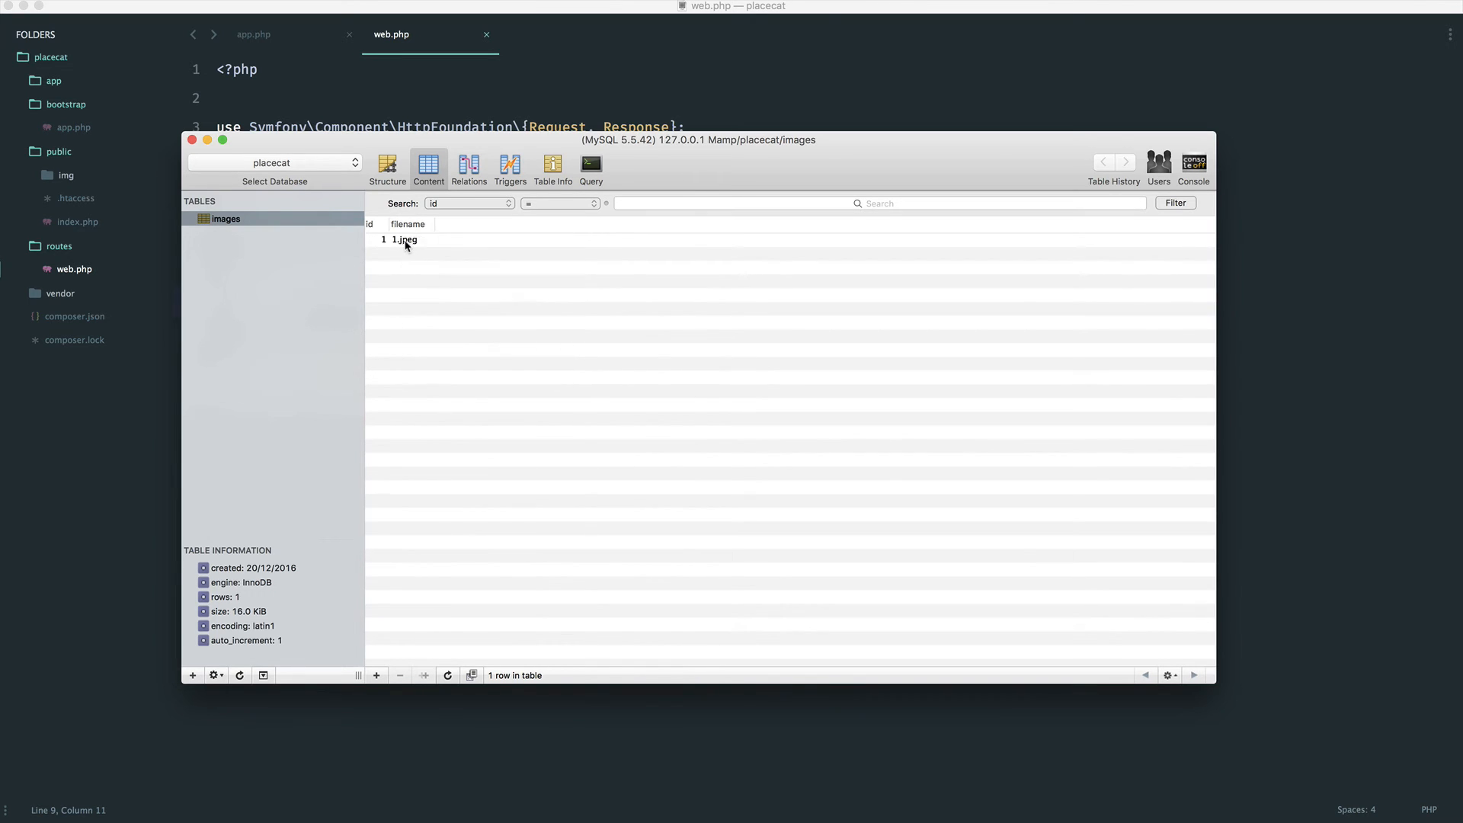
pyautogui.rightClick(403, 240)
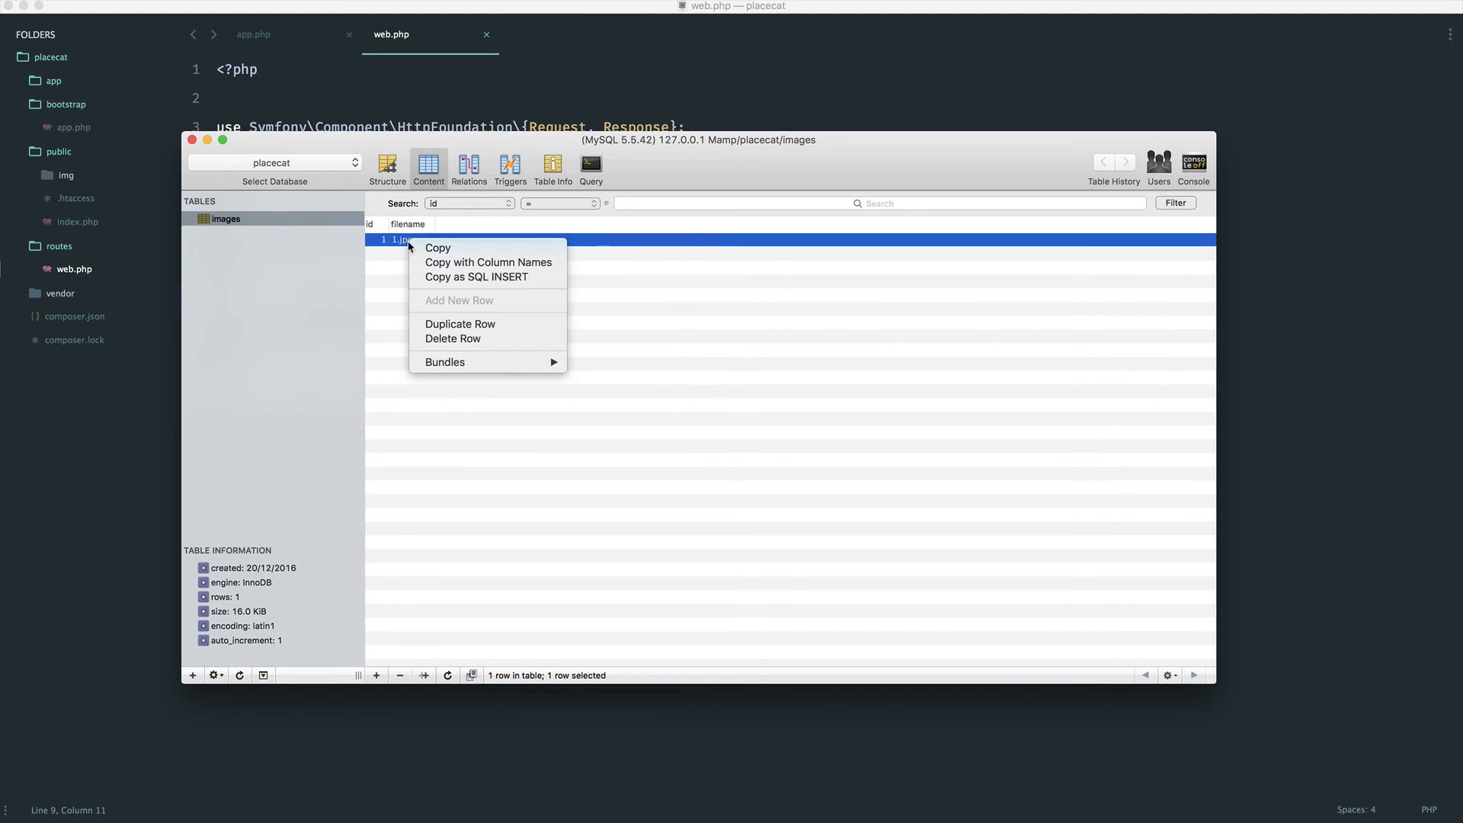
# Duplicate rows and edit filenames to continue the sequence from 2.jpeg
pyautogui.click(459, 324)
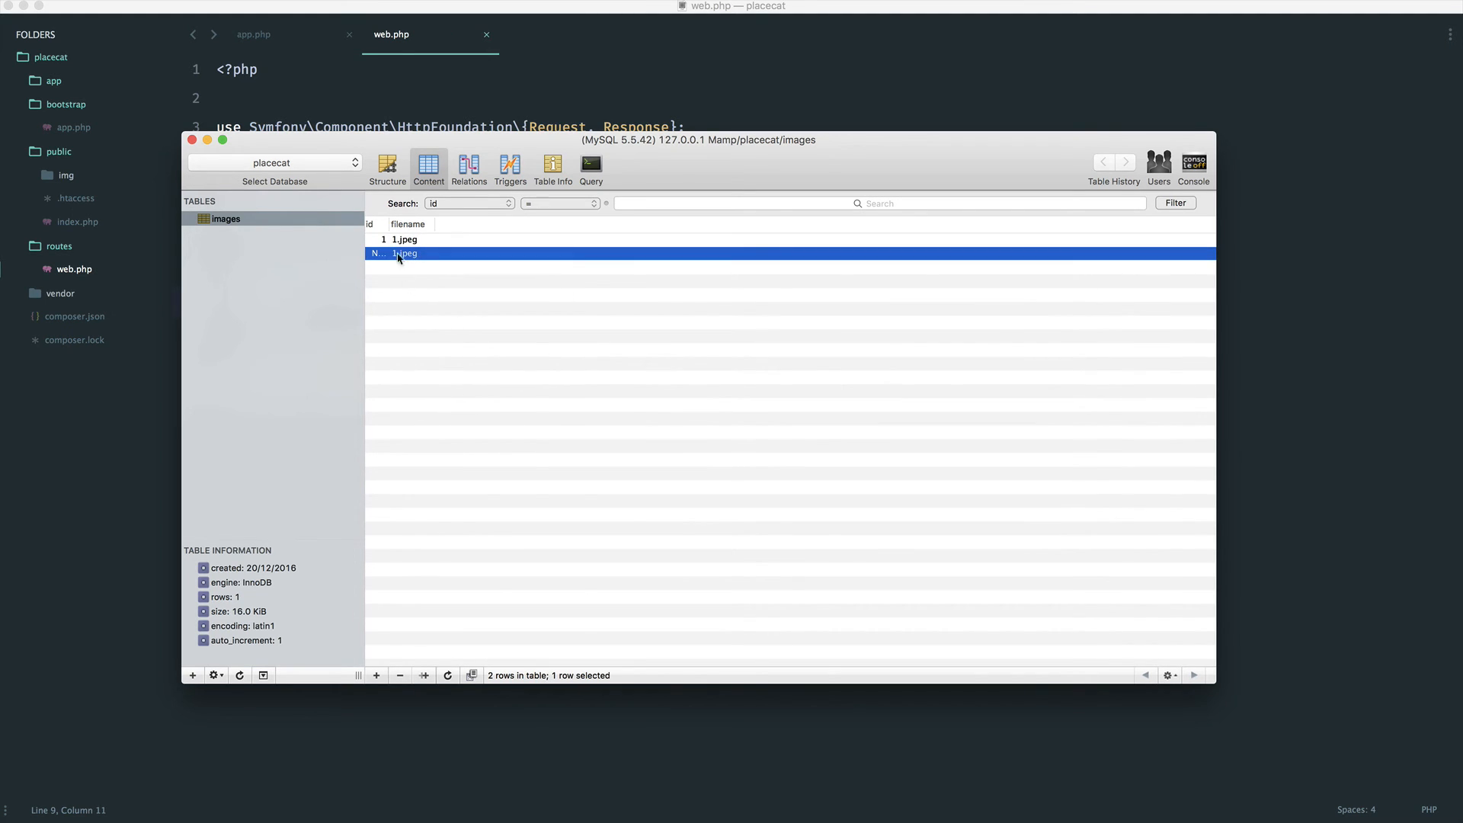
pyautogui.doubleClick(405, 254)
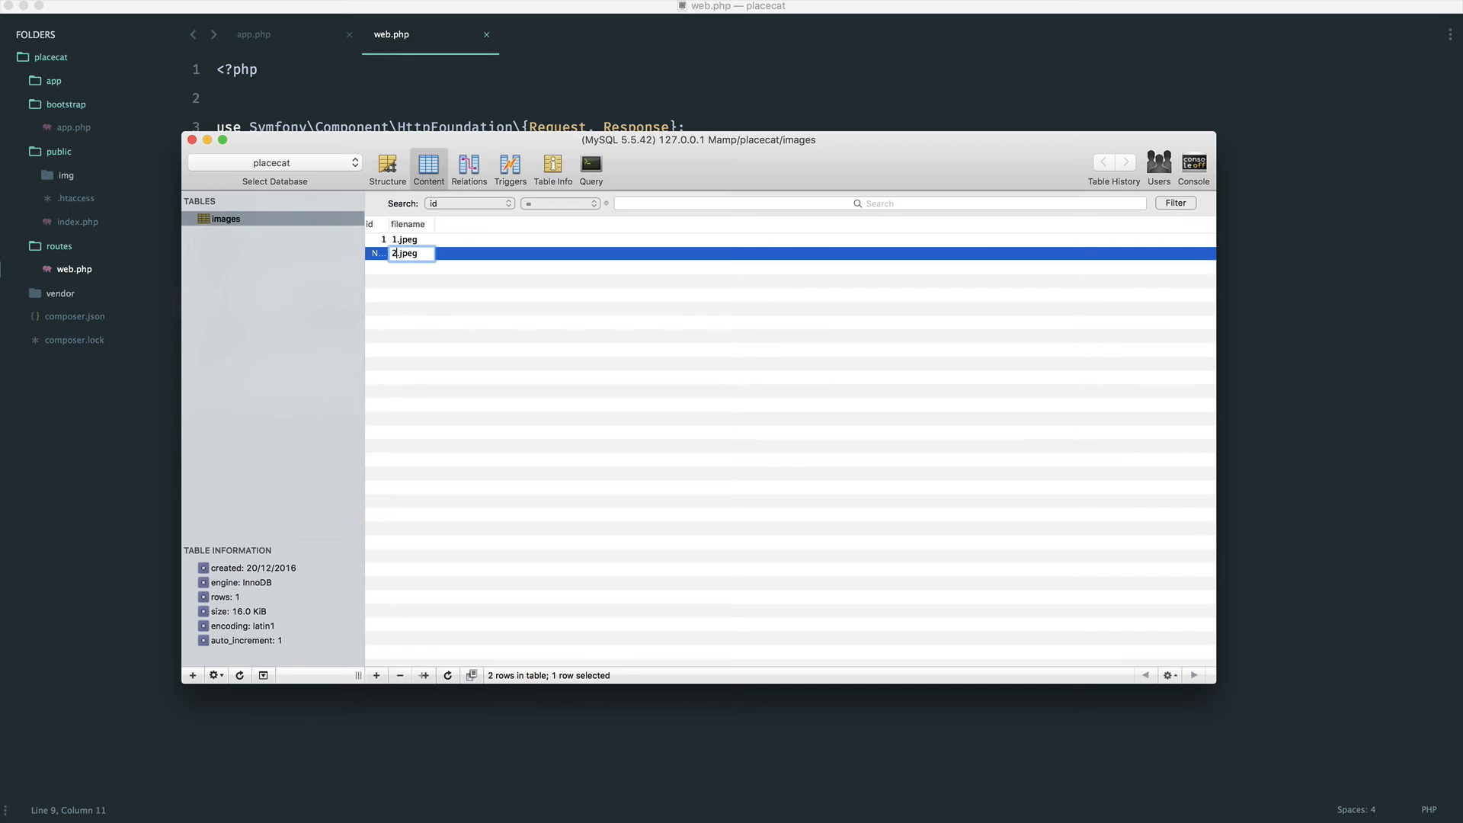
pyautogui.rightClick(399, 253)
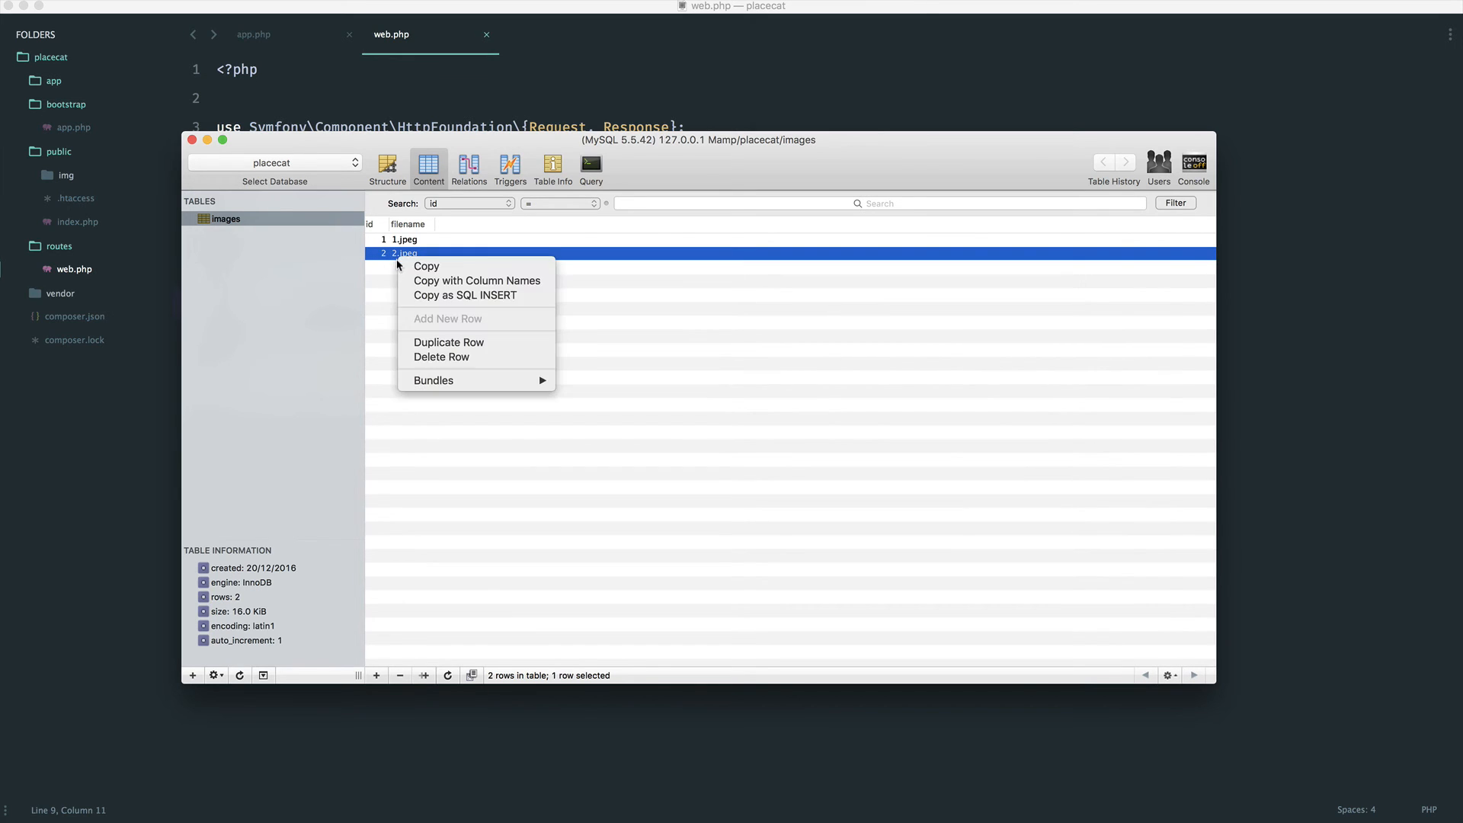
pyautogui.click(448, 342)
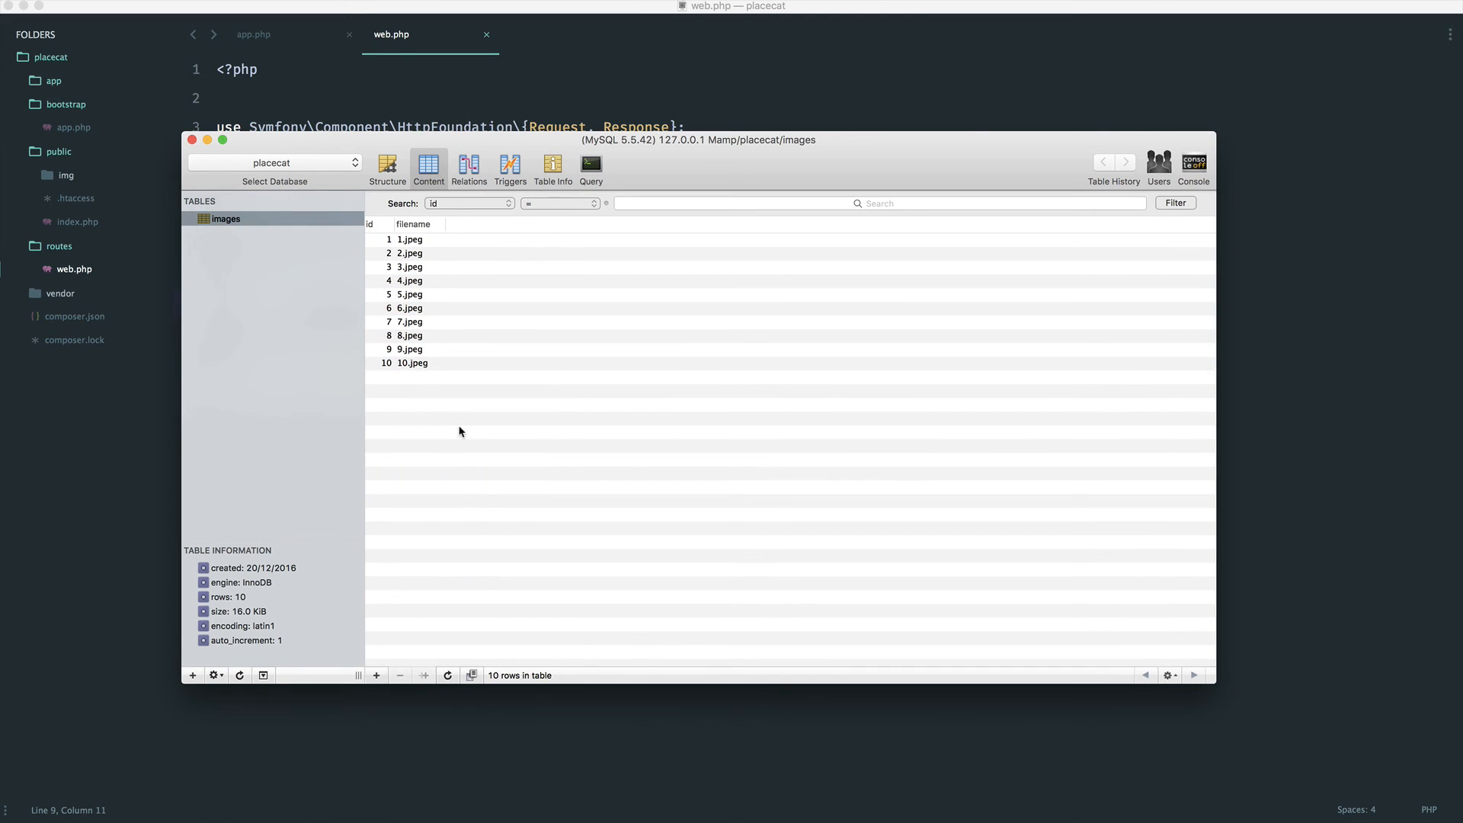
pyautogui.moveTo(409, 86)
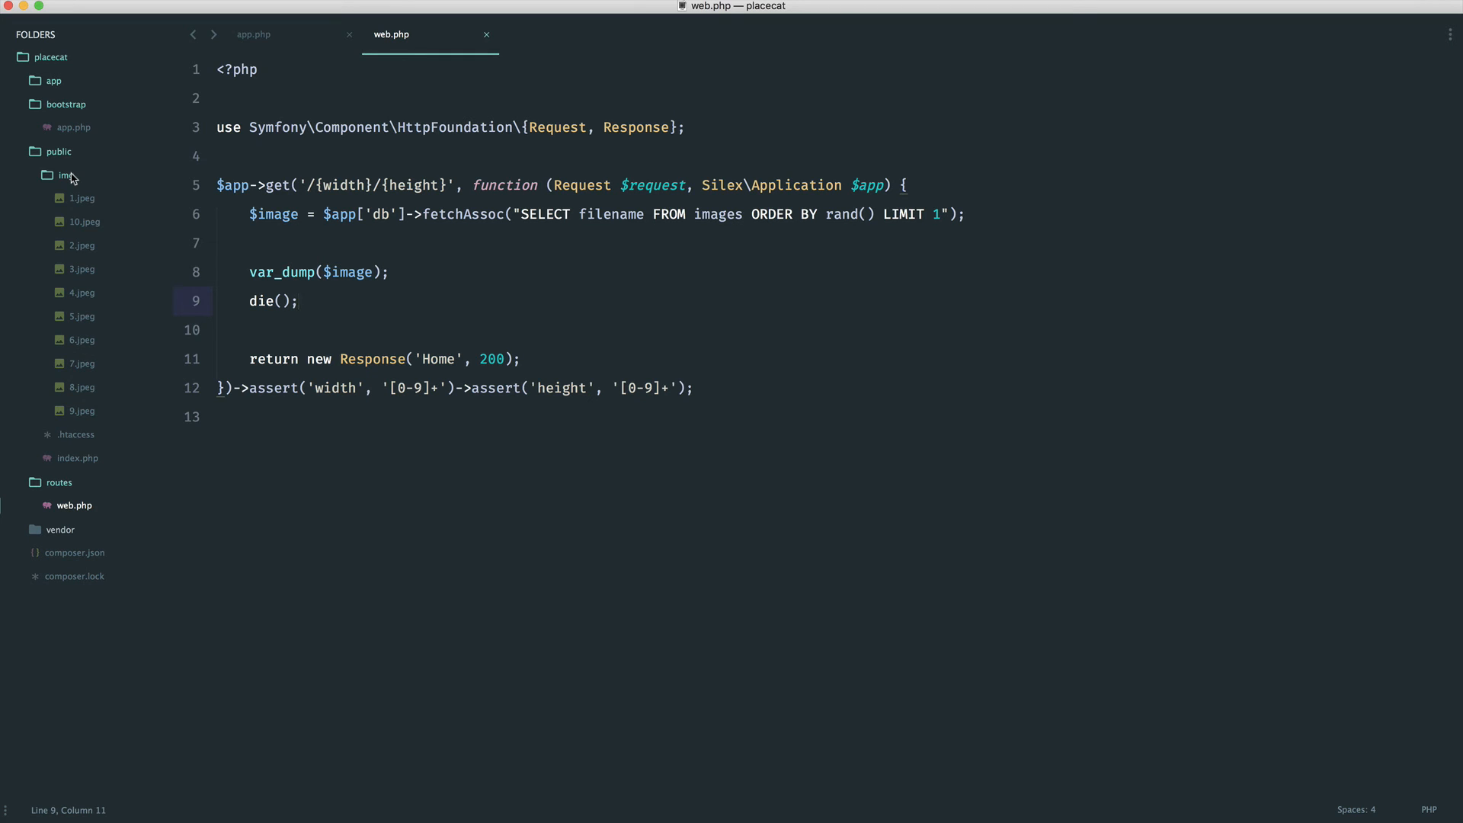
# Collapse the img folder and delete the var_dump($image); and die(); debugging lines
pyautogui.click(66, 176)
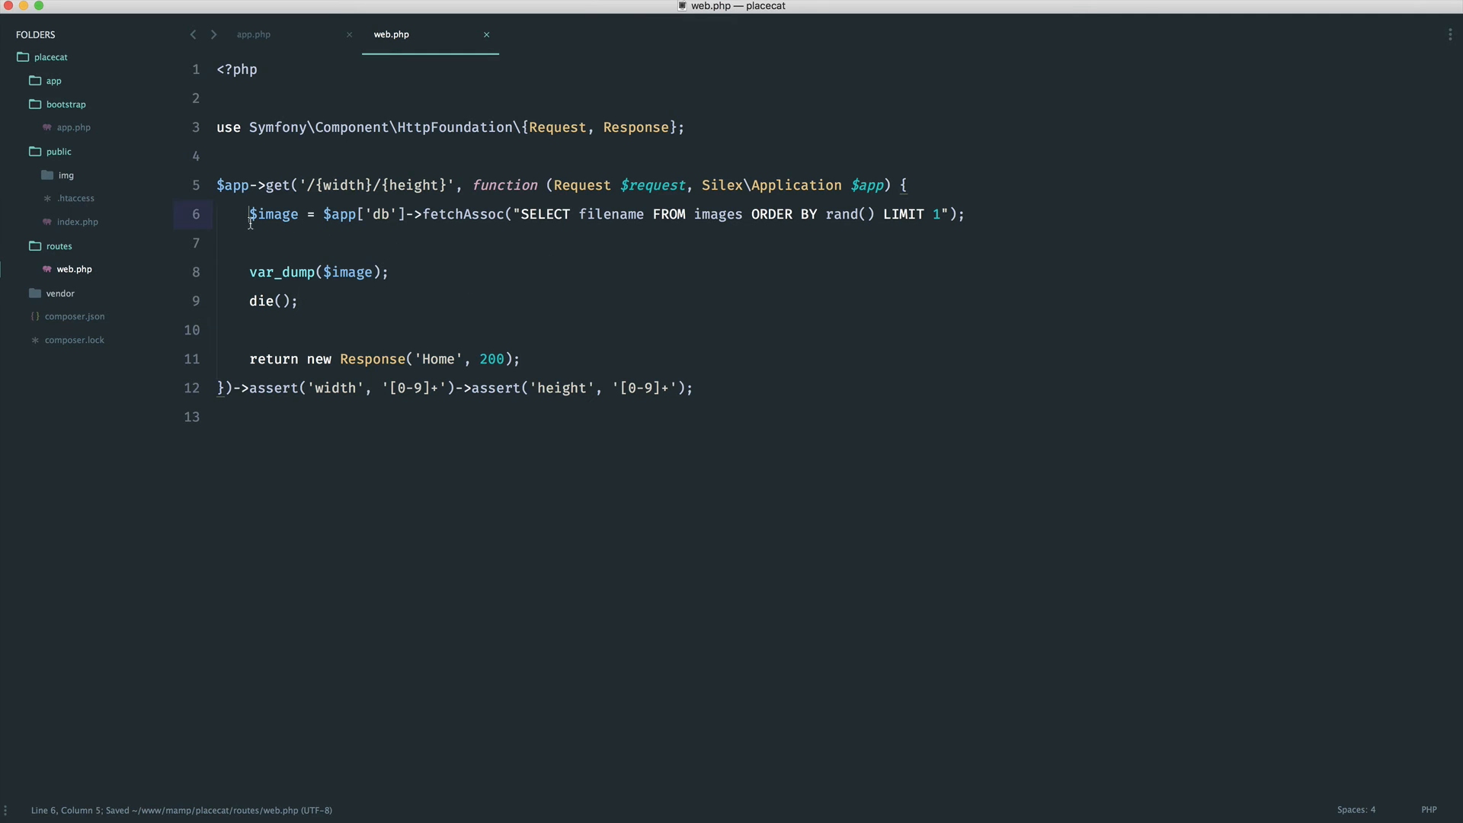
pyautogui.click(219, 272)
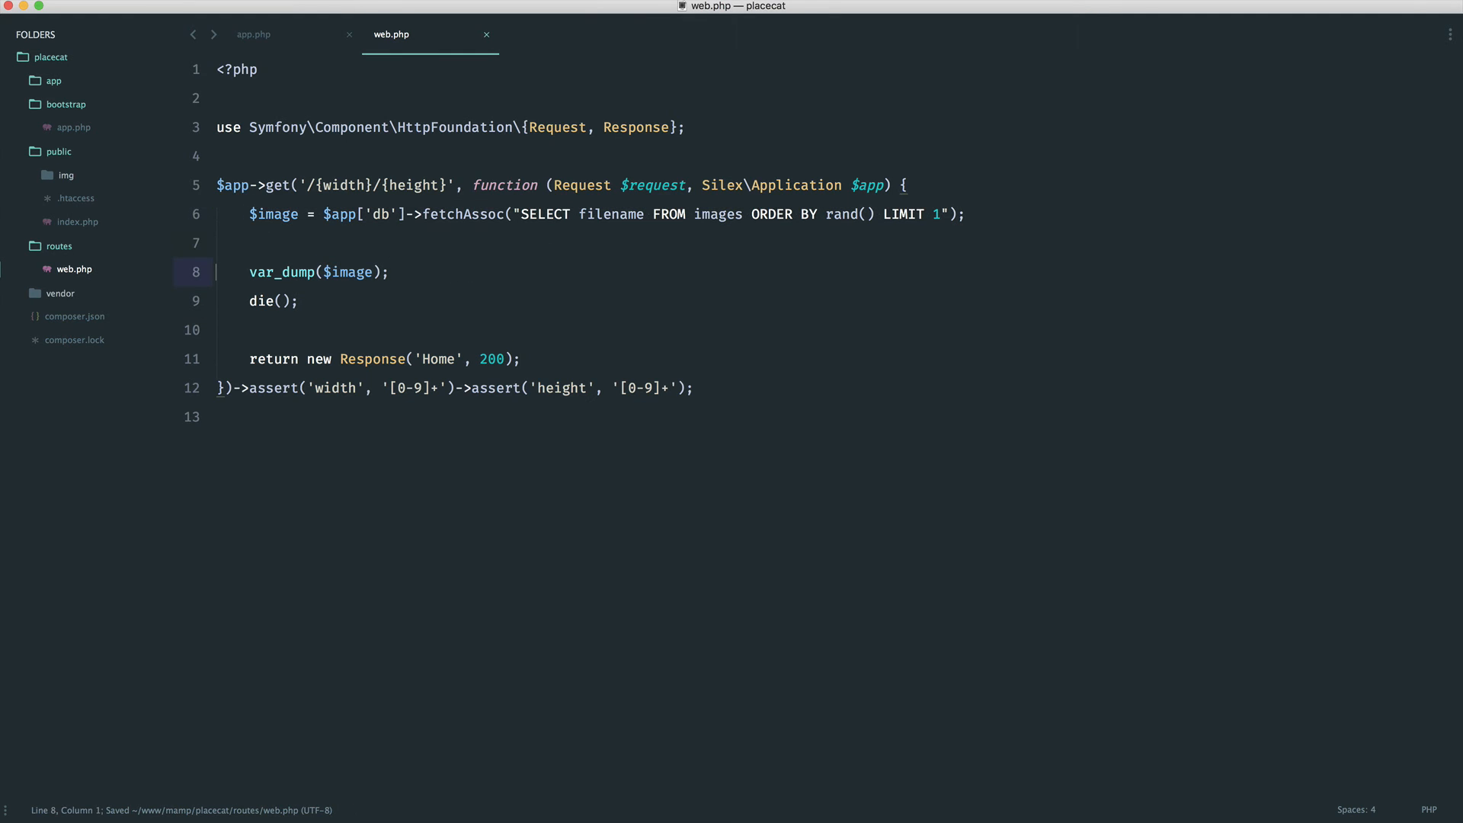
pyautogui.click(388, 272)
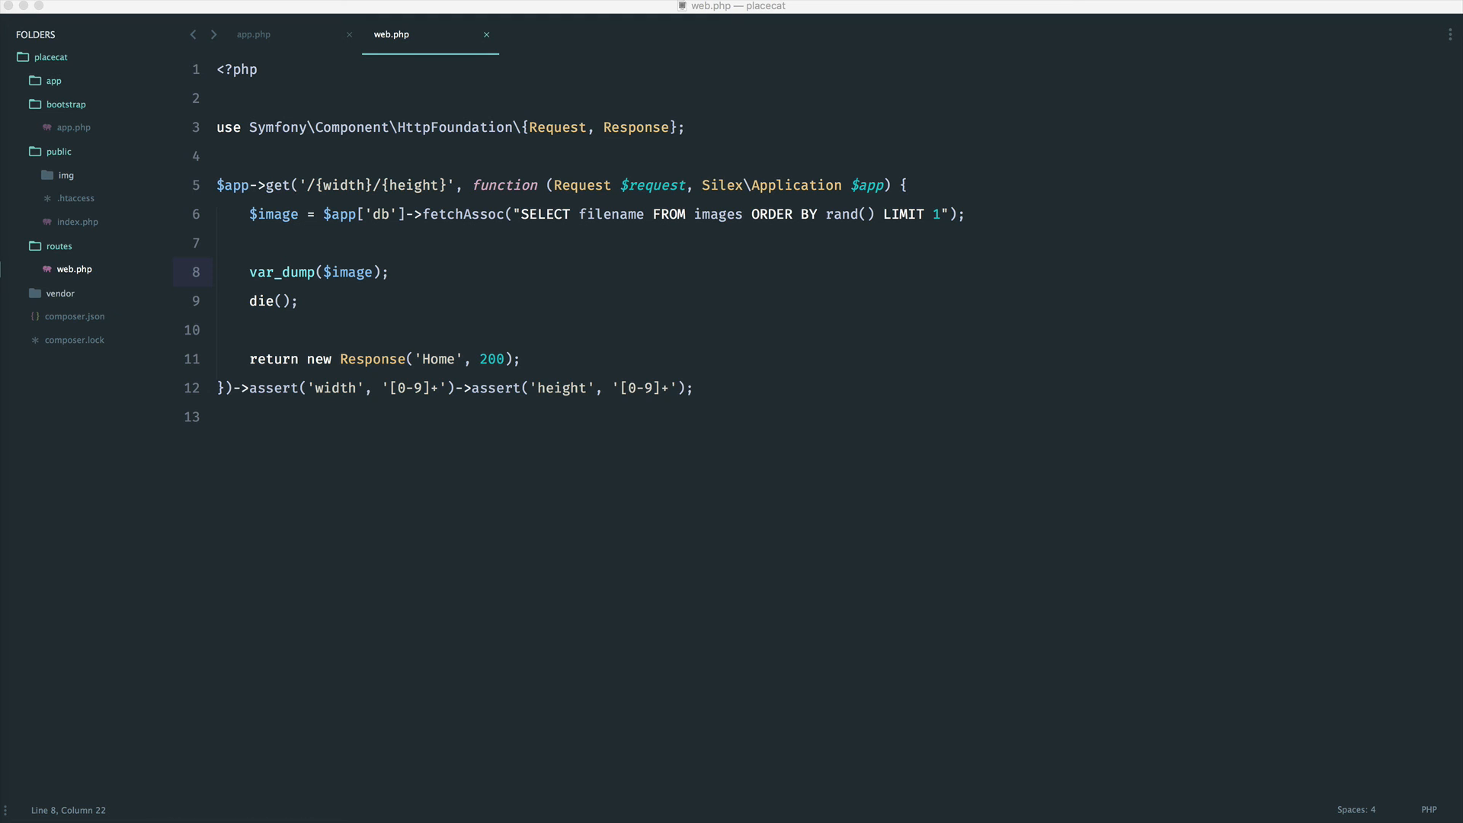
pyautogui.doubleClick(437, 359)
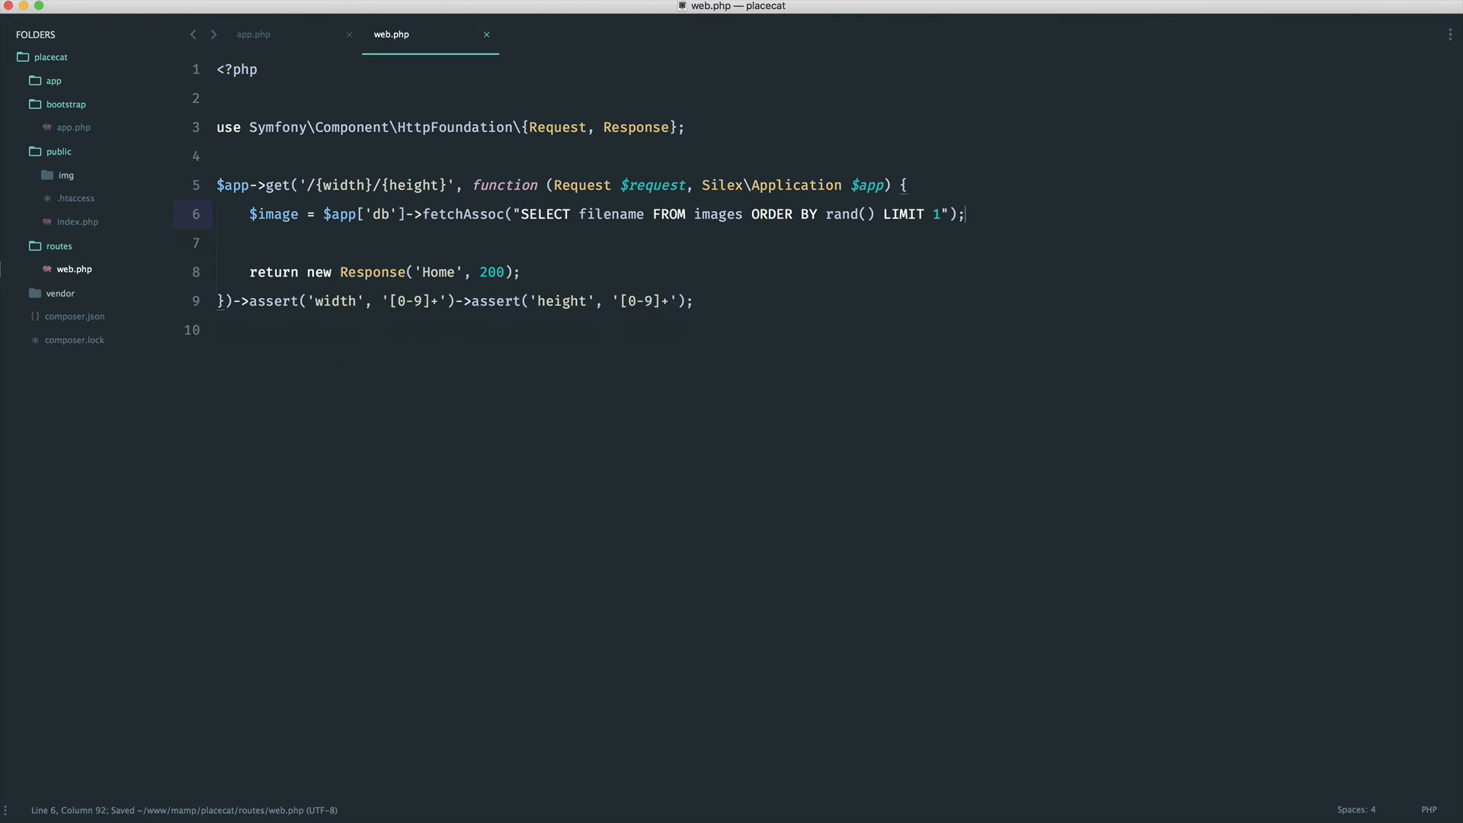
# Replace 'Home' with null in the Response constructor
pyautogui.write('n')
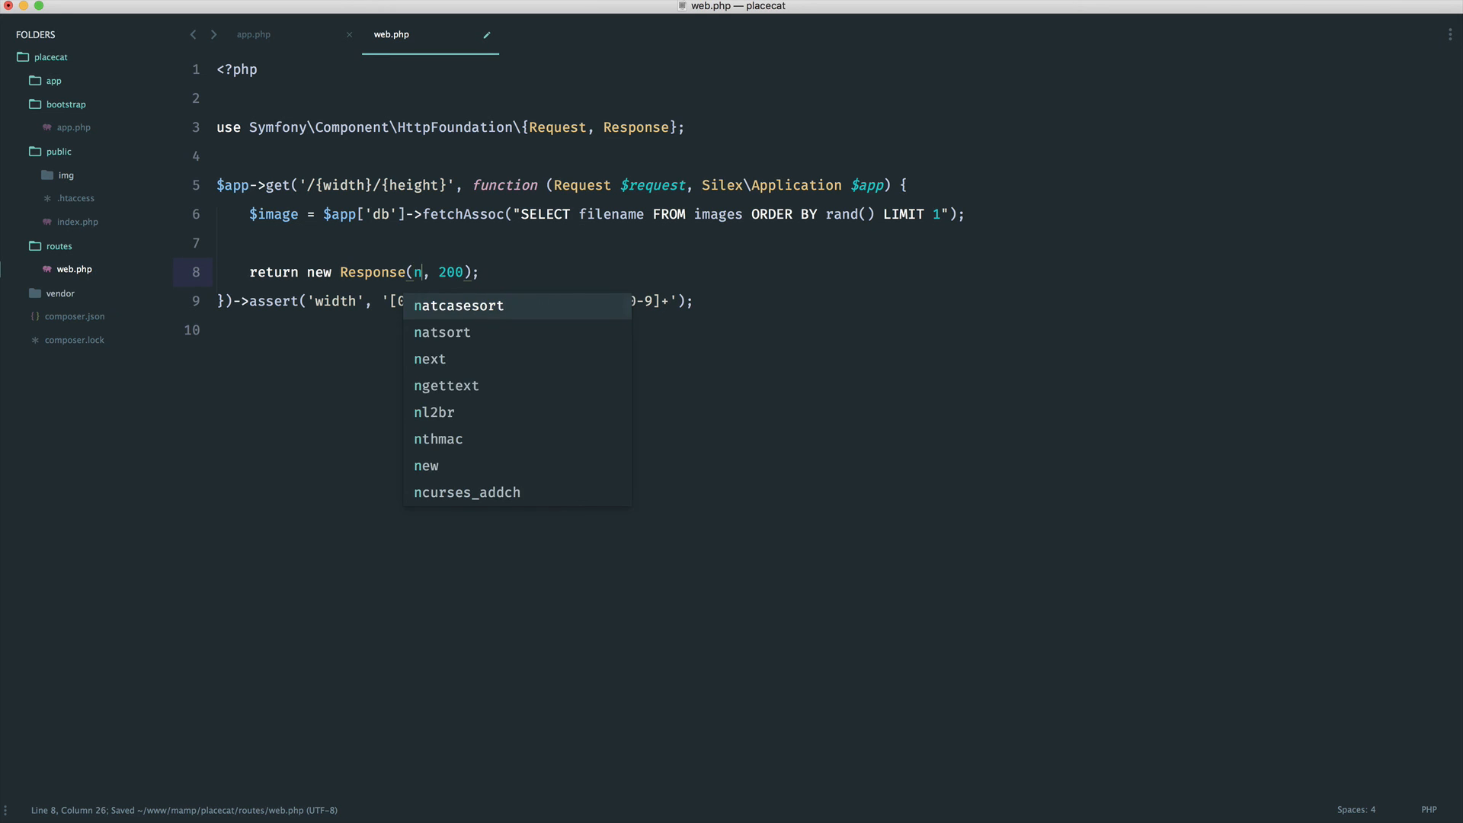
pyautogui.write('ull')
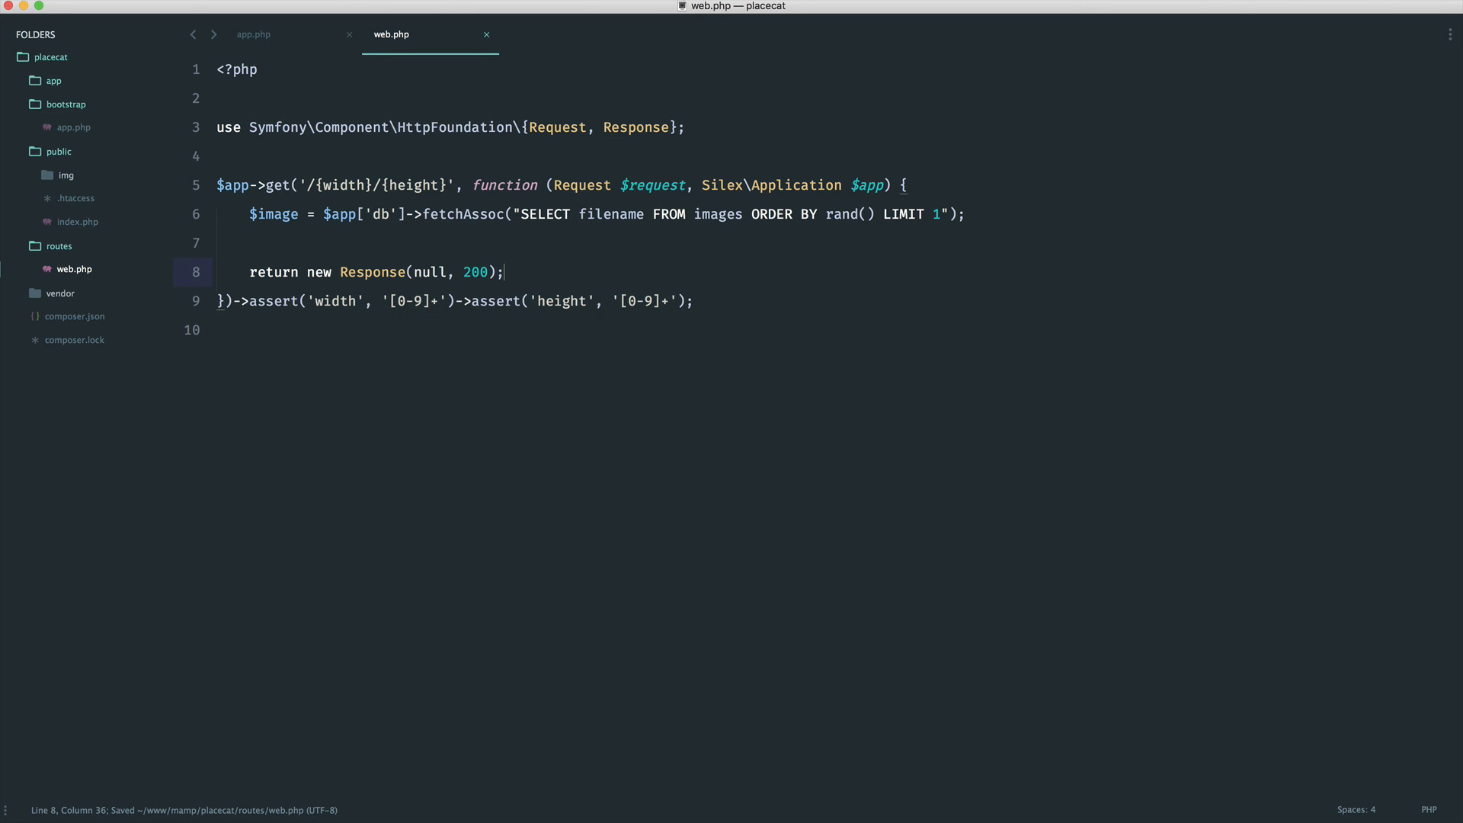